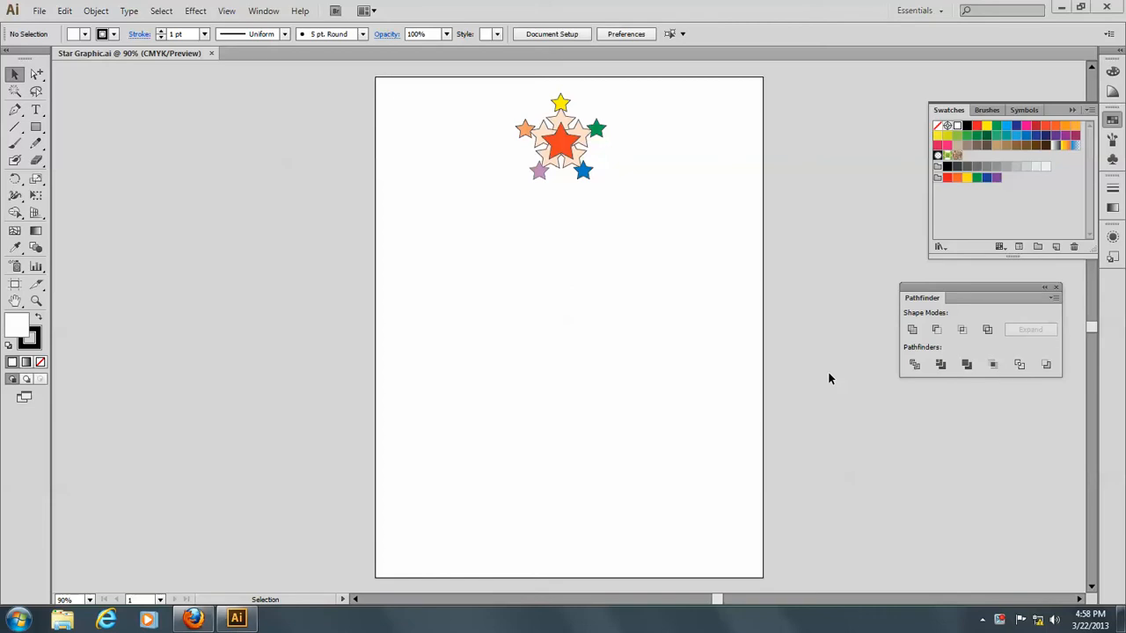
{"action": "mouse_move", "coordinate": [4, 18]}
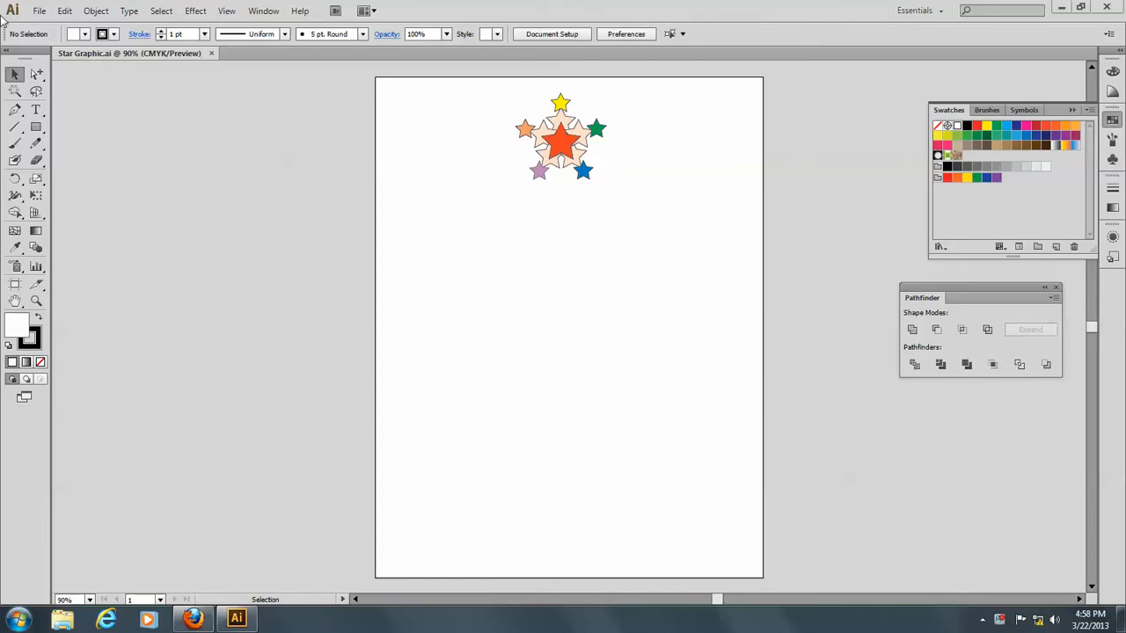
{"action": "mouse_move", "coordinate": [403, 76]}
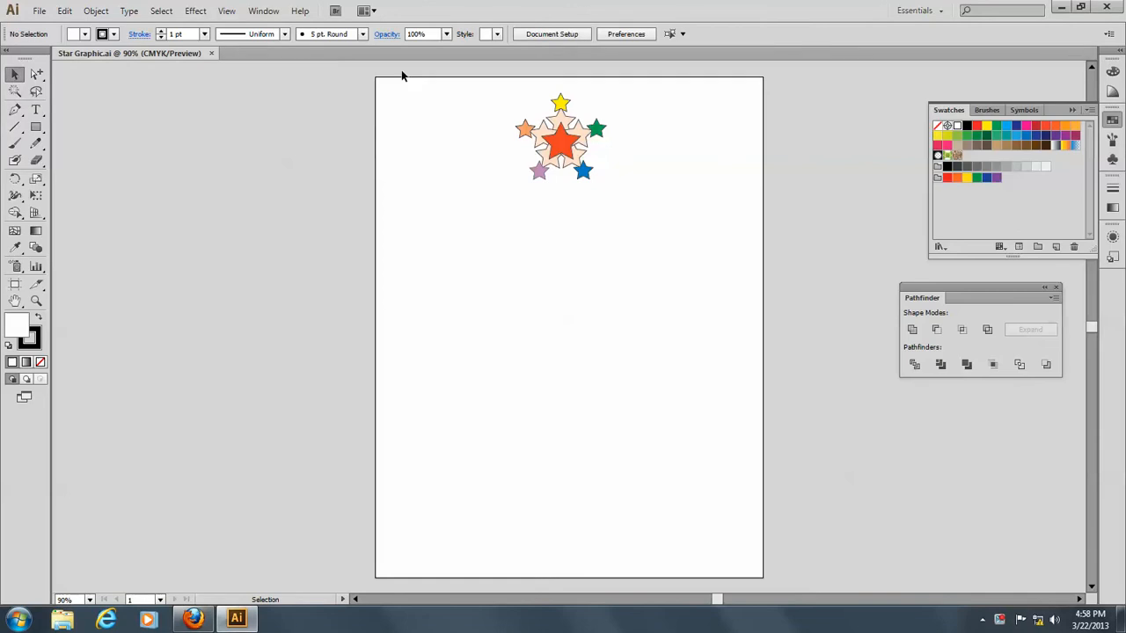
Duplicate the star cluster to the left of the original.
{"action": "left_click_drag", "start_coordinate": [403, 75], "coordinate": [648, 204]}
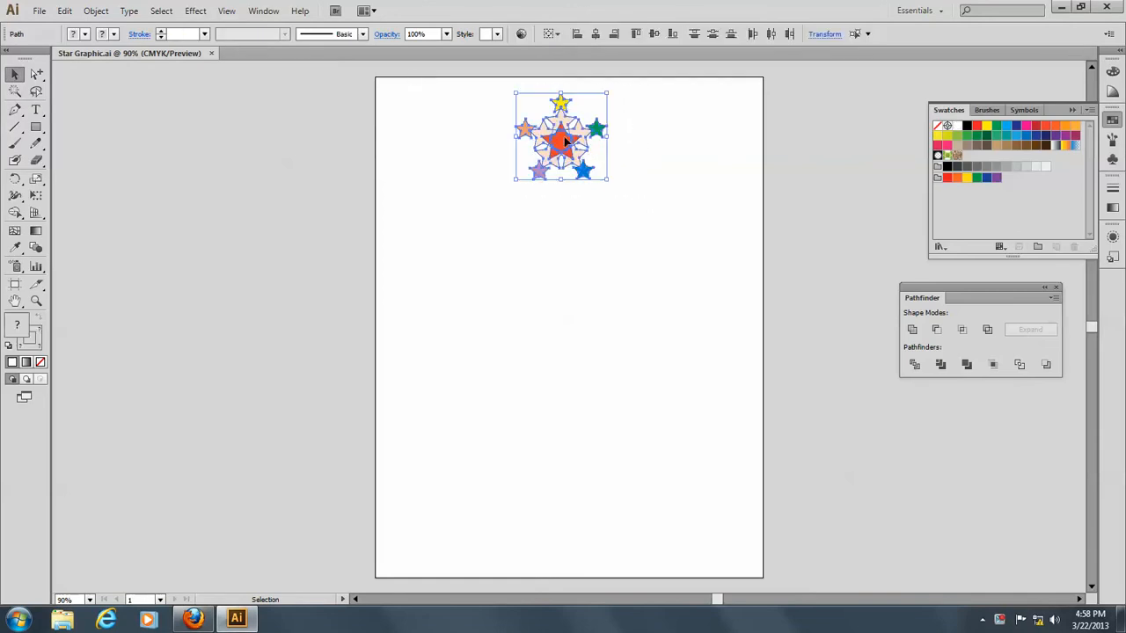
{"action": "left_click_drag", "start_coordinate": [559, 137], "coordinate": [444, 229]}
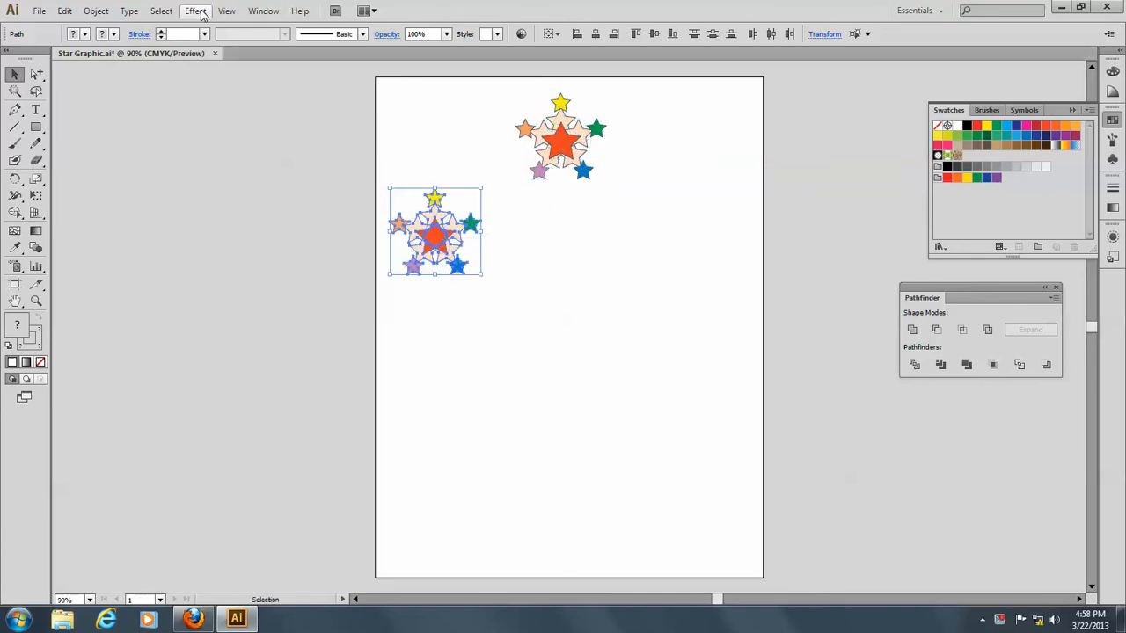
Skew the copy with a Free Distort effect, dragging three corners into a slanted shape.
{"action": "left_click", "coordinate": [195, 10]}
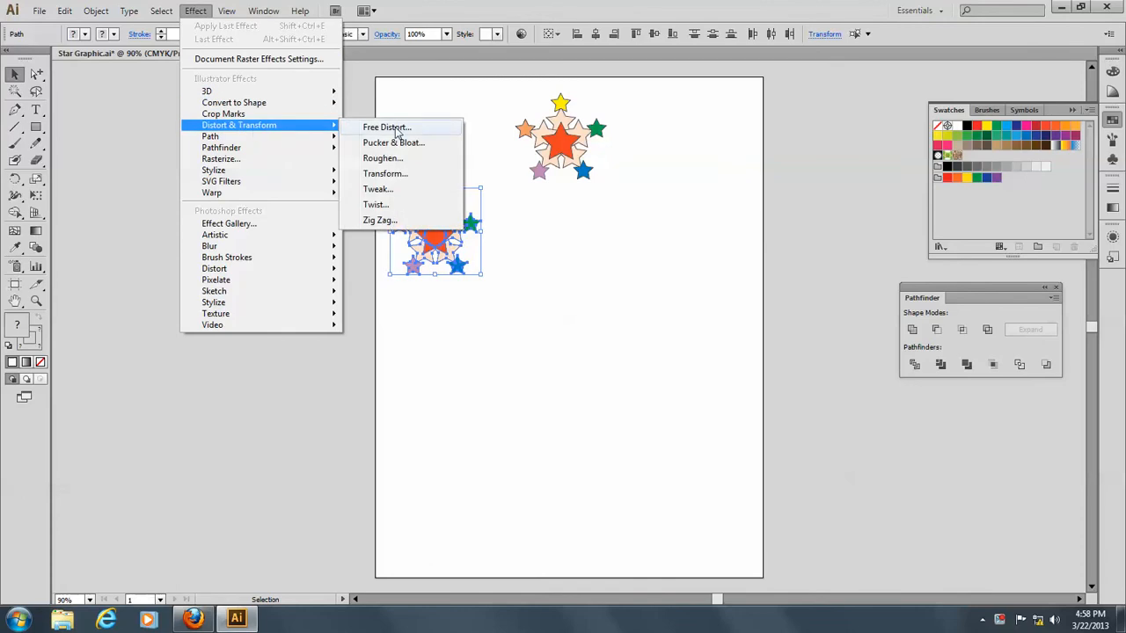
{"action": "left_click", "coordinate": [387, 127]}
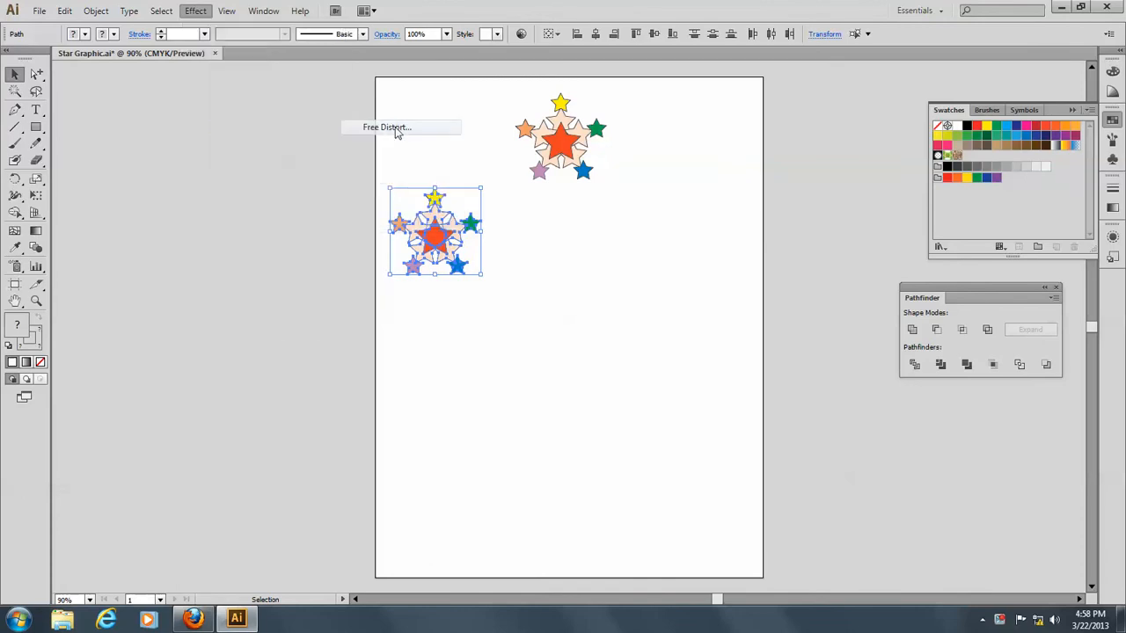
{"action": "left_click", "coordinate": [386, 127]}
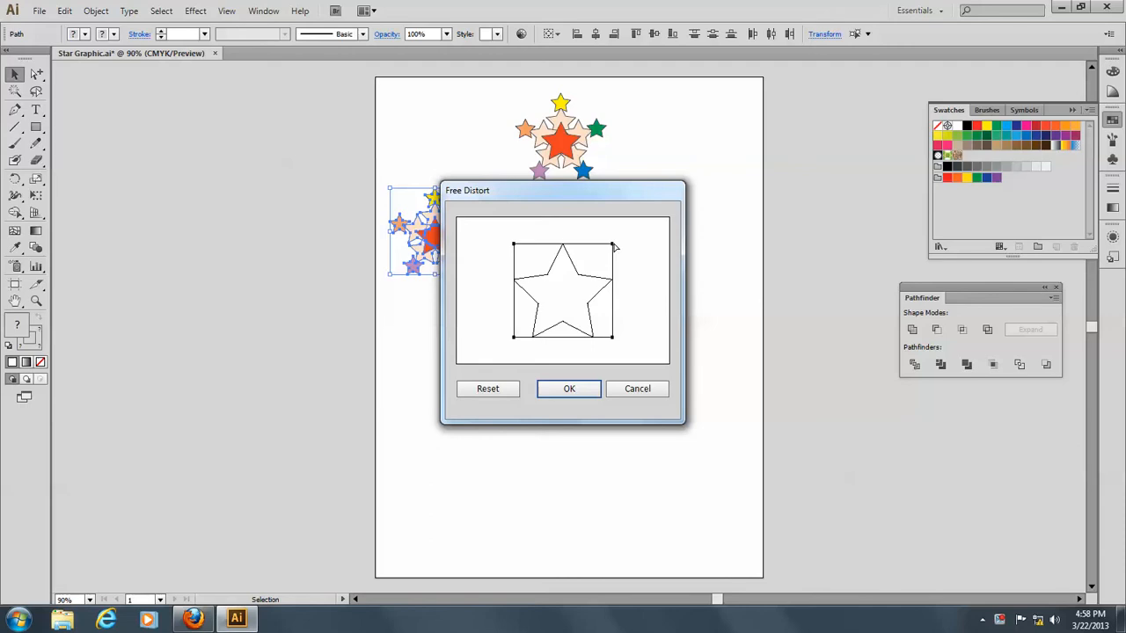
{"action": "left_click_drag", "start_coordinate": [616, 246], "coordinate": [665, 222]}
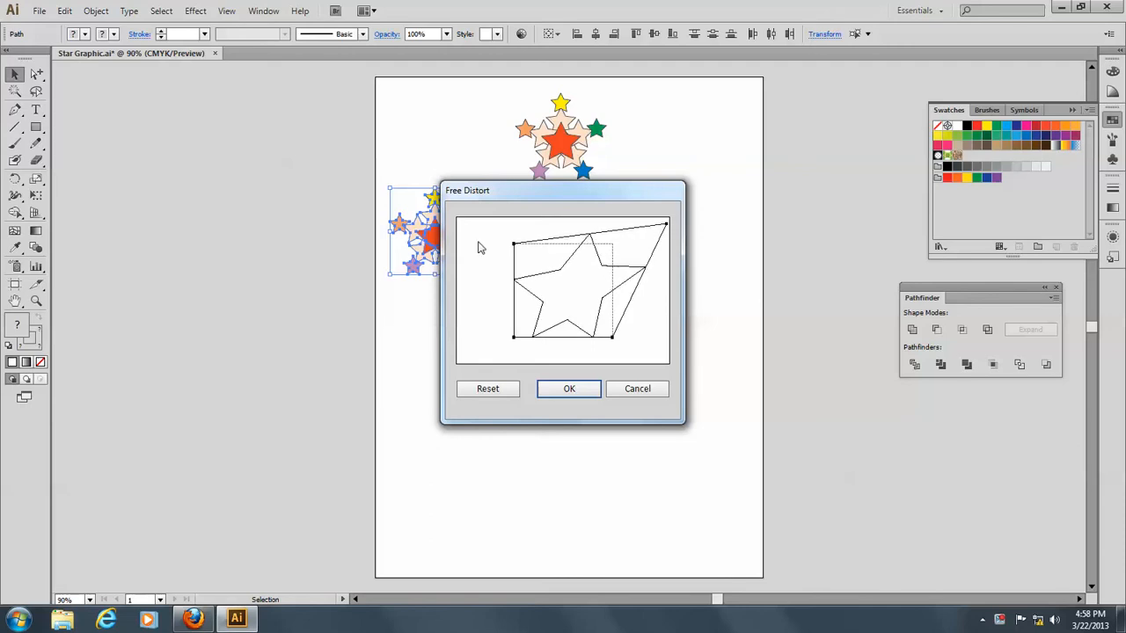
{"action": "left_click_drag", "start_coordinate": [515, 243], "coordinate": [528, 260]}
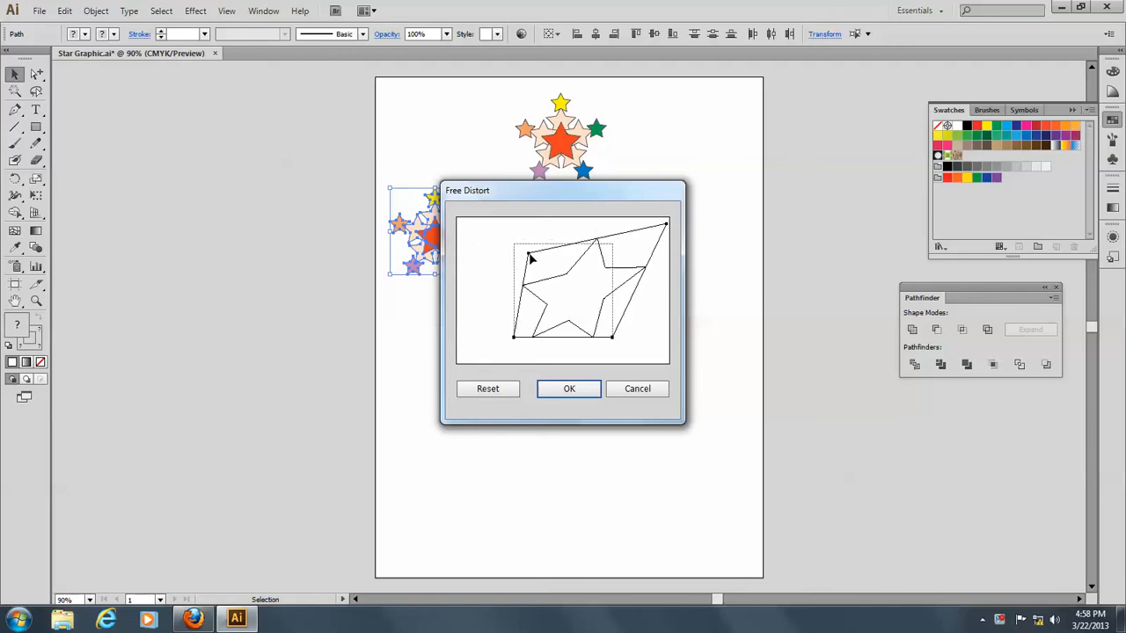
{"action": "left_click_drag", "start_coordinate": [531, 257], "coordinate": [553, 275]}
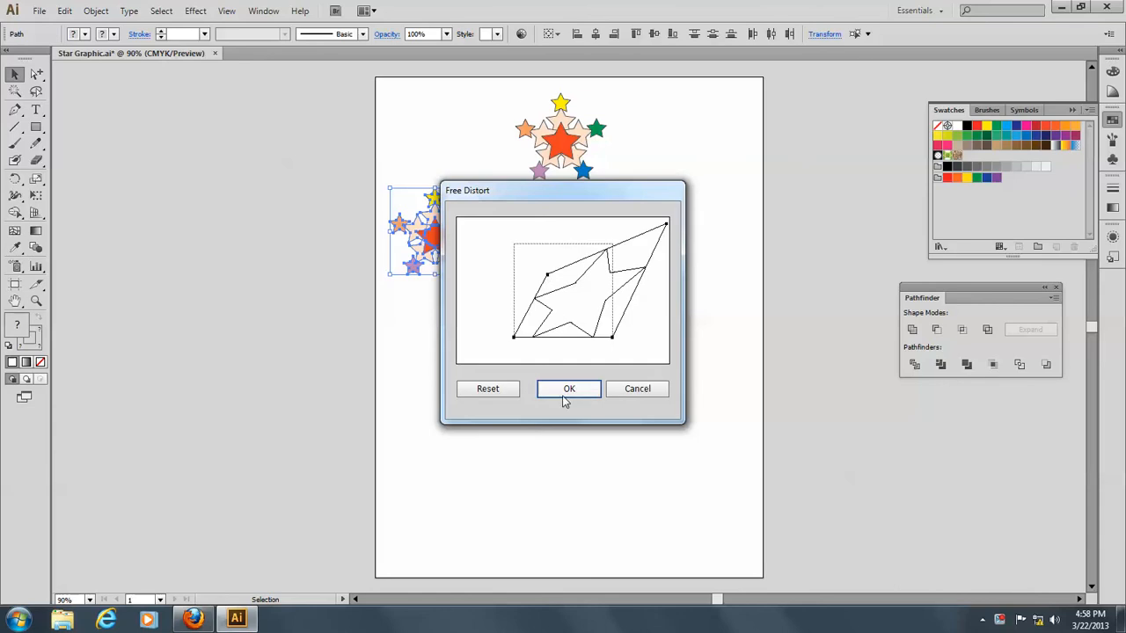
{"action": "left_click", "coordinate": [570, 389]}
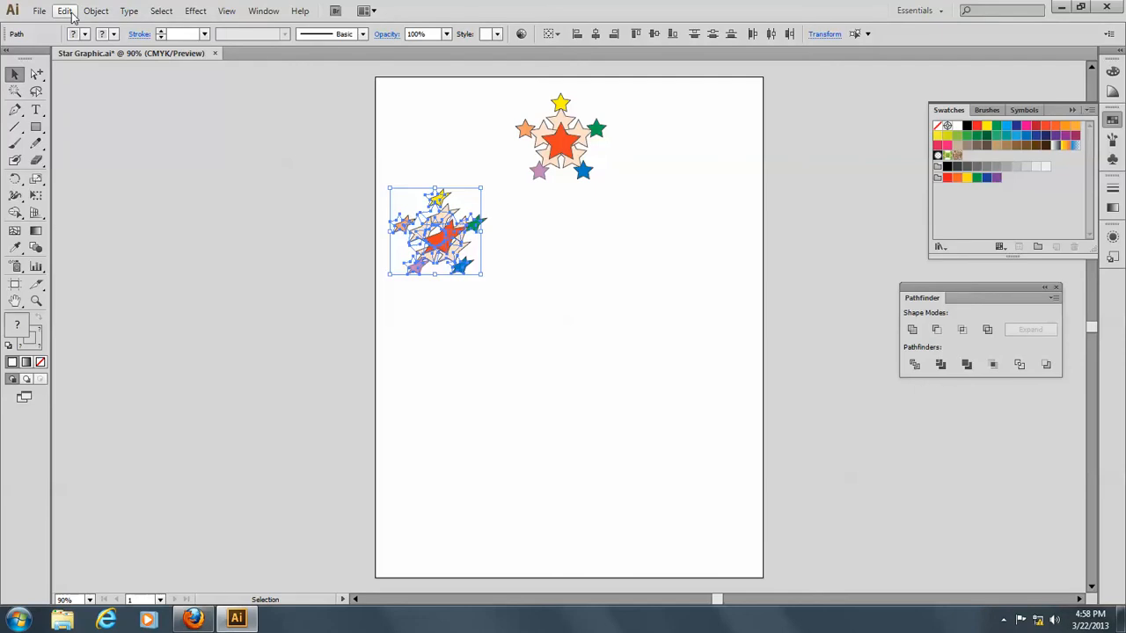
Expand the distorted cluster's appearance into plain paths.
{"action": "left_click", "coordinate": [94, 10]}
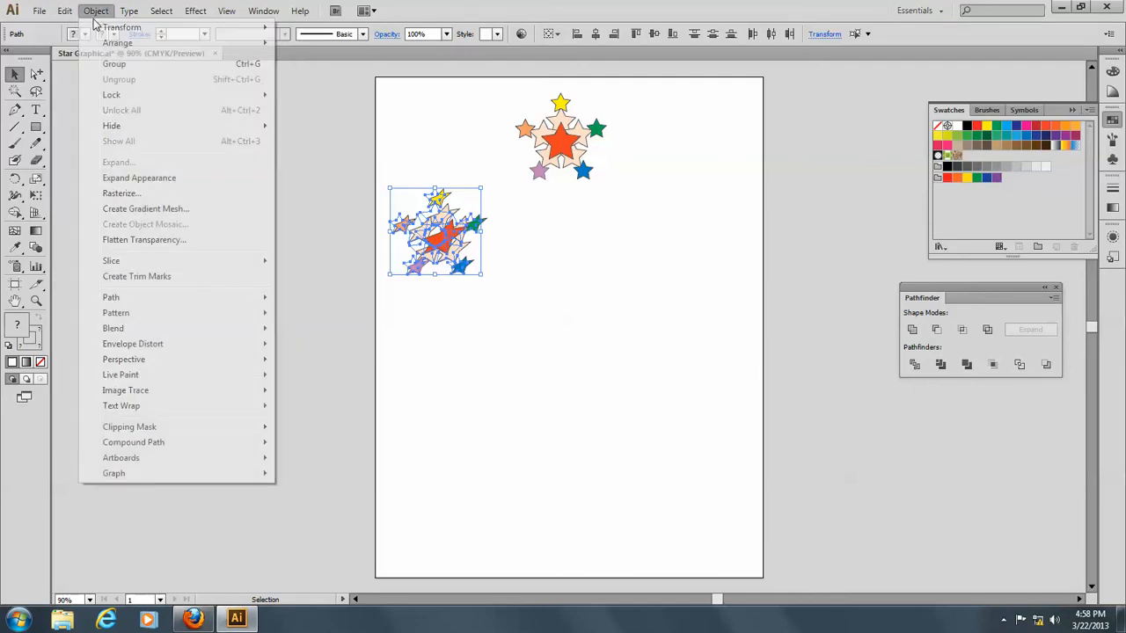
{"action": "mouse_move", "coordinate": [139, 177]}
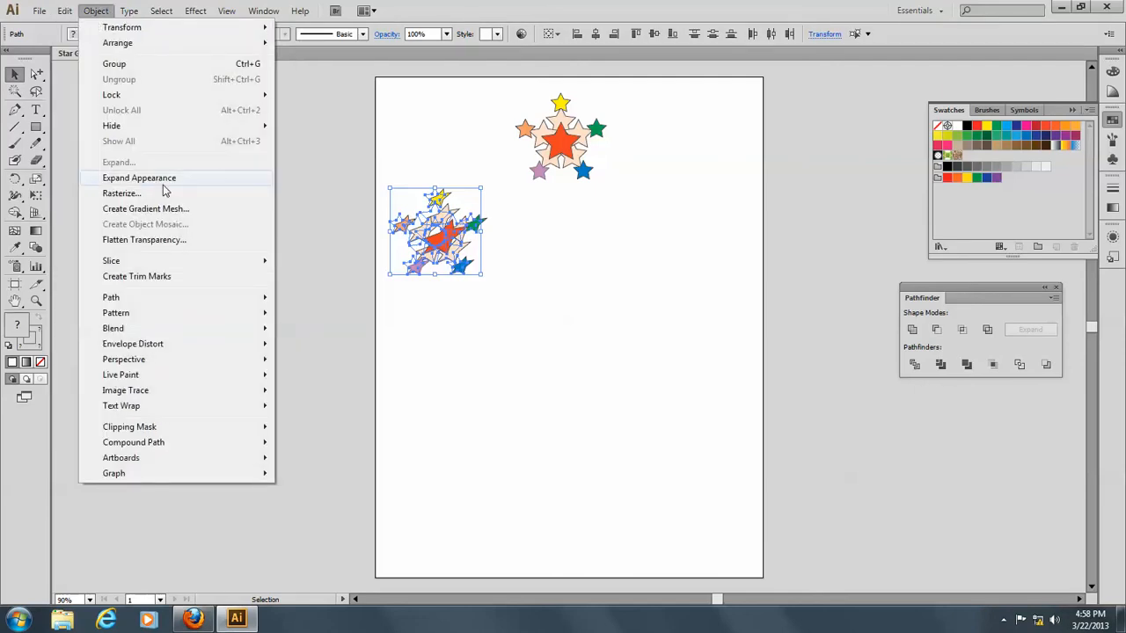
{"action": "left_click", "coordinate": [137, 178]}
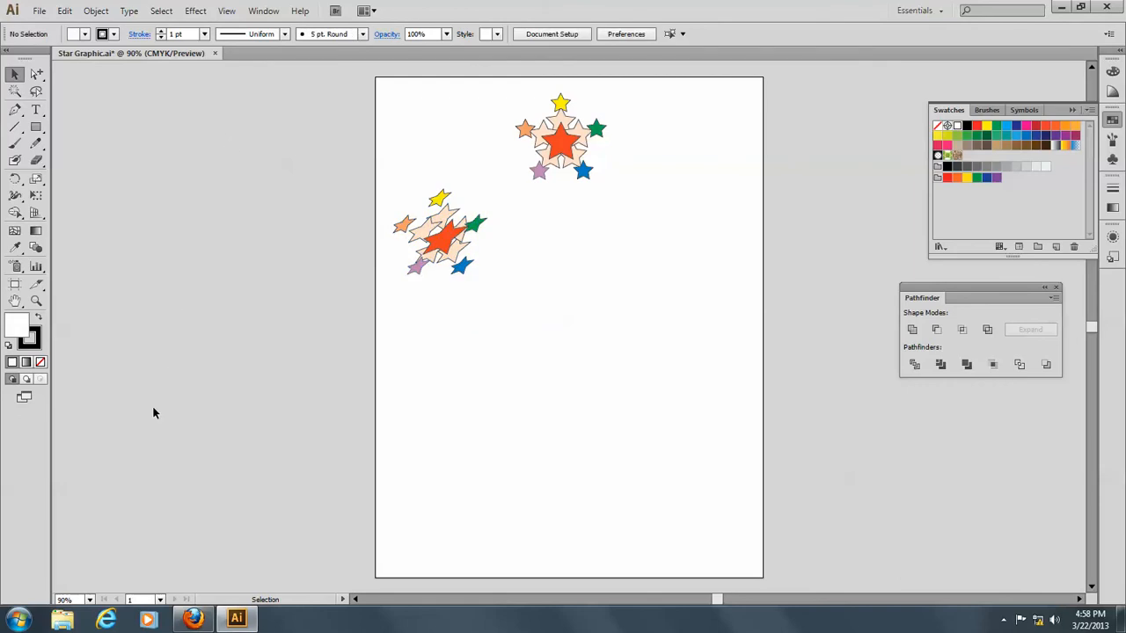
{"action": "mouse_move", "coordinate": [491, 92]}
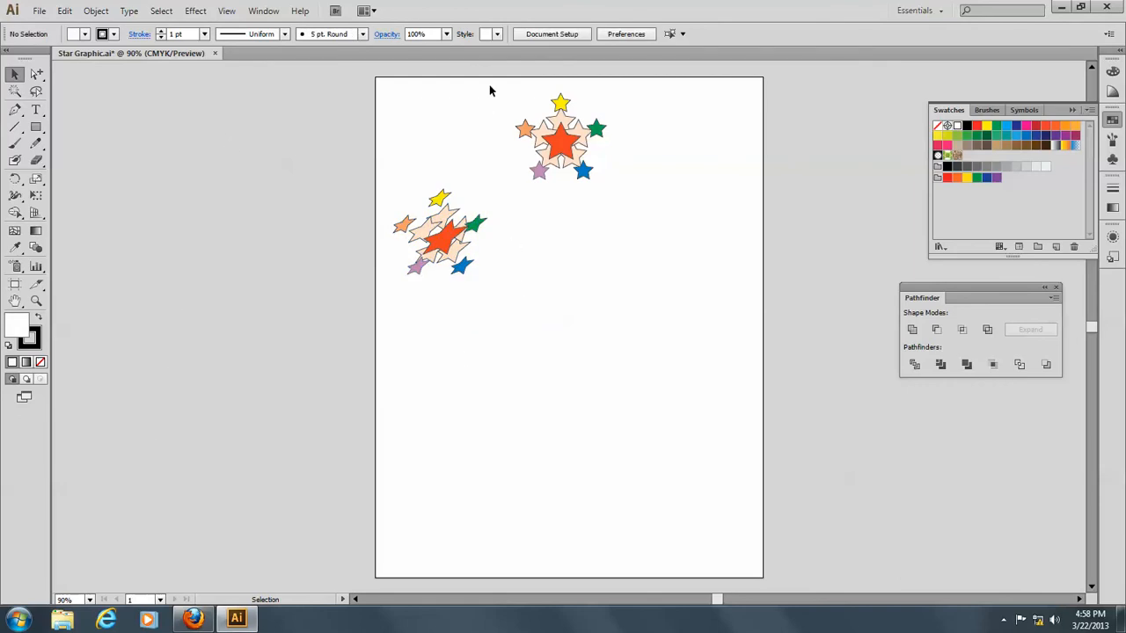
Copy the cluster below the original and apply Pucker & Bloat at 65% with preview.
{"action": "left_click", "coordinate": [561, 137]}
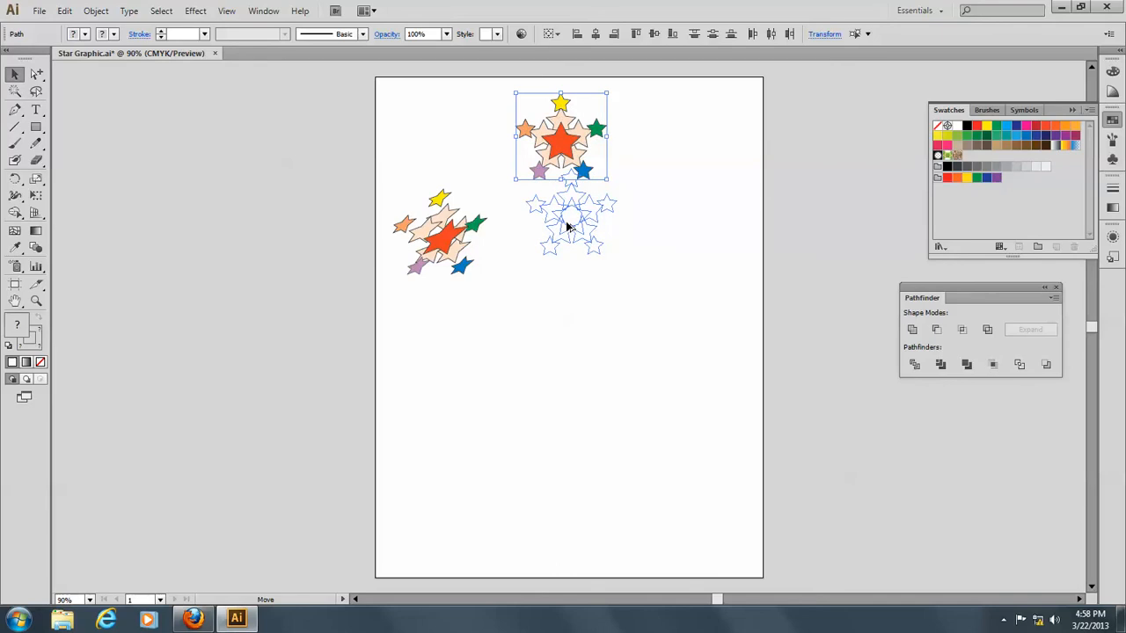
{"action": "left_click_drag", "start_coordinate": [571, 225], "coordinate": [554, 237]}
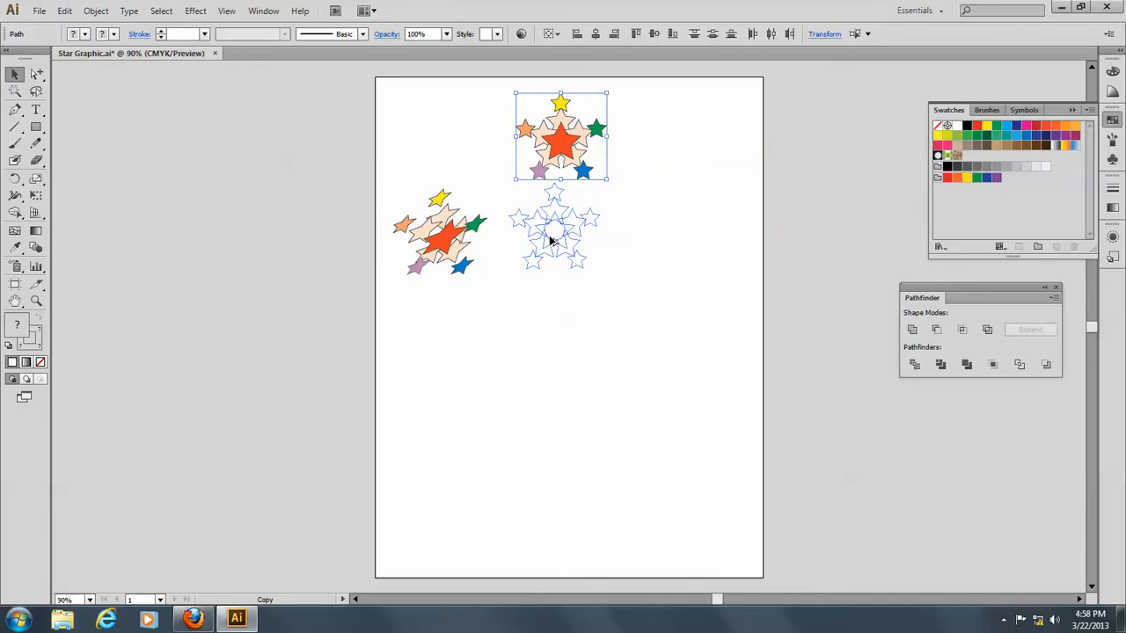
{"action": "left_click", "coordinate": [195, 10]}
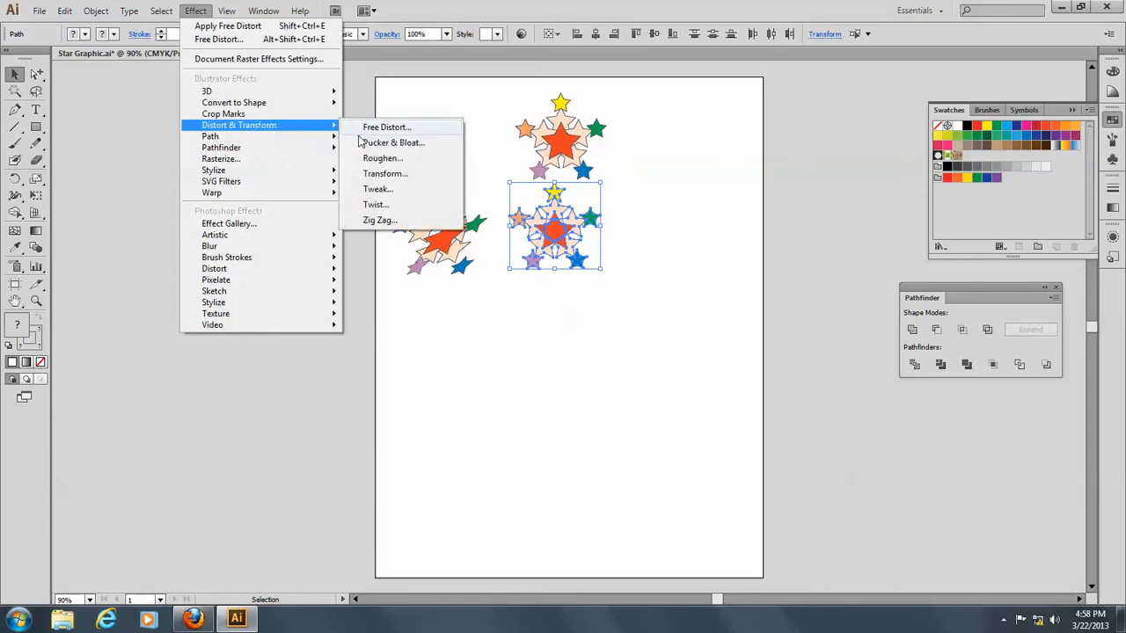
{"action": "left_click", "coordinate": [394, 141]}
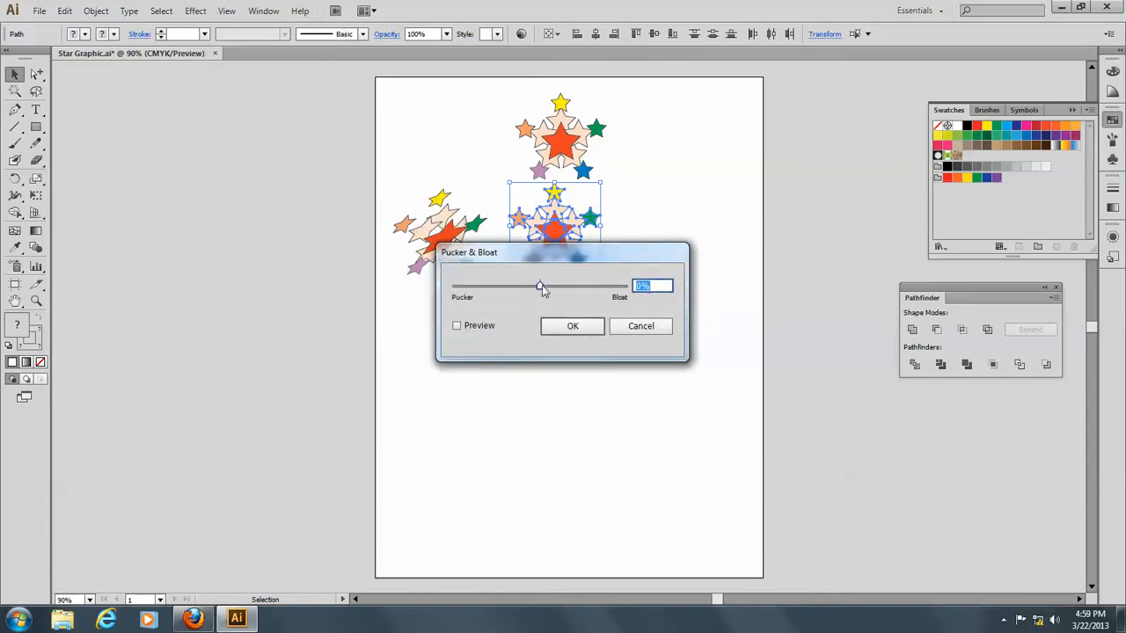
{"action": "left_click_drag", "start_coordinate": [540, 285], "coordinate": [567, 285]}
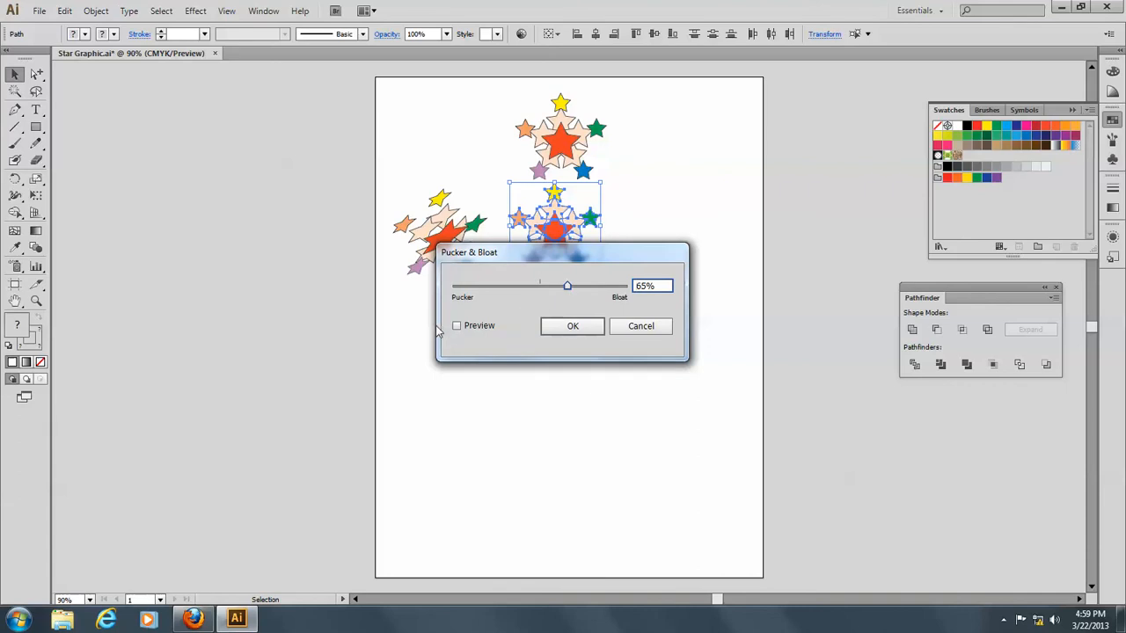
{"action": "left_click", "coordinate": [457, 326]}
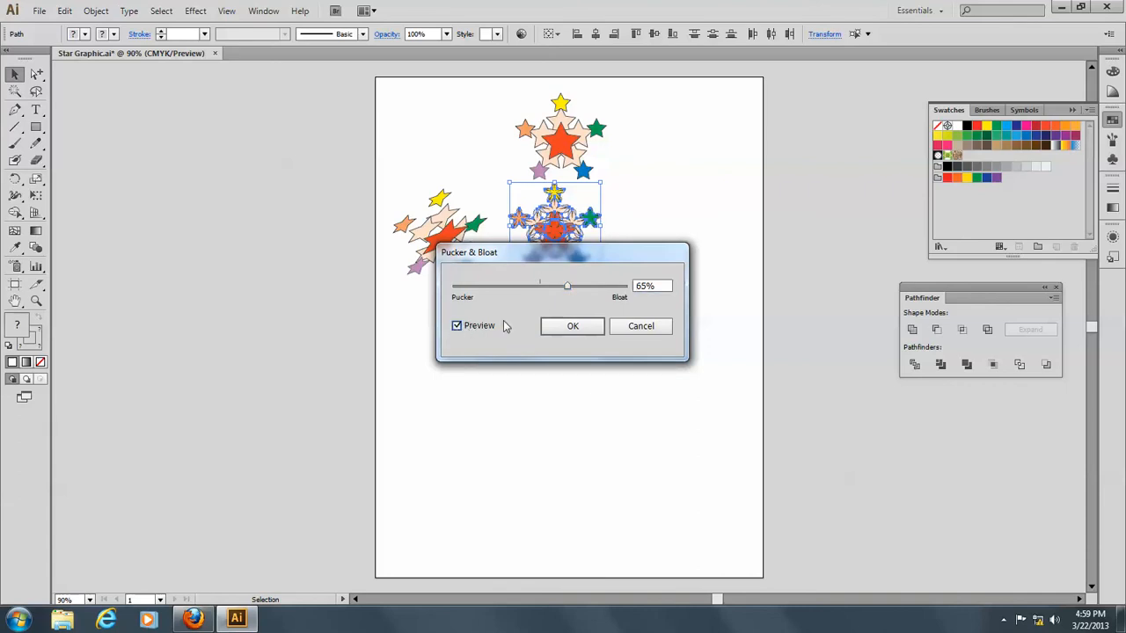
{"action": "left_click", "coordinate": [573, 325]}
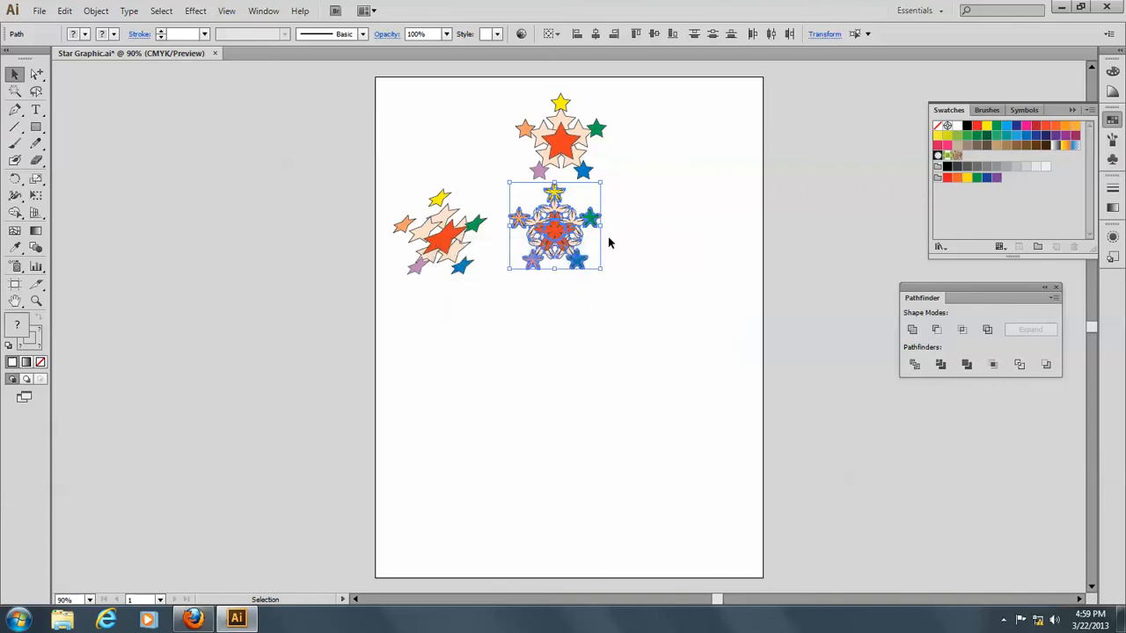
{"action": "left_click", "coordinate": [601, 313]}
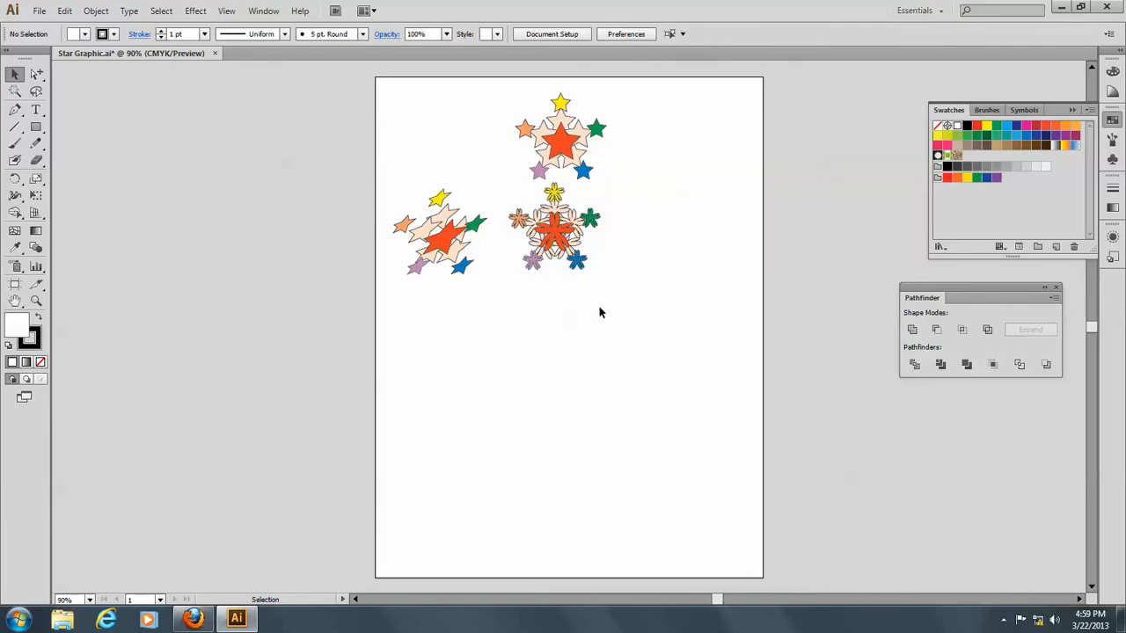
{"action": "mouse_move", "coordinate": [506, 102]}
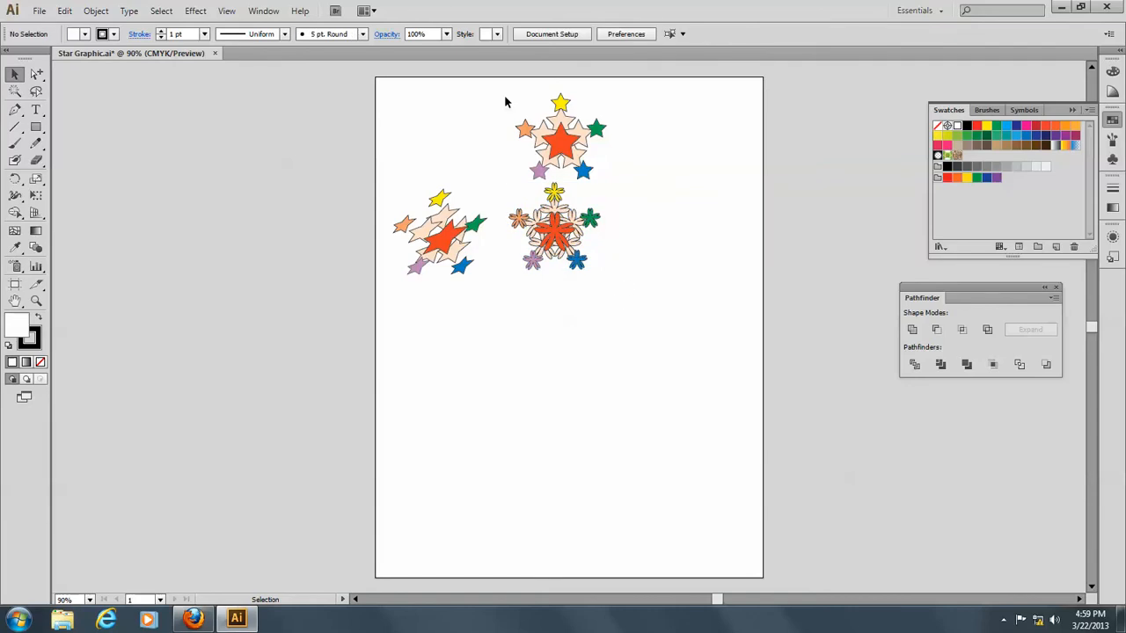
{"action": "left_click", "coordinate": [560, 137]}
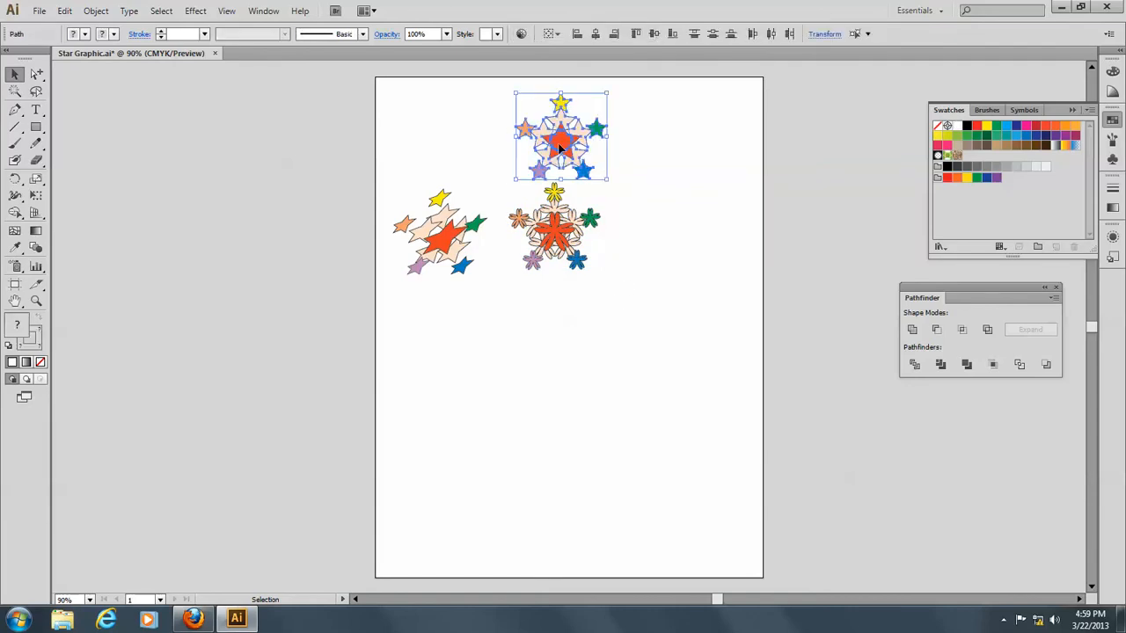
{"action": "left_click_drag", "start_coordinate": [560, 137], "coordinate": [668, 226]}
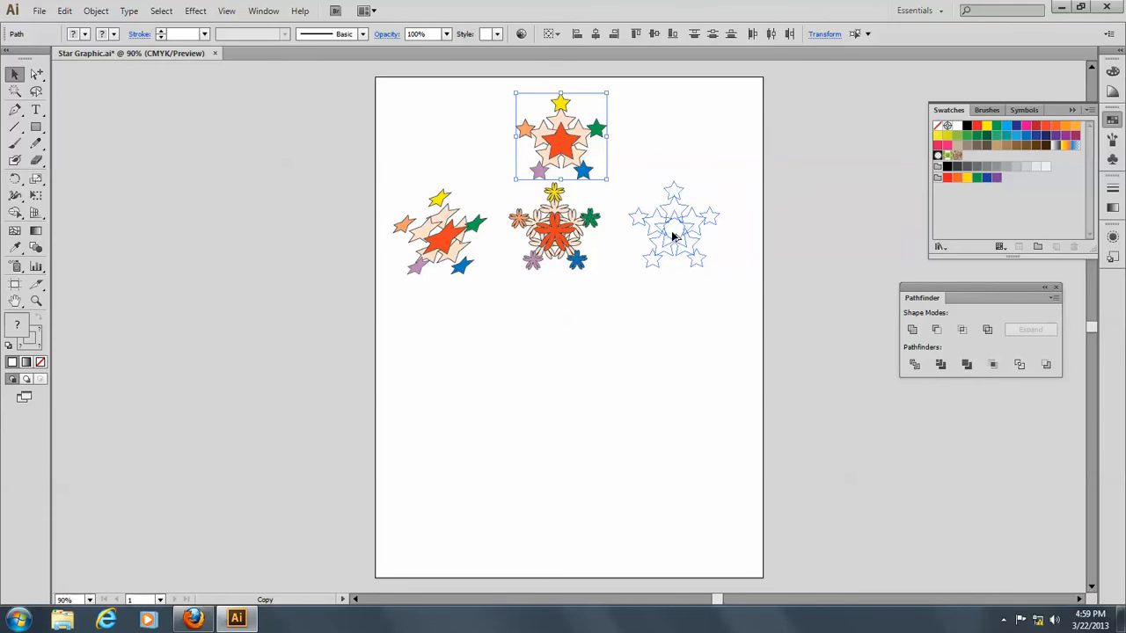
{"action": "left_click", "coordinate": [196, 10]}
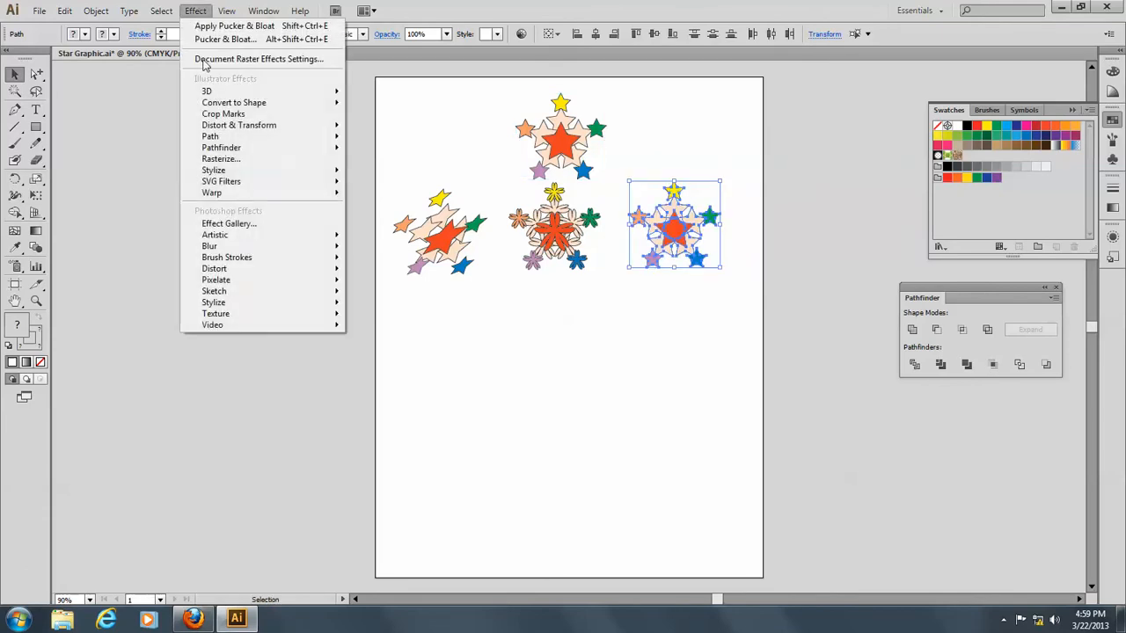
{"action": "mouse_move", "coordinate": [240, 125]}
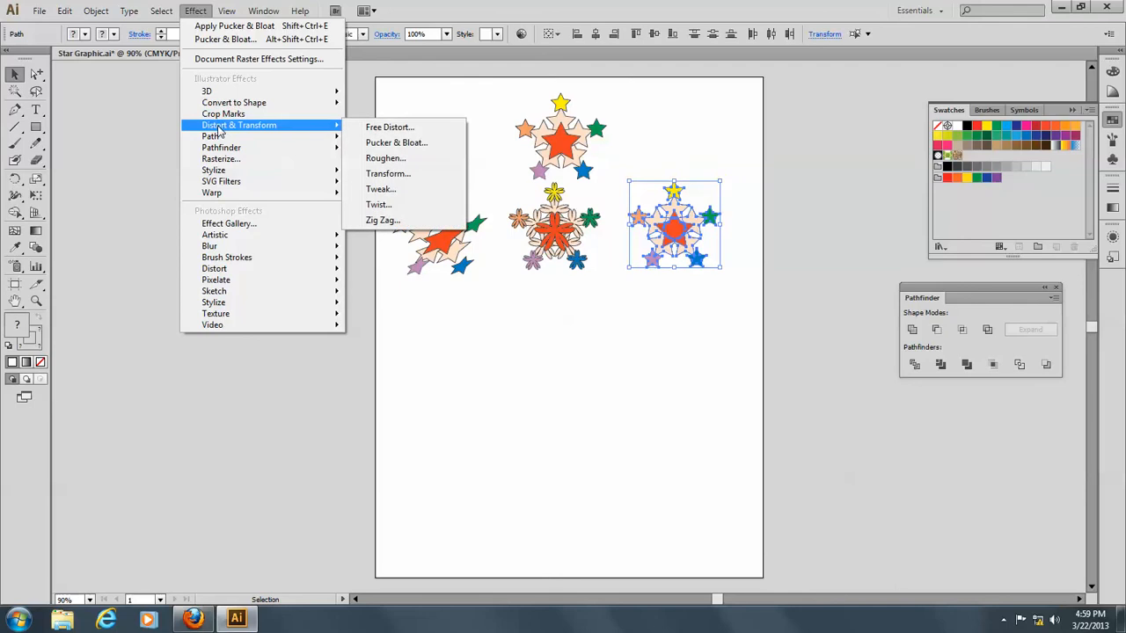
{"action": "left_click", "coordinate": [396, 142]}
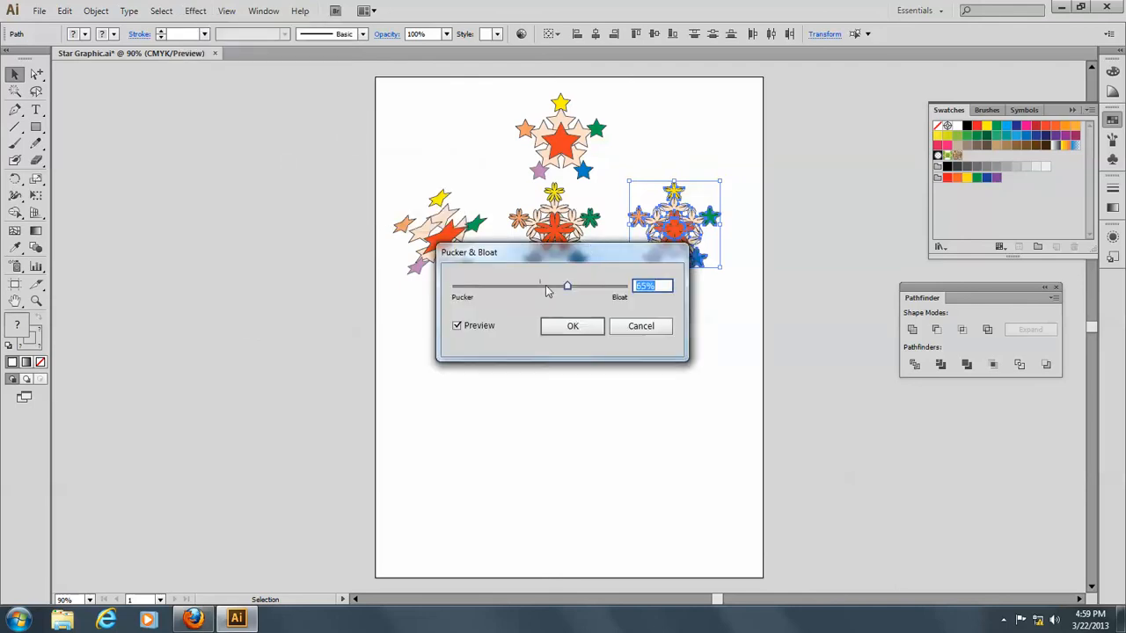
{"action": "left_click_drag", "start_coordinate": [567, 285], "coordinate": [508, 285]}
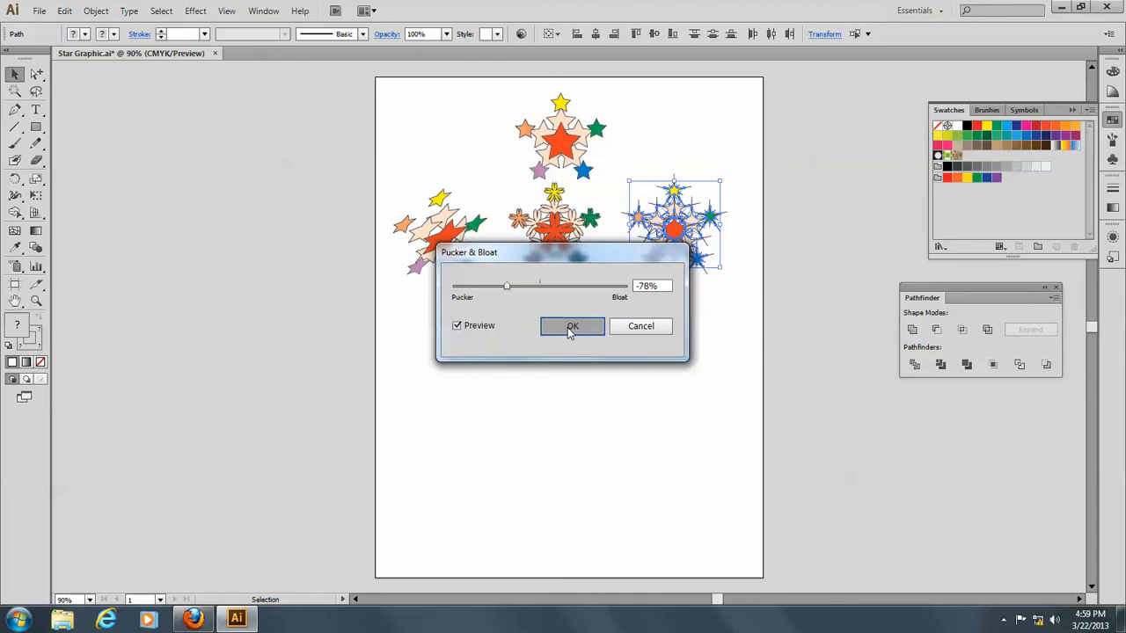
{"action": "left_click", "coordinate": [574, 325]}
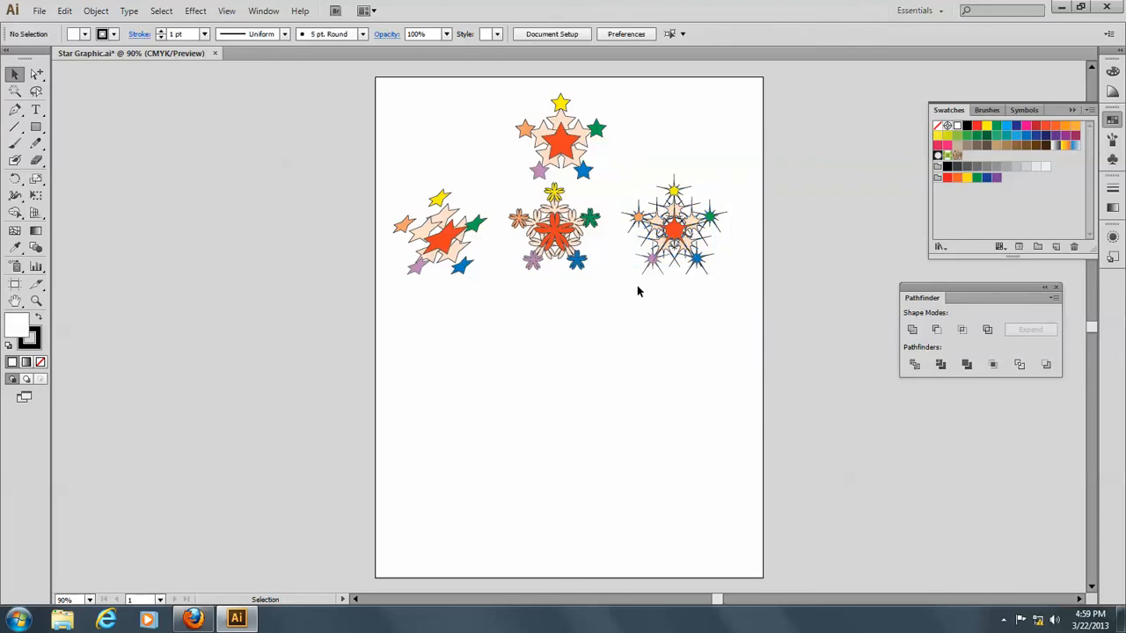
{"action": "mouse_move", "coordinate": [506, 292]}
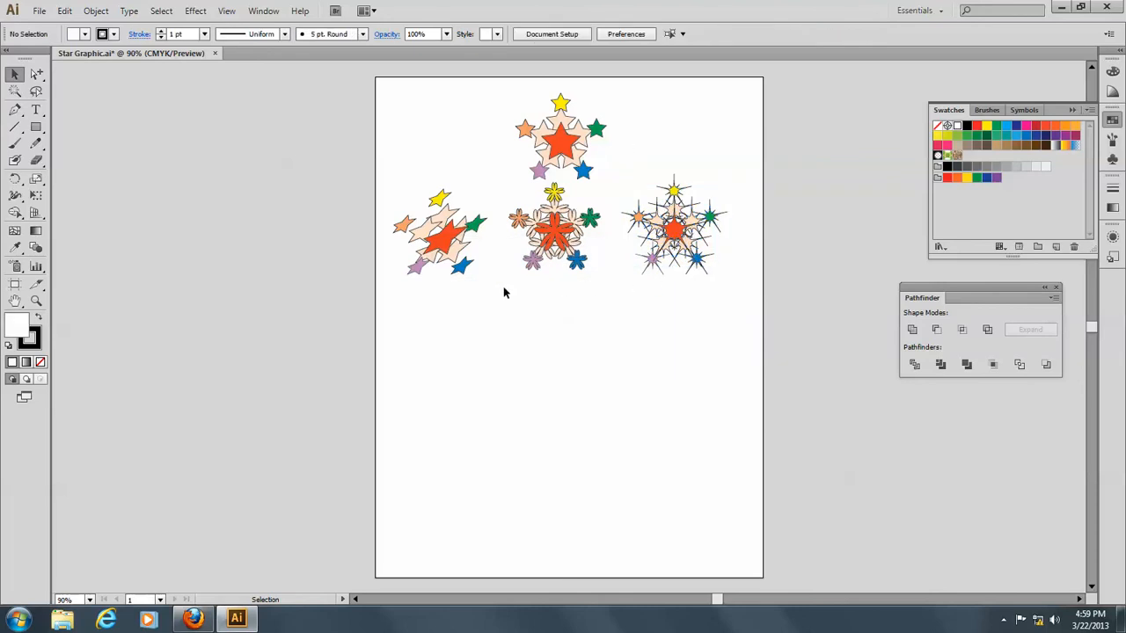
{"action": "mouse_move", "coordinate": [584, 221]}
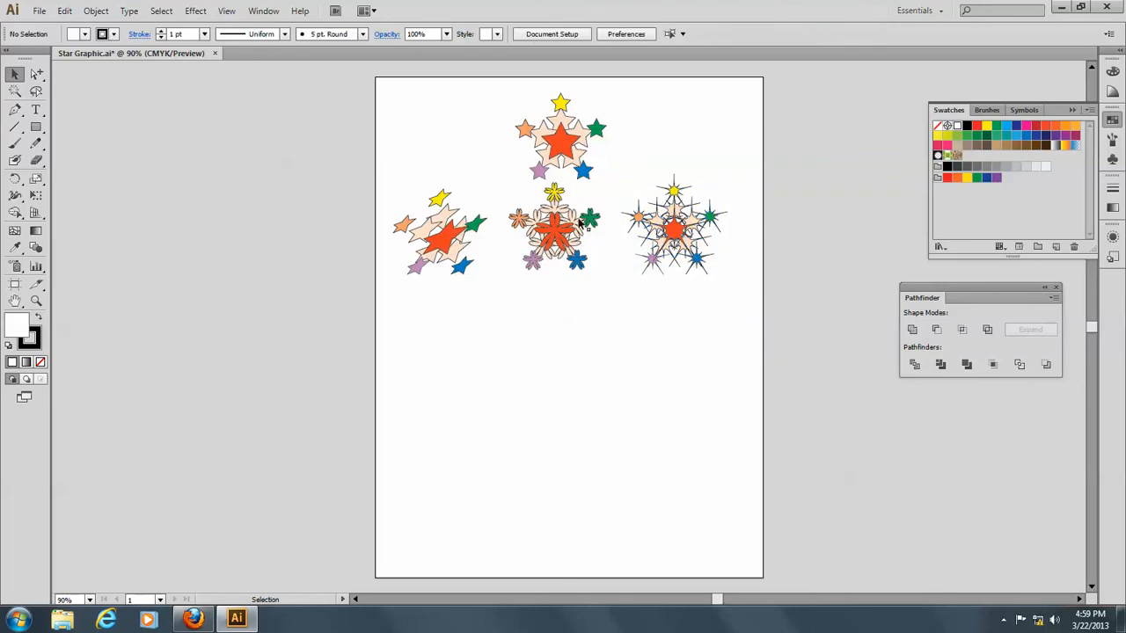
{"action": "mouse_move", "coordinate": [521, 120]}
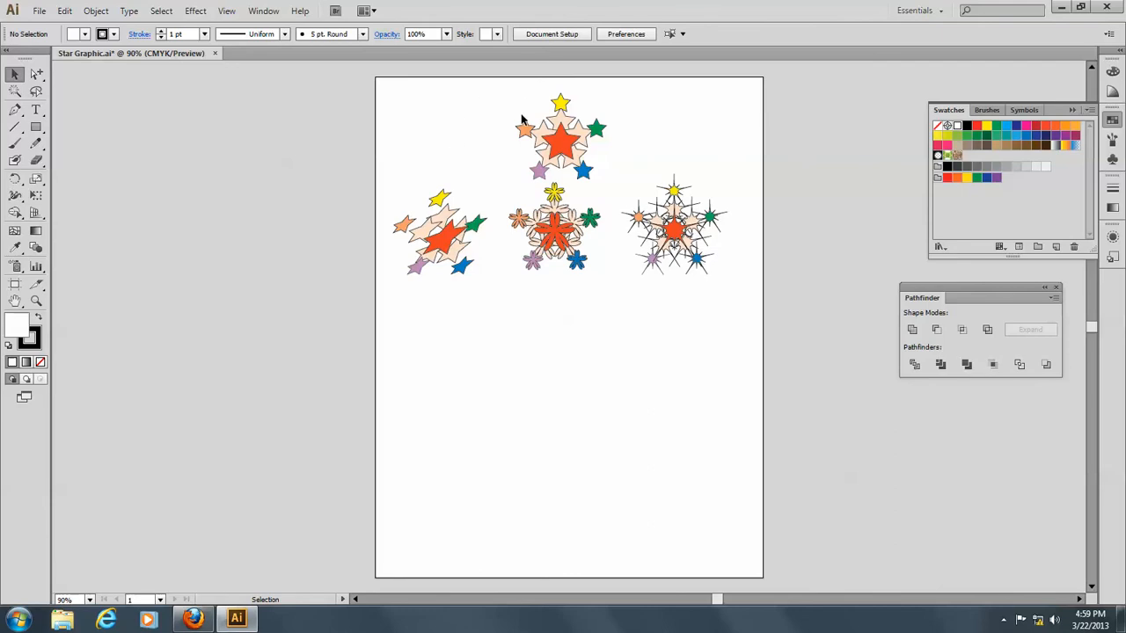
Copy the top cluster below the others and choose the Roughen effect for it.
{"action": "left_click", "coordinate": [560, 138]}
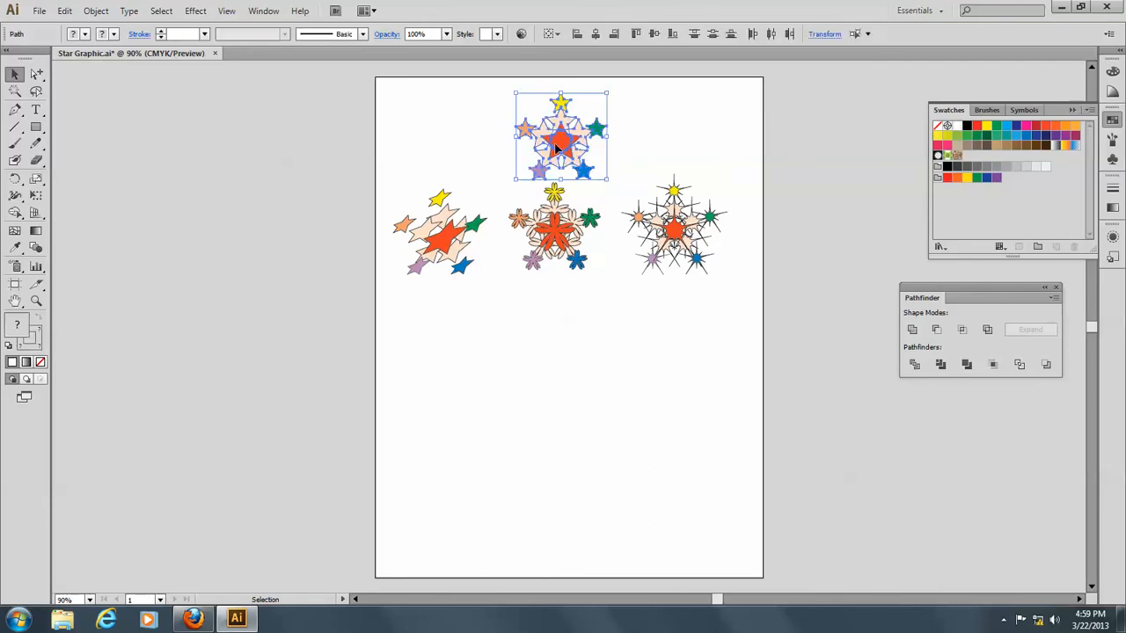
{"action": "left_click_drag", "start_coordinate": [560, 137], "coordinate": [507, 229]}
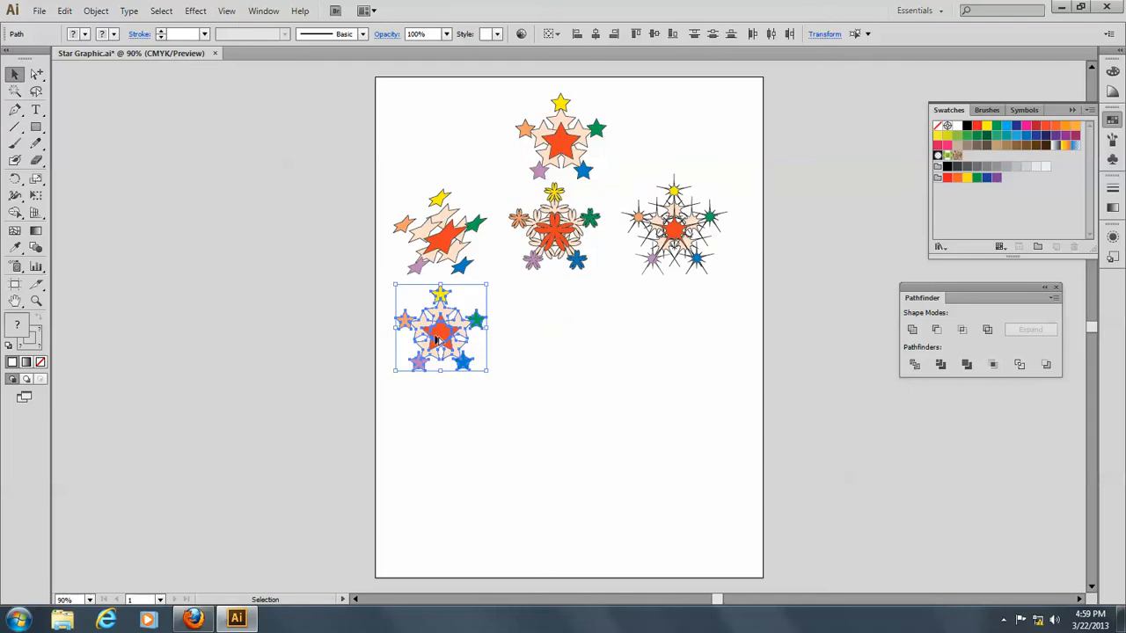
{"action": "left_click", "coordinate": [195, 11]}
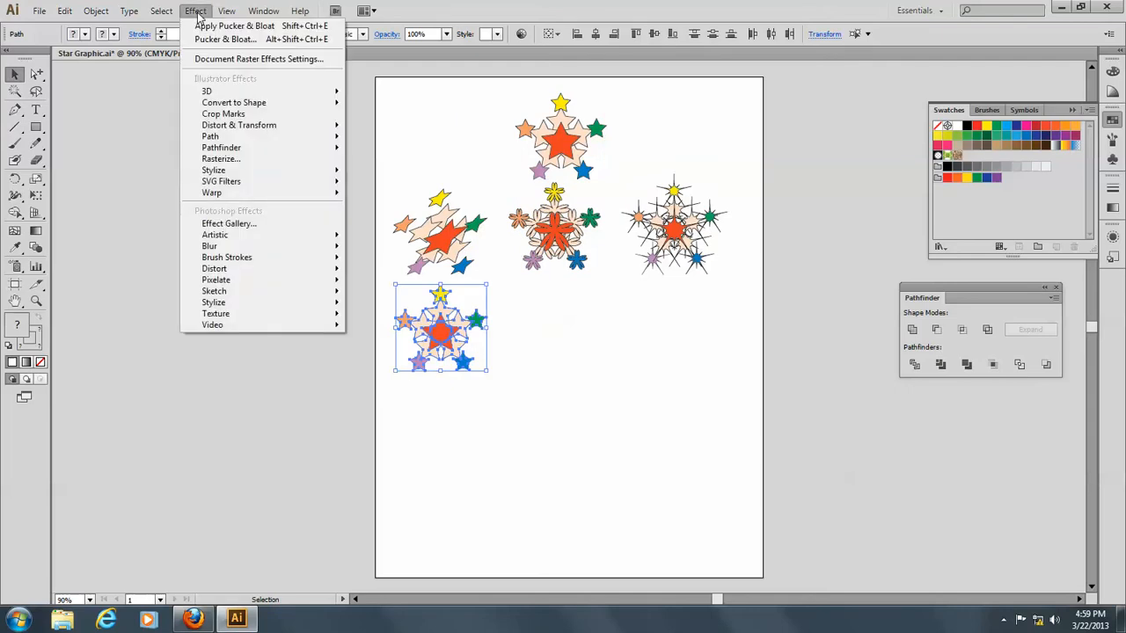
{"action": "mouse_move", "coordinate": [209, 138]}
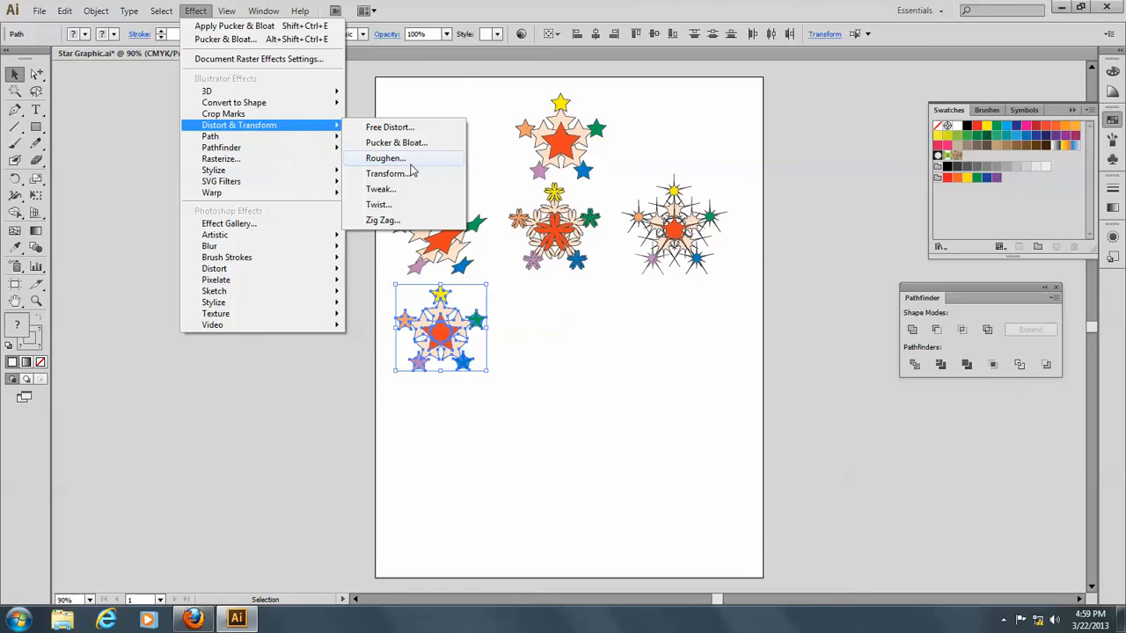
{"action": "left_click", "coordinate": [385, 159]}
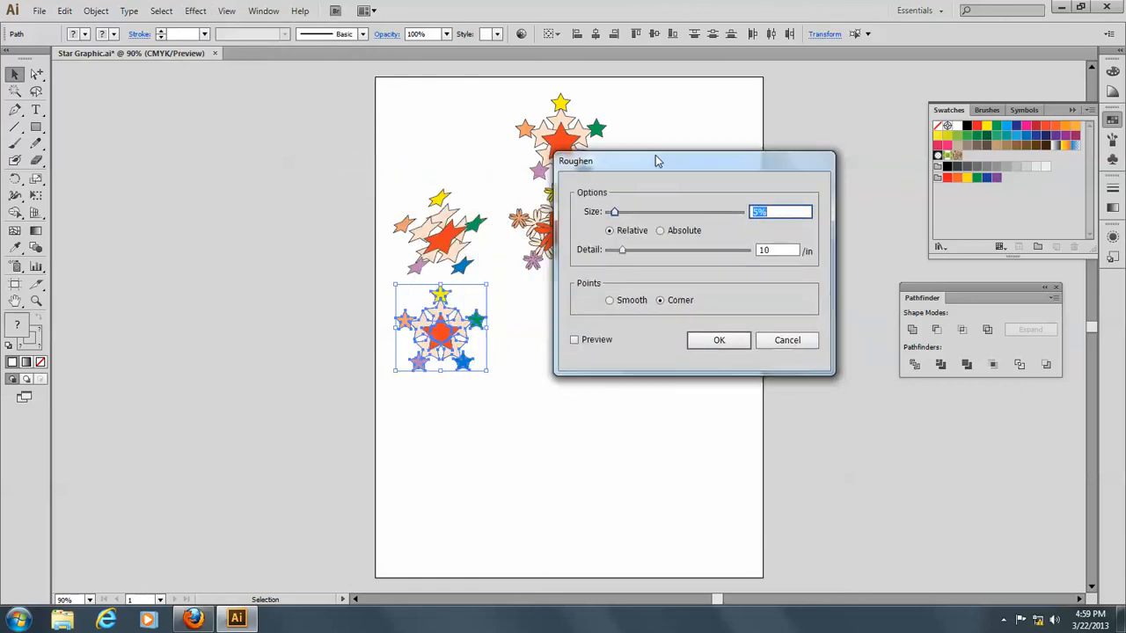
{"action": "mouse_move", "coordinate": [700, 250]}
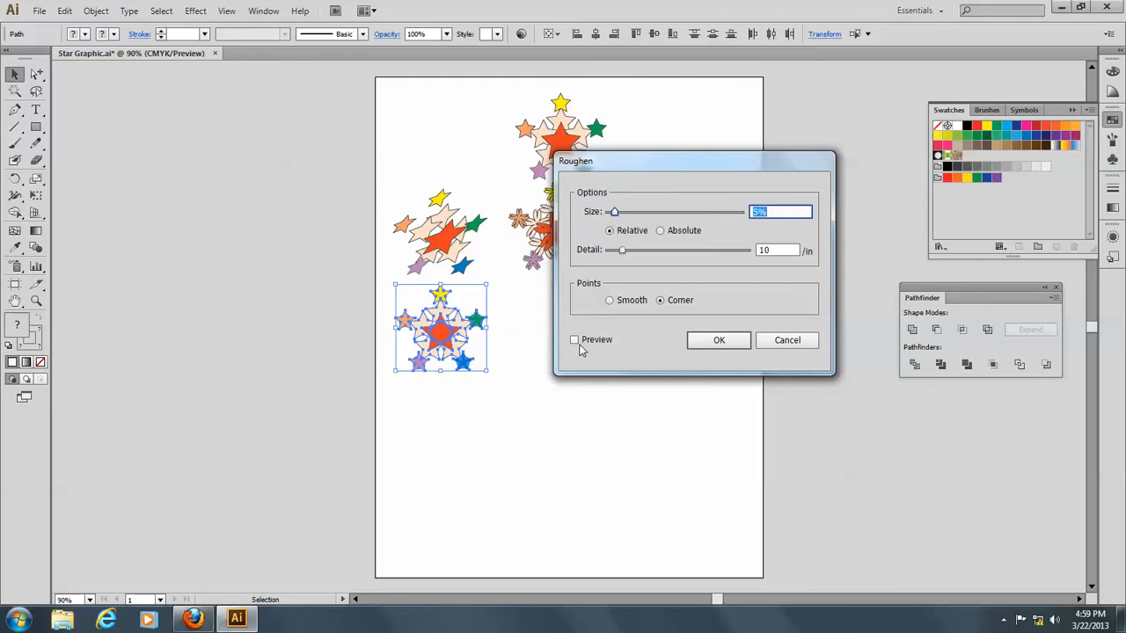
Apply Roughen with preview at Size 21% and Detail 29.
{"action": "left_click", "coordinate": [573, 339]}
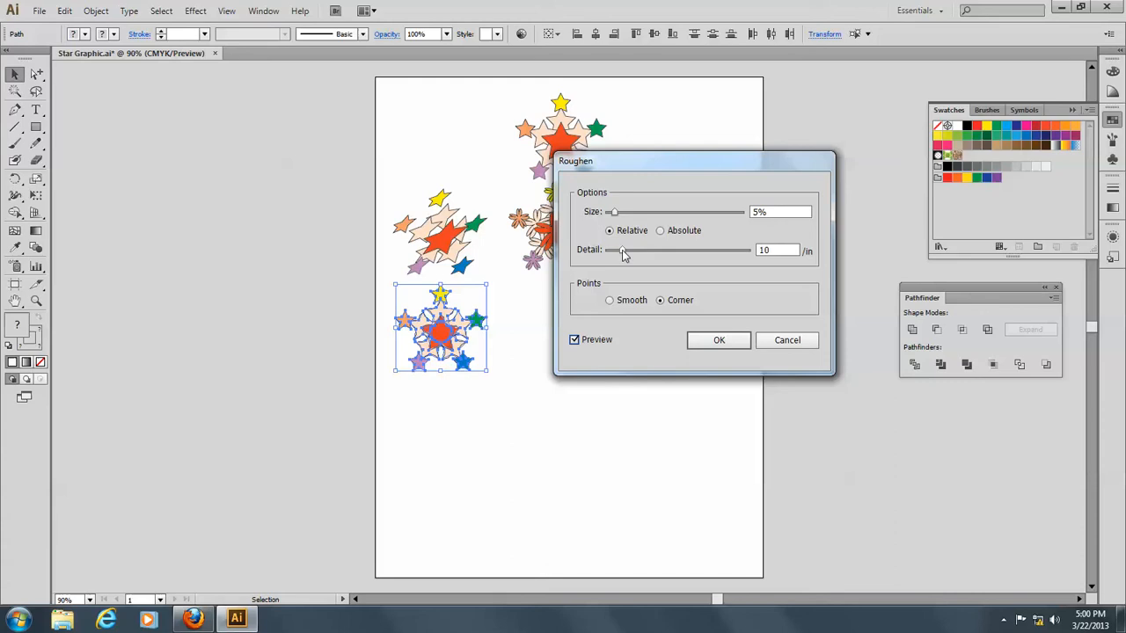
{"action": "left_click_drag", "start_coordinate": [612, 250], "coordinate": [648, 250]}
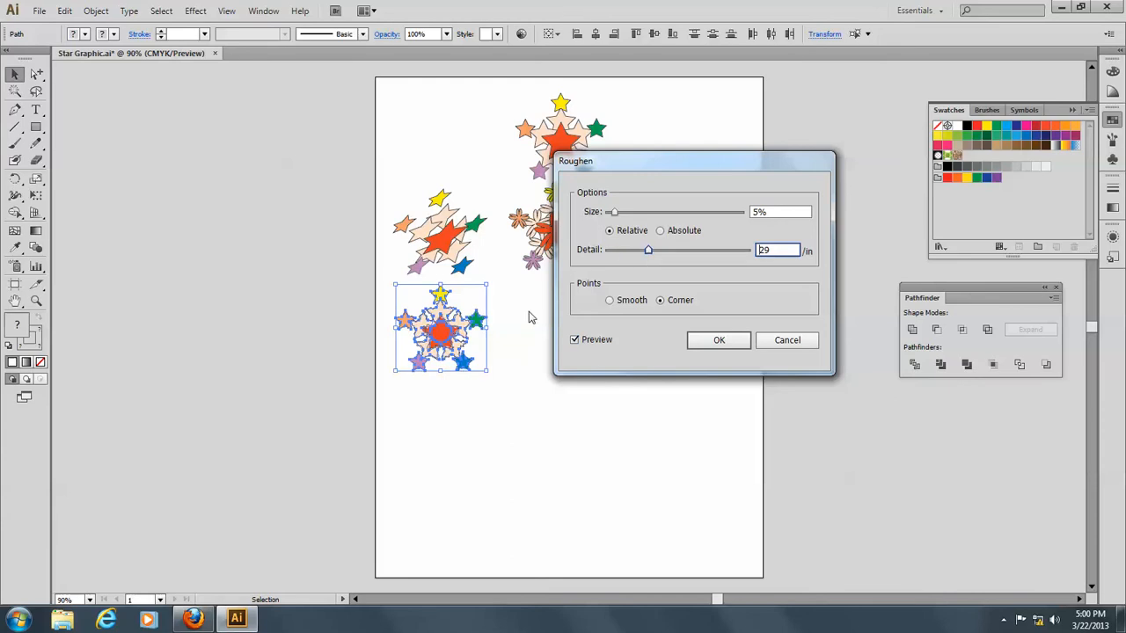
{"action": "mouse_move", "coordinate": [615, 214]}
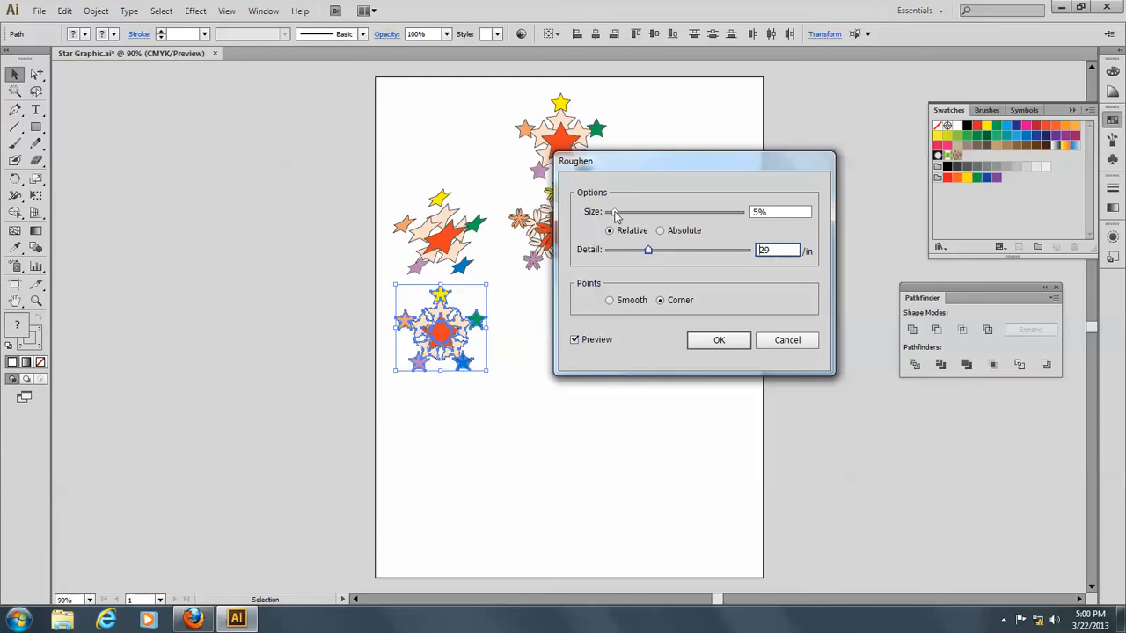
{"action": "left_click_drag", "start_coordinate": [612, 211], "coordinate": [637, 211]}
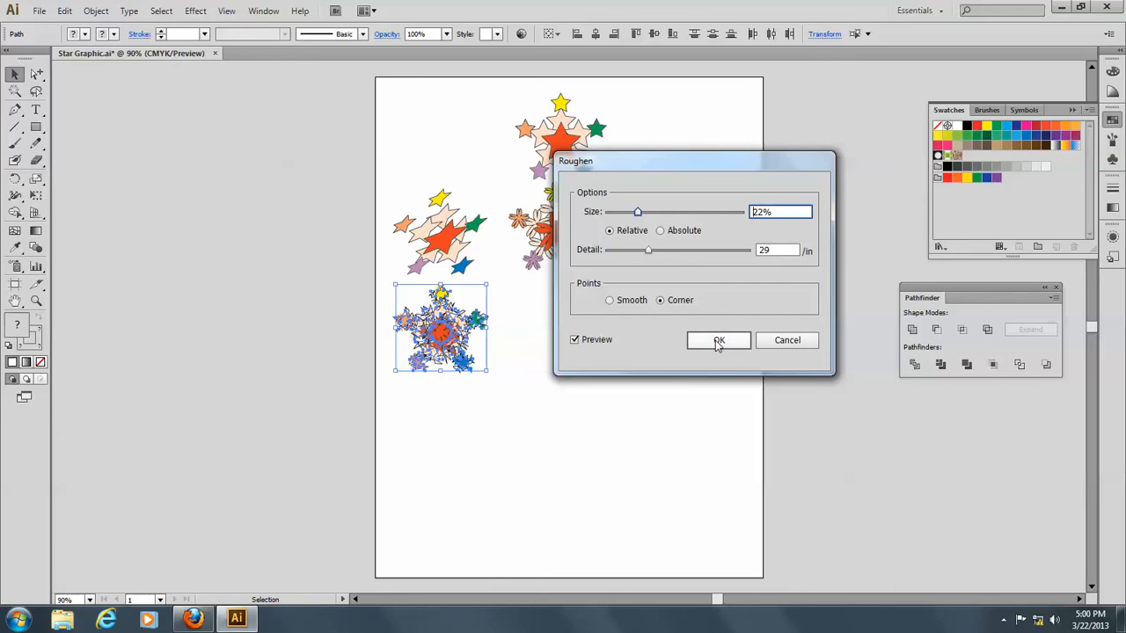
{"action": "left_click", "coordinate": [718, 341]}
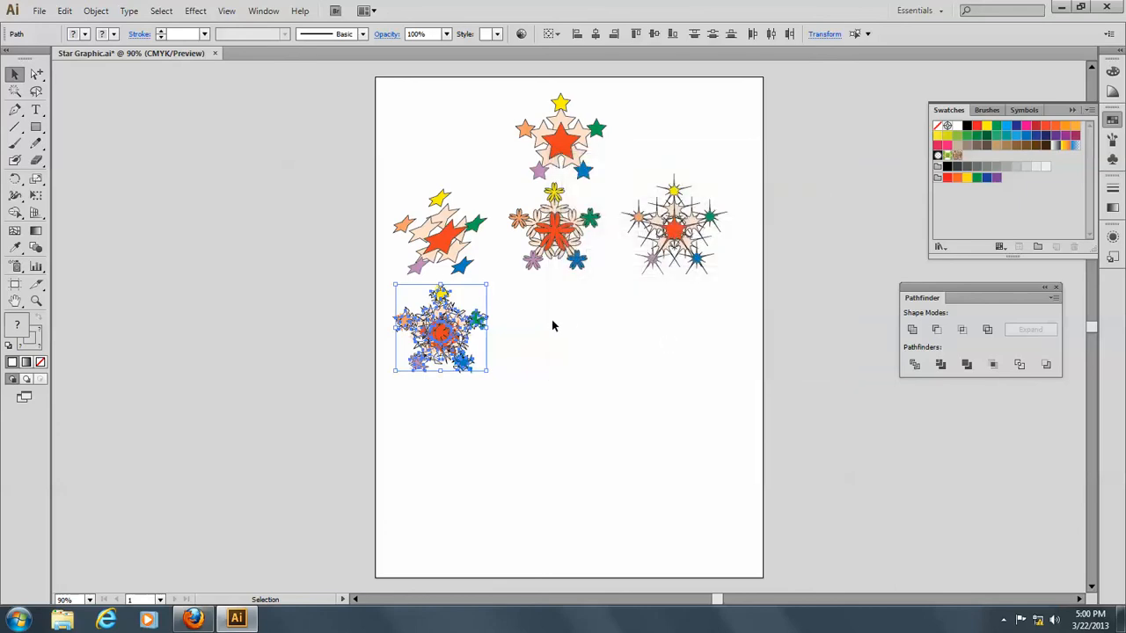
Deselect, then bring up the Transform effect settings for a new cluster copy.
{"action": "left_click", "coordinate": [506, 414]}
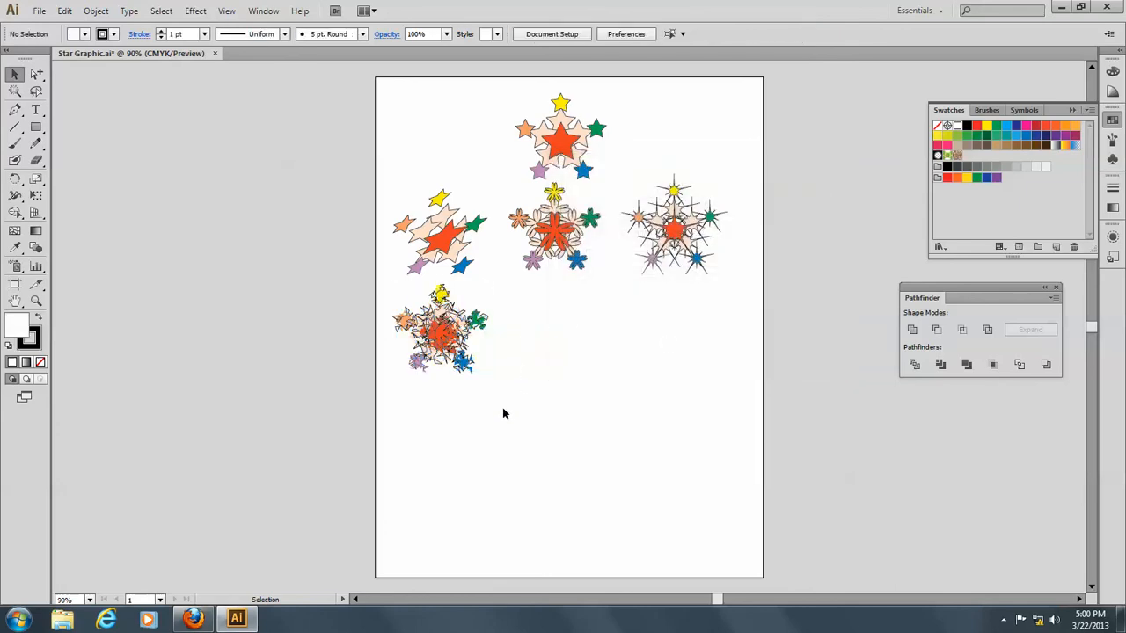
{"action": "mouse_move", "coordinate": [526, 121]}
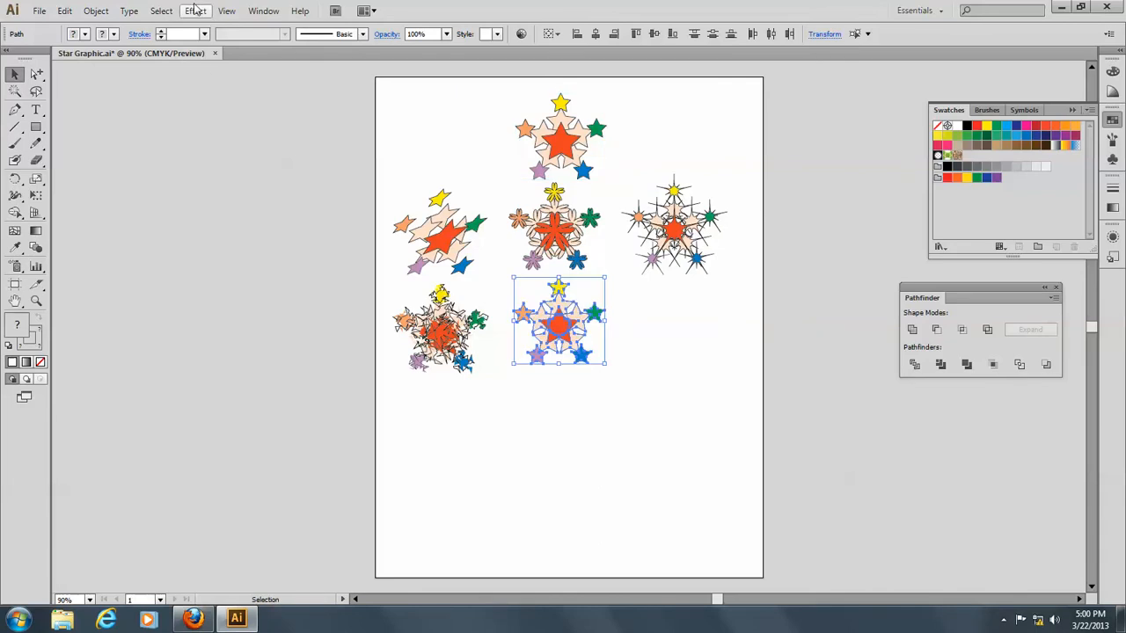
{"action": "left_click", "coordinate": [195, 10]}
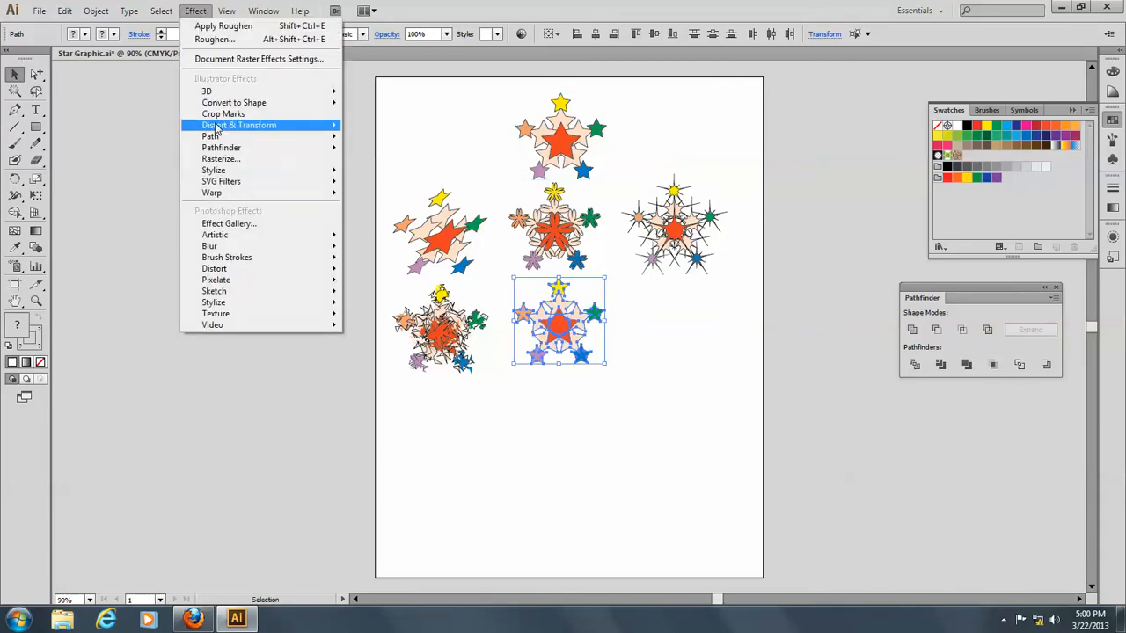
{"action": "mouse_move", "coordinate": [211, 137]}
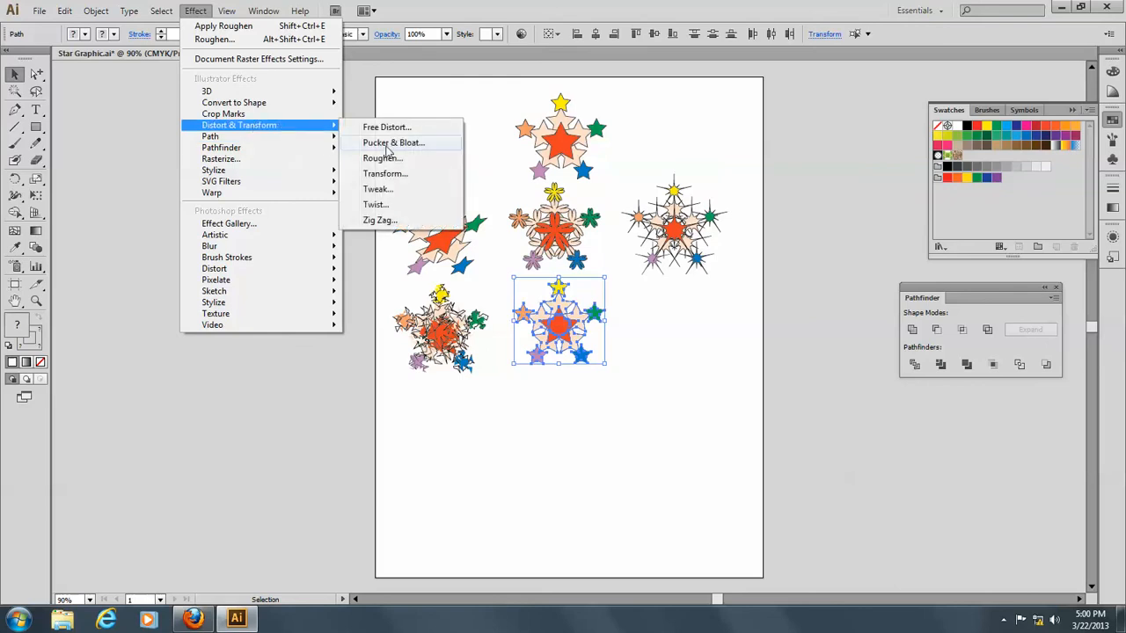
{"action": "left_click", "coordinate": [385, 174]}
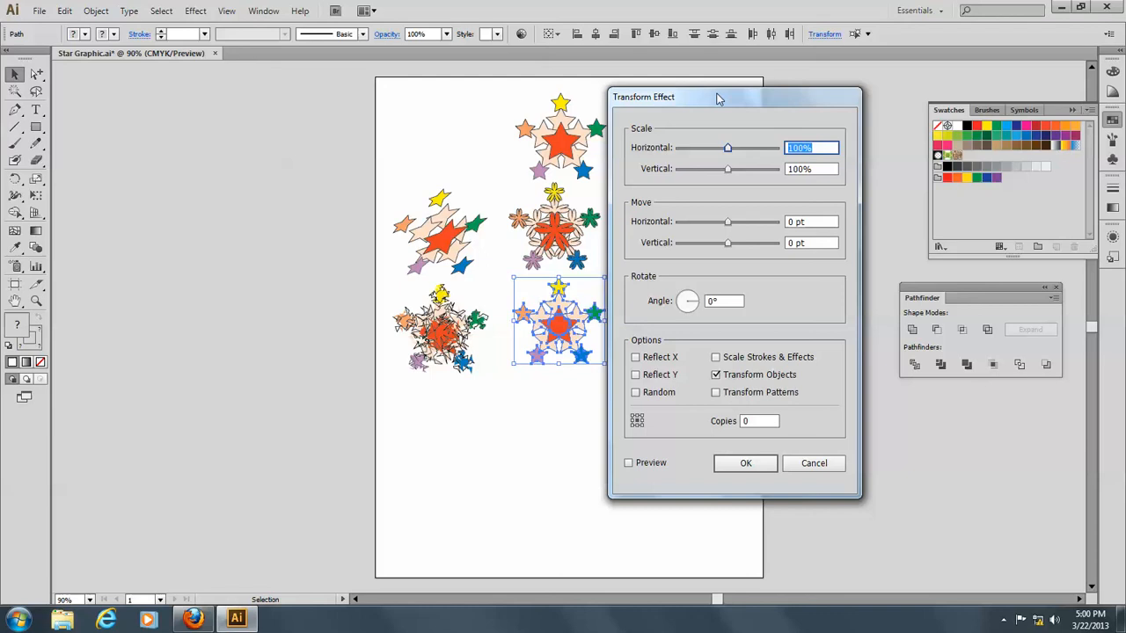
{"action": "mouse_move", "coordinate": [588, 364]}
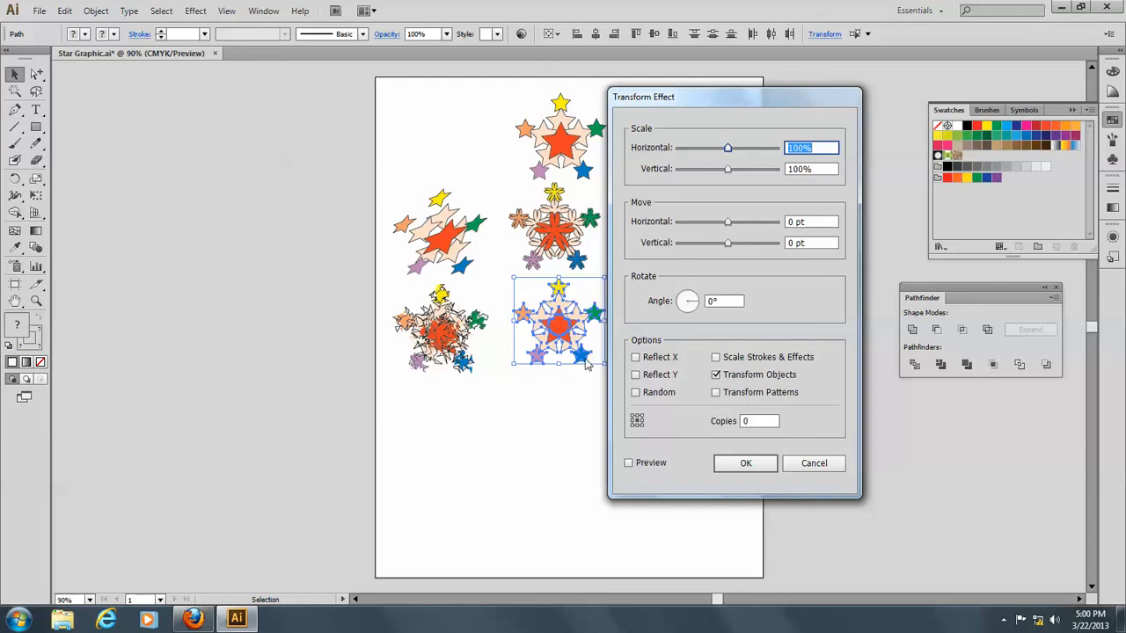
{"action": "mouse_move", "coordinate": [591, 292]}
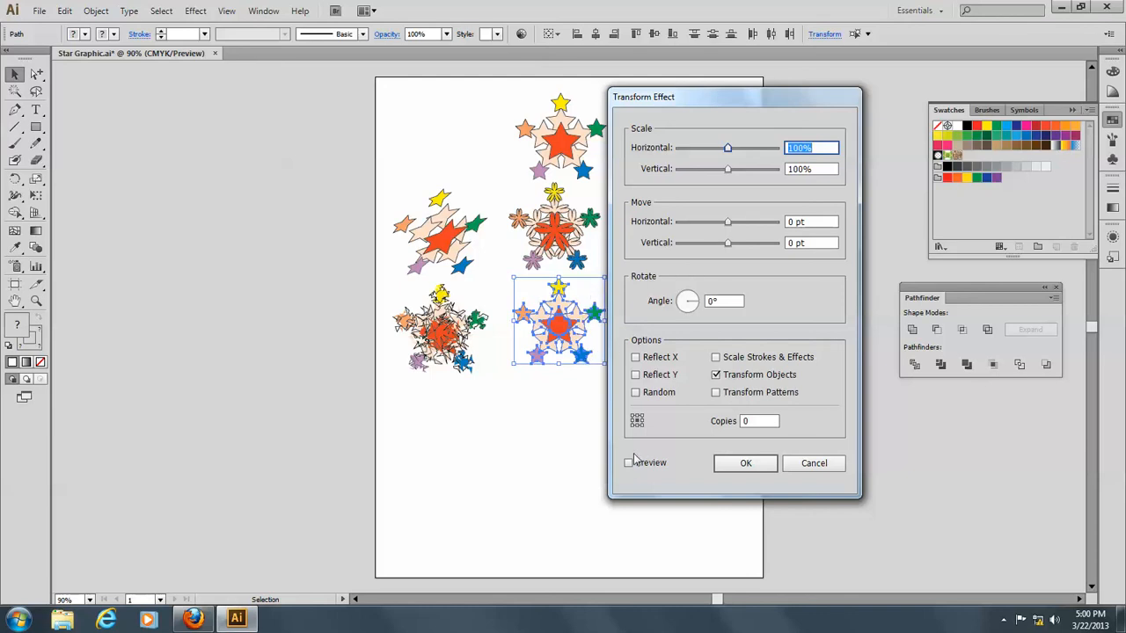
Apply a Transform effect with preview, stretching the copy to 195% horizontal scale.
{"action": "left_click", "coordinate": [628, 463]}
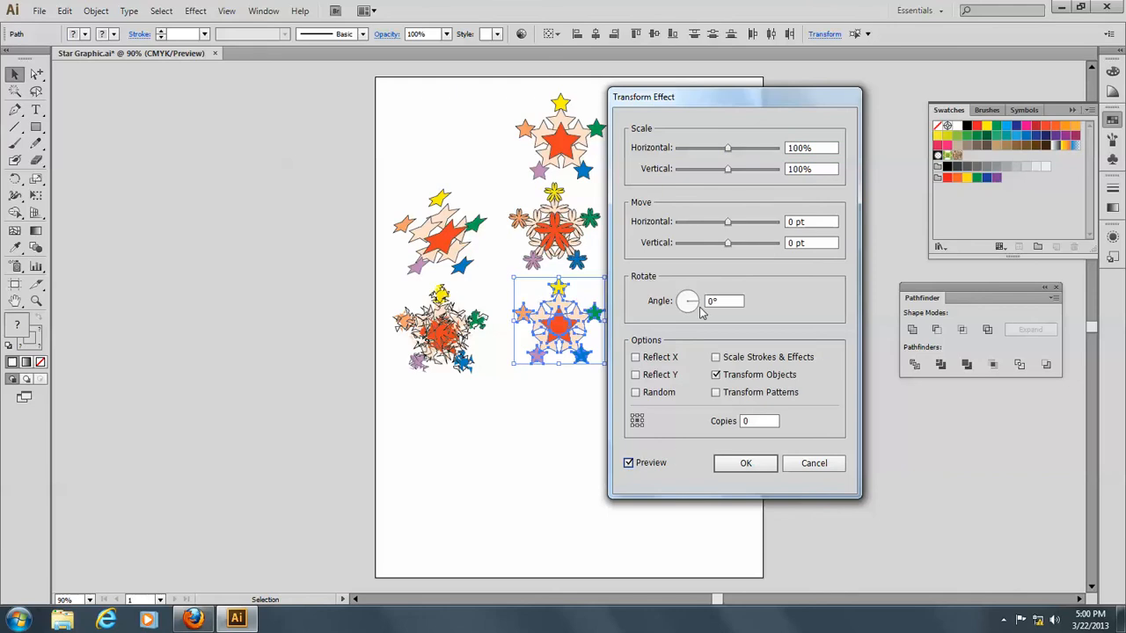
{"action": "mouse_move", "coordinate": [637, 373]}
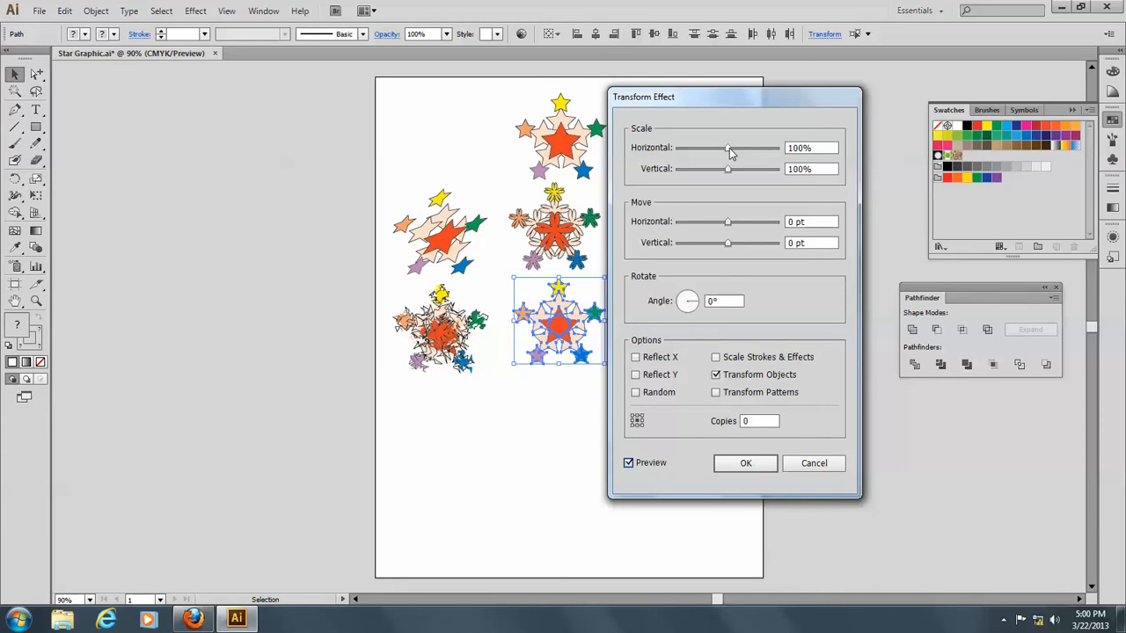
{"action": "left_click_drag", "start_coordinate": [728, 147], "coordinate": [773, 148]}
{"action": "type", "text": "6"}
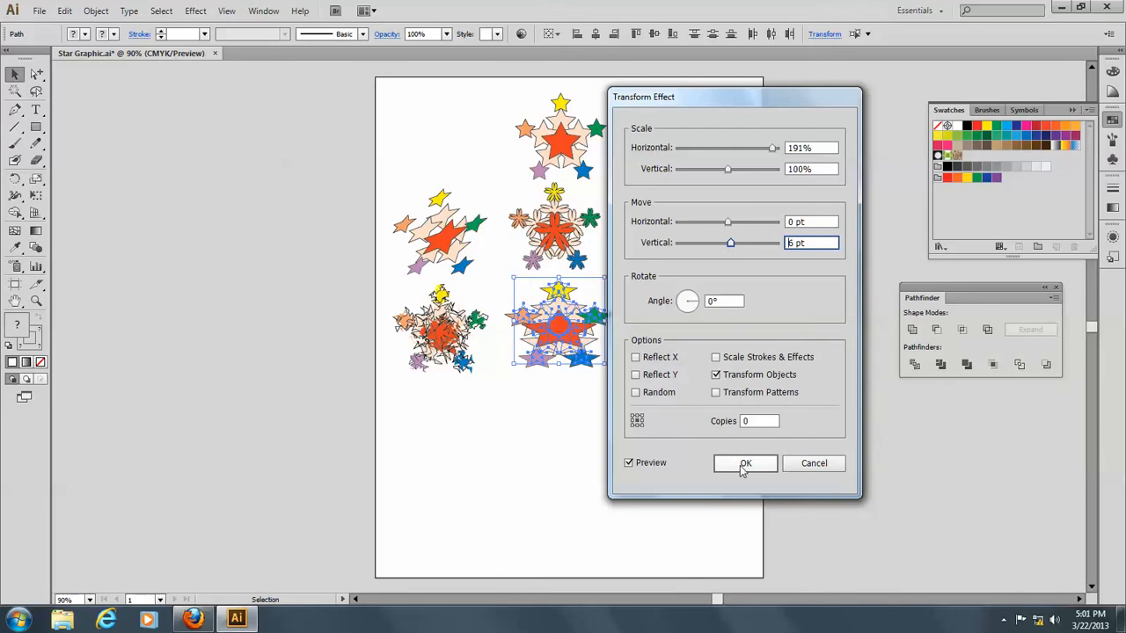
{"action": "left_click", "coordinate": [744, 464]}
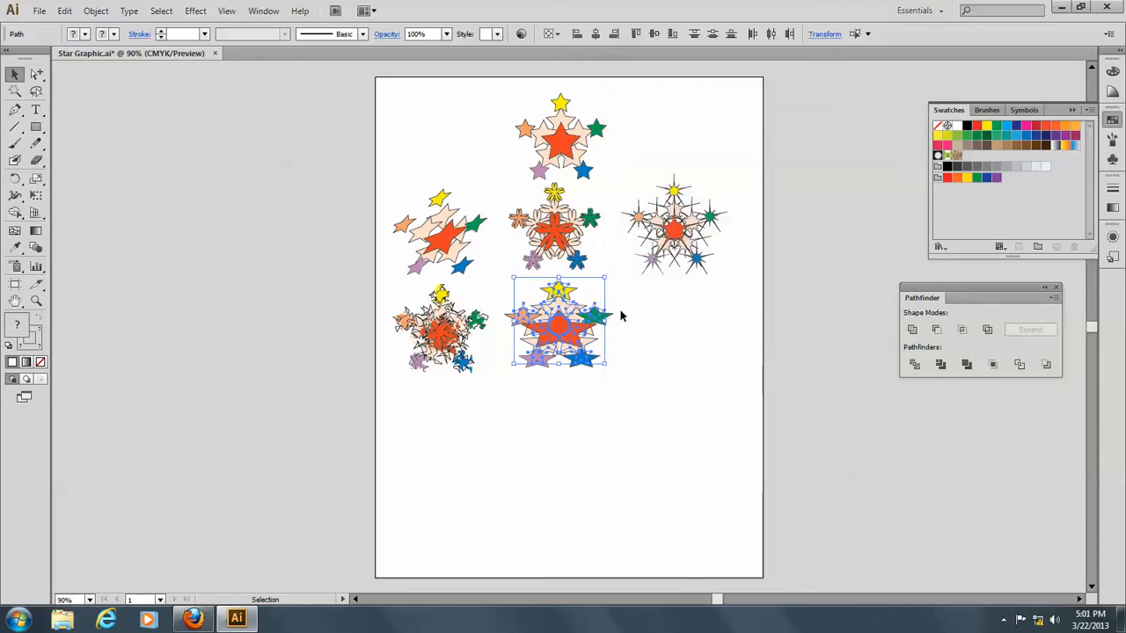
{"action": "mouse_move", "coordinate": [162, 11]}
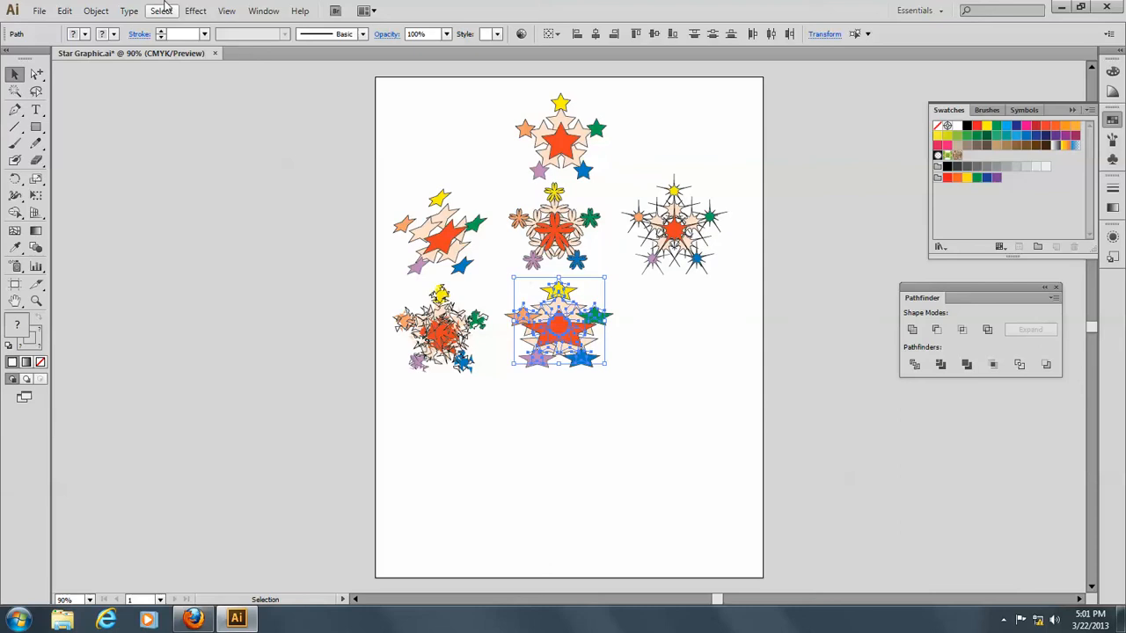
{"action": "mouse_move", "coordinate": [95, 11]}
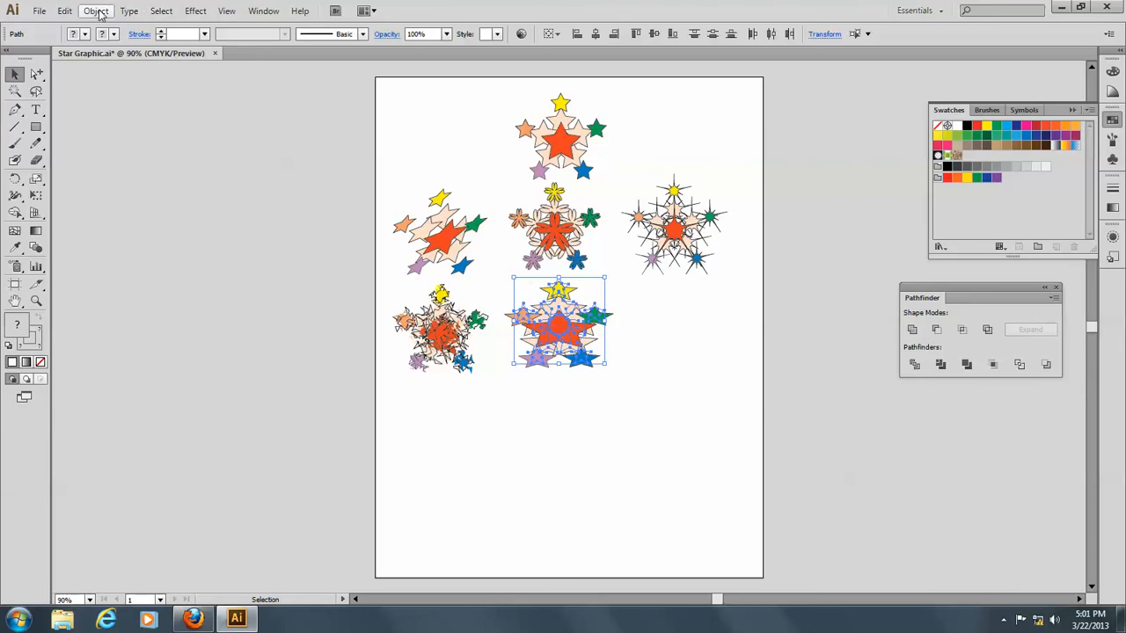
Expand the stretched cluster via the Object menu, deselect, and reselect the original top cluster.
{"action": "left_click", "coordinate": [95, 11]}
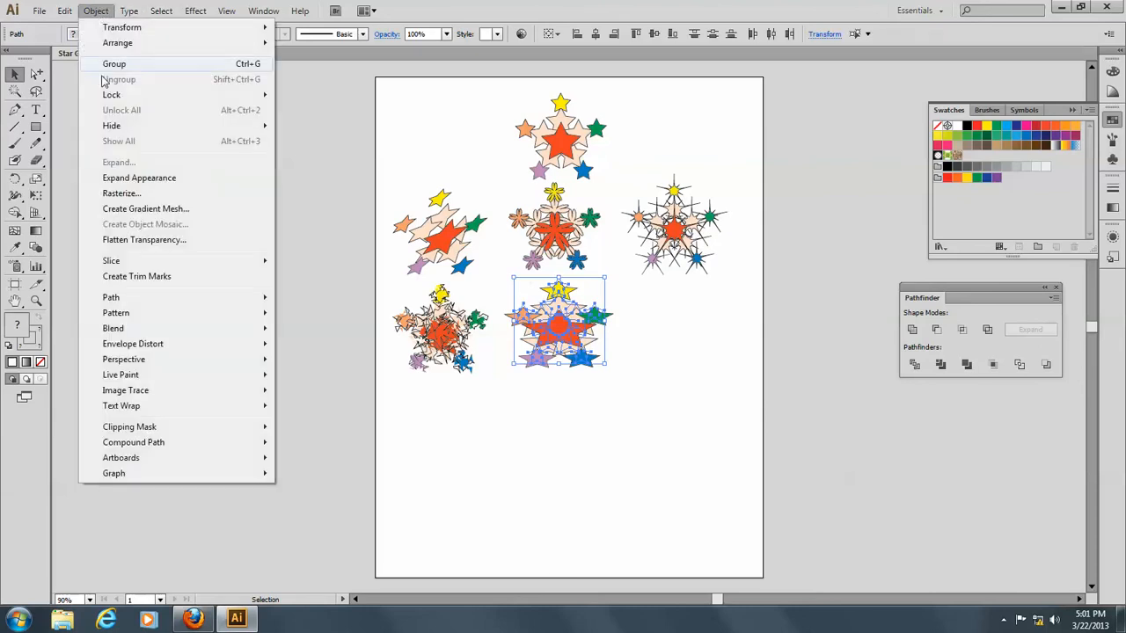
{"action": "left_click", "coordinate": [120, 79]}
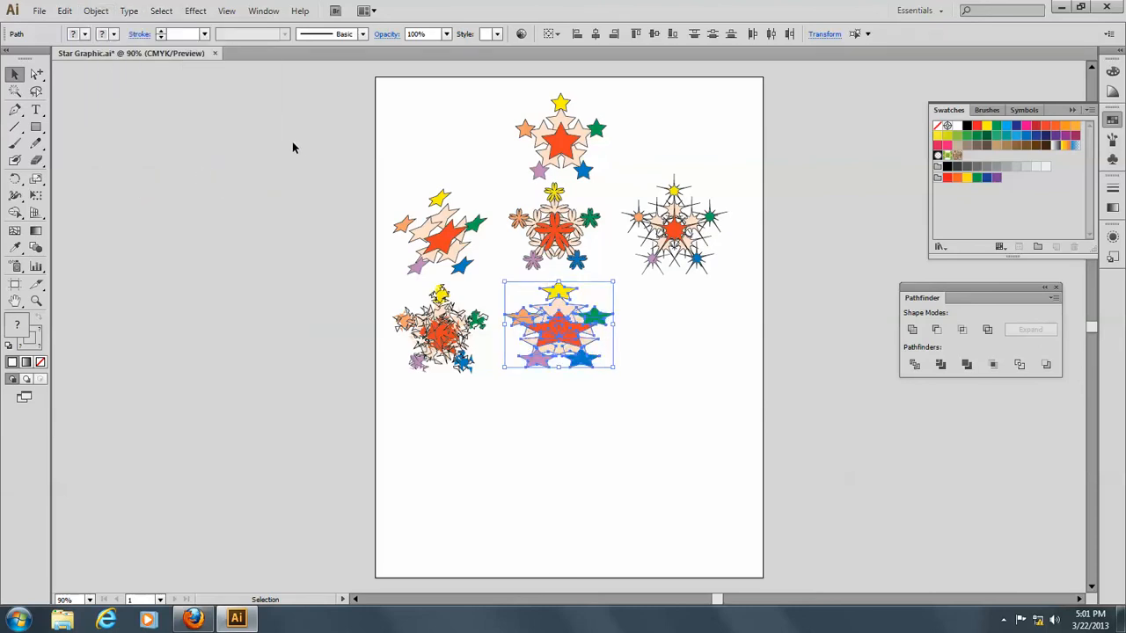
{"action": "left_click", "coordinate": [310, 255]}
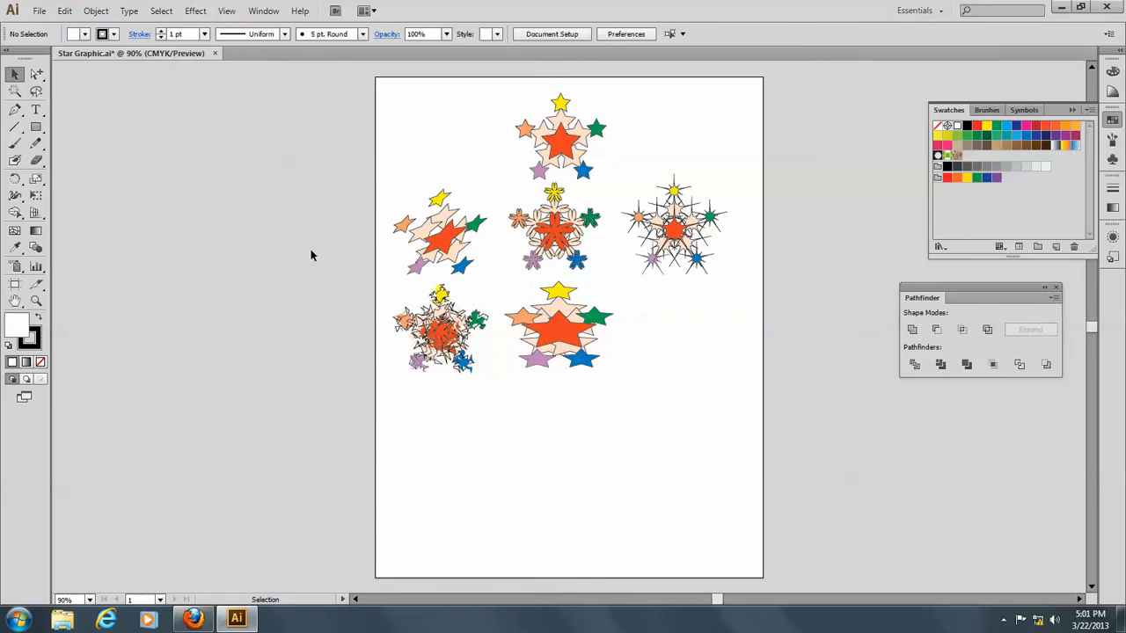
{"action": "mouse_move", "coordinate": [508, 98]}
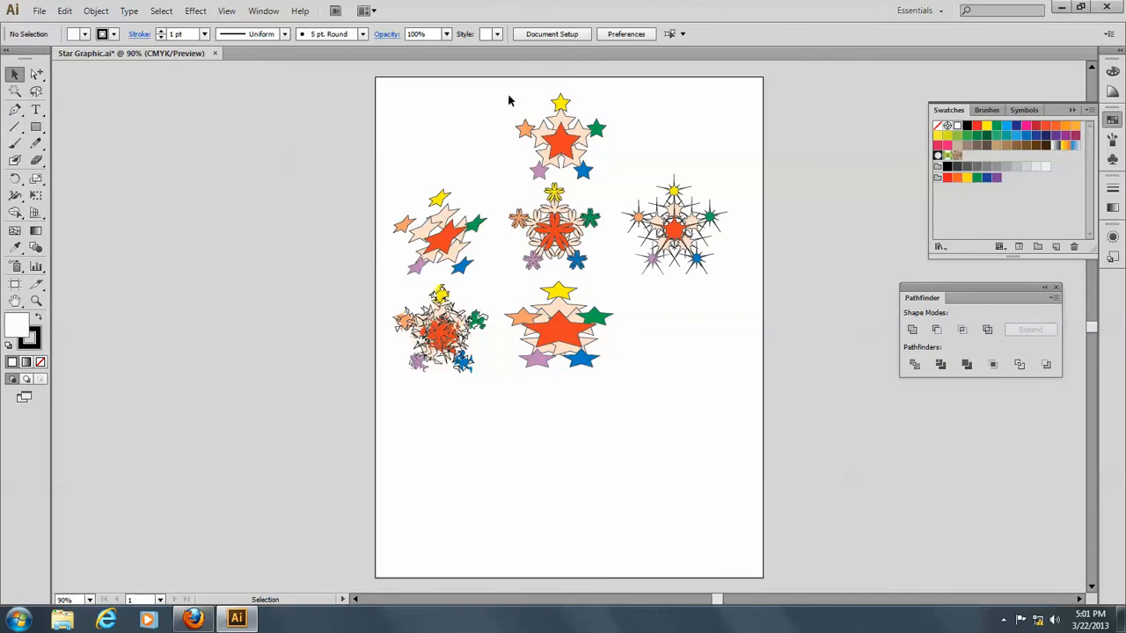
{"action": "left_click", "coordinate": [559, 137]}
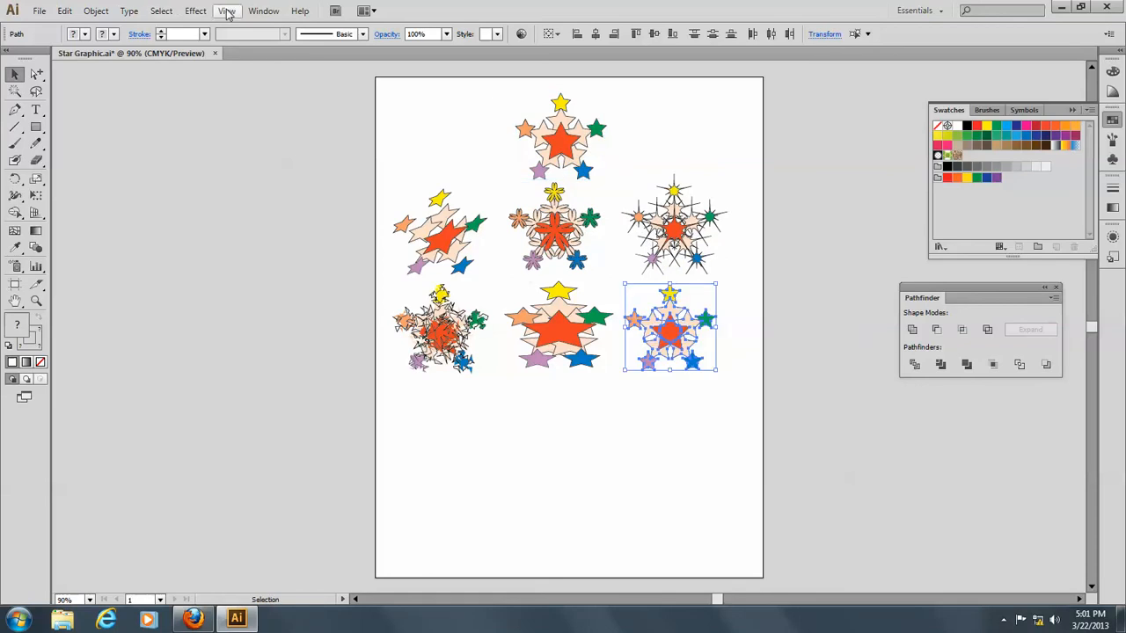
Choose Effect > Distort & Transform > Tweak for the selected cluster copy.
{"action": "left_click", "coordinate": [195, 11]}
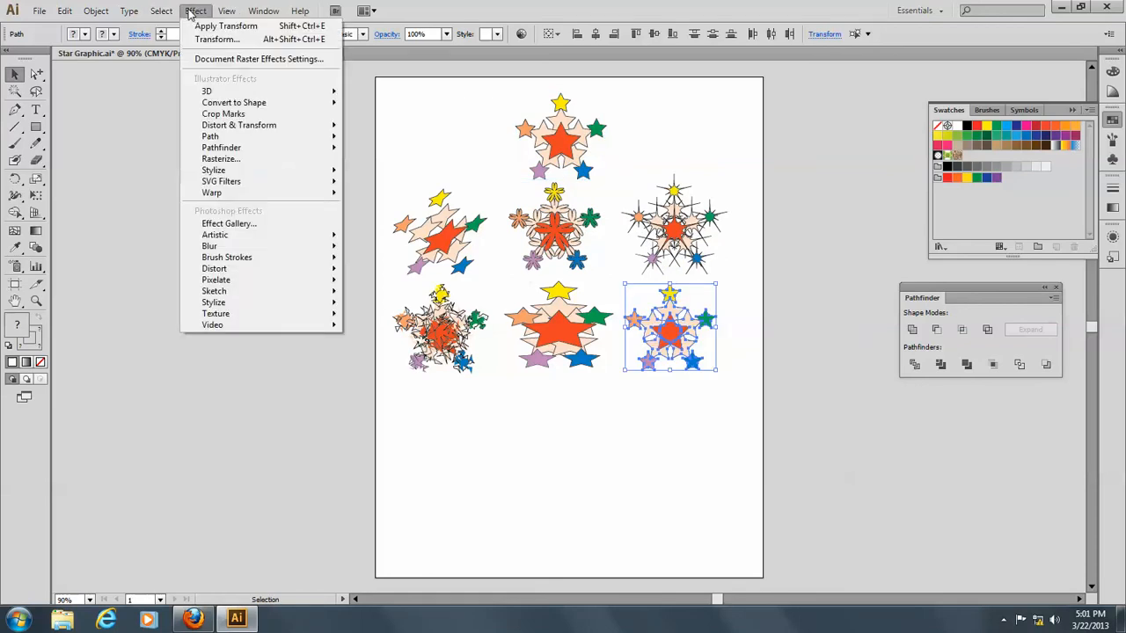
{"action": "mouse_move", "coordinate": [239, 123]}
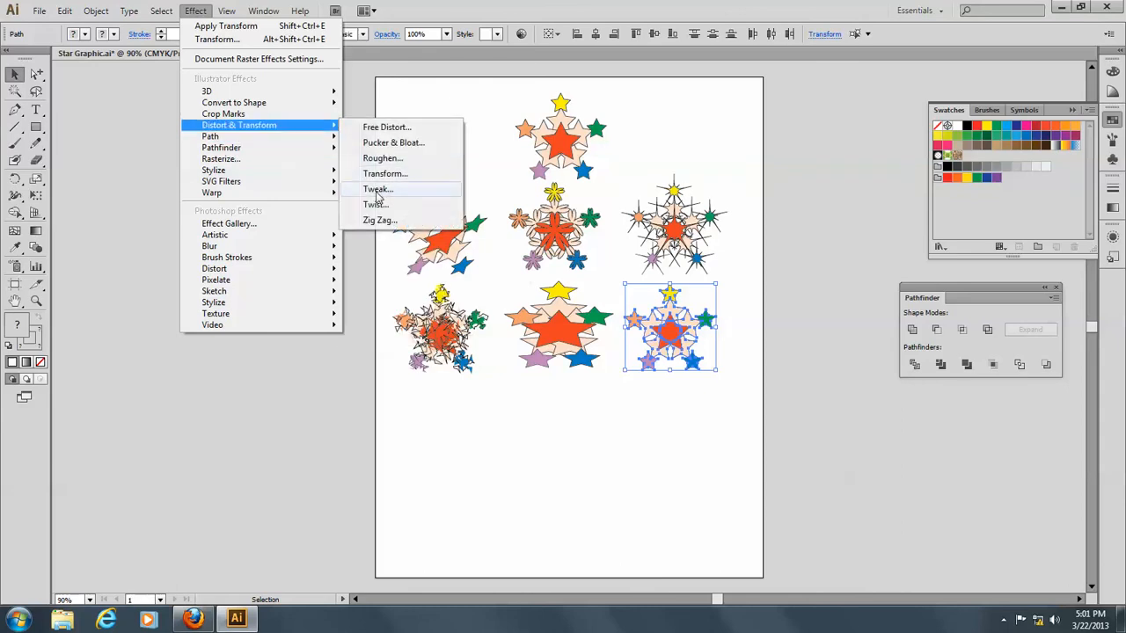
{"action": "left_click", "coordinate": [377, 190]}
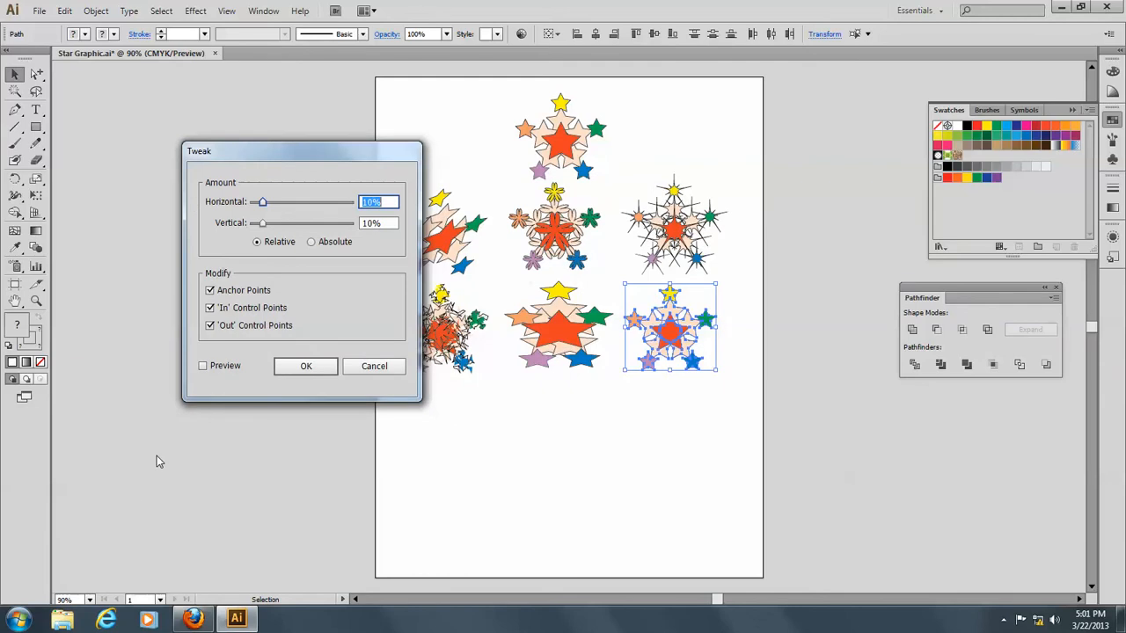
{"action": "mouse_move", "coordinate": [202, 366]}
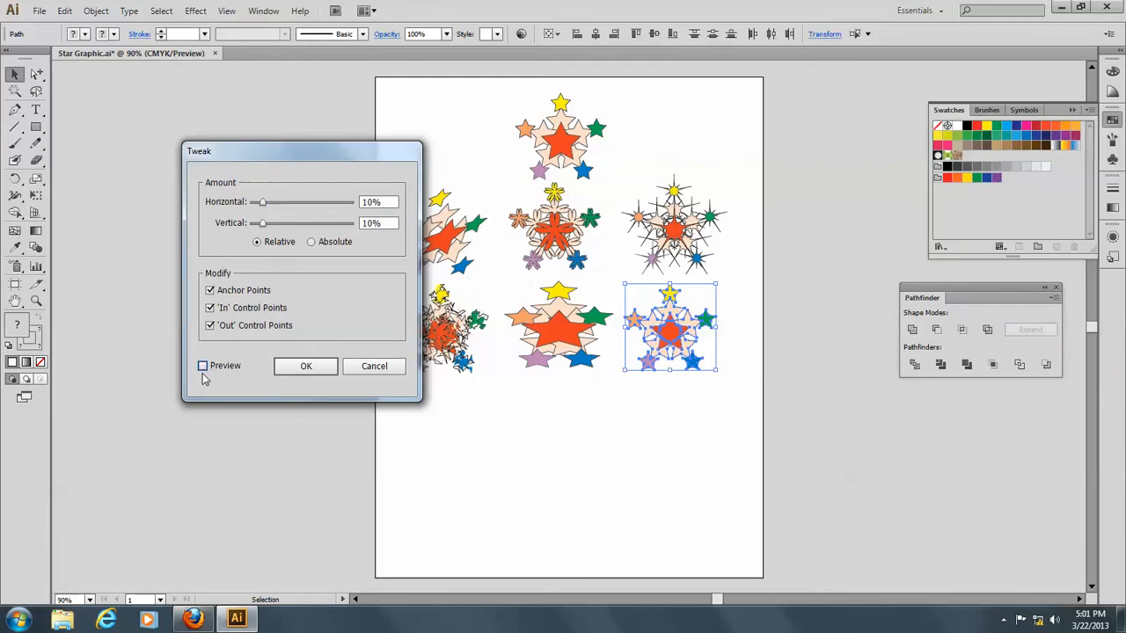
{"action": "mouse_move", "coordinate": [267, 225]}
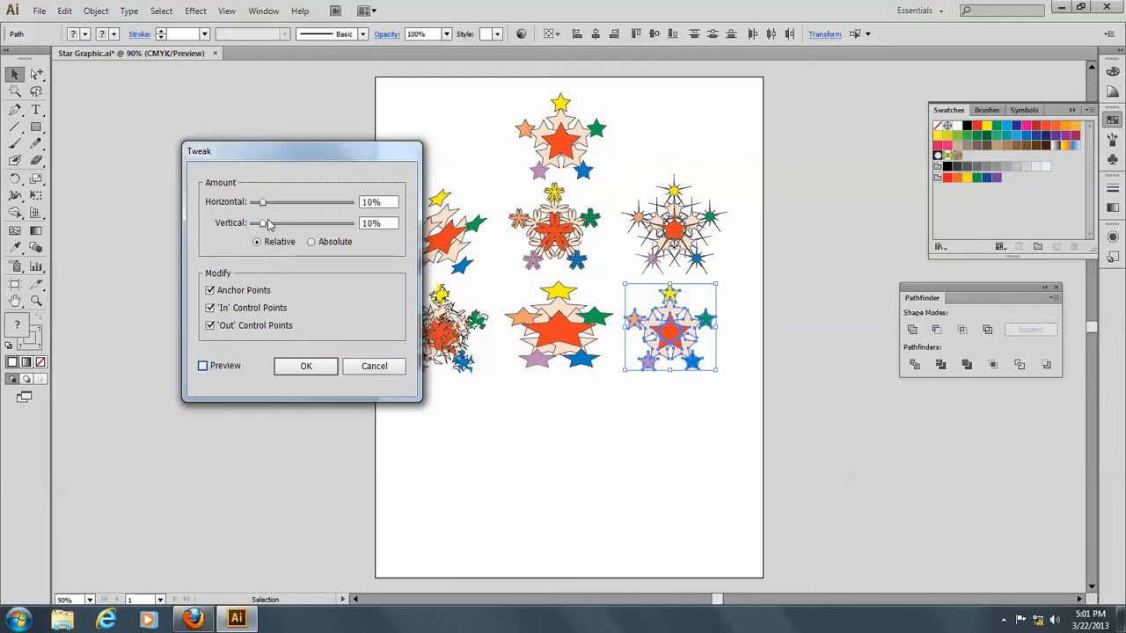
Apply a relative Tweak of 78% horizontal and 44% vertical with preview.
{"action": "left_click_drag", "start_coordinate": [262, 221], "coordinate": [284, 222]}
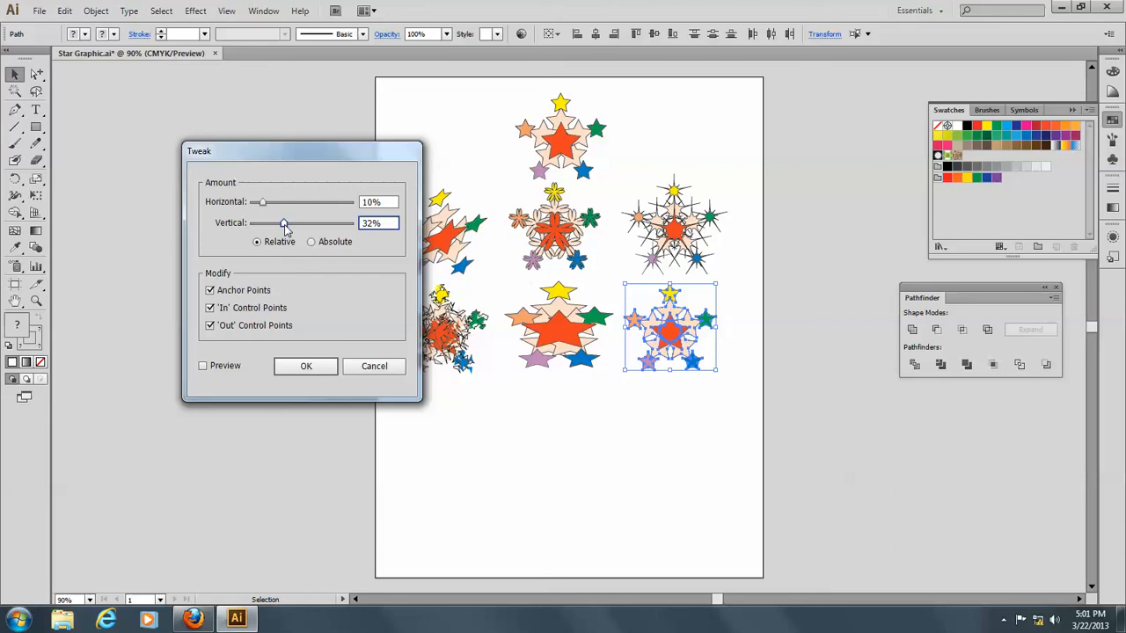
{"action": "left_click_drag", "start_coordinate": [283, 222], "coordinate": [296, 222]}
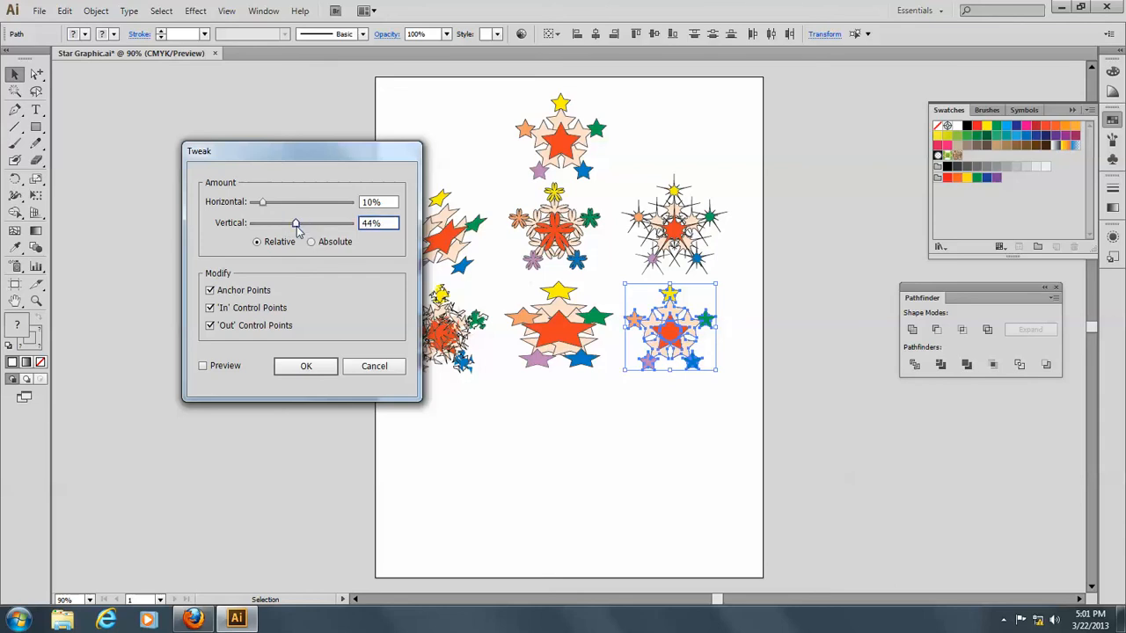
{"action": "left_click", "coordinate": [310, 242]}
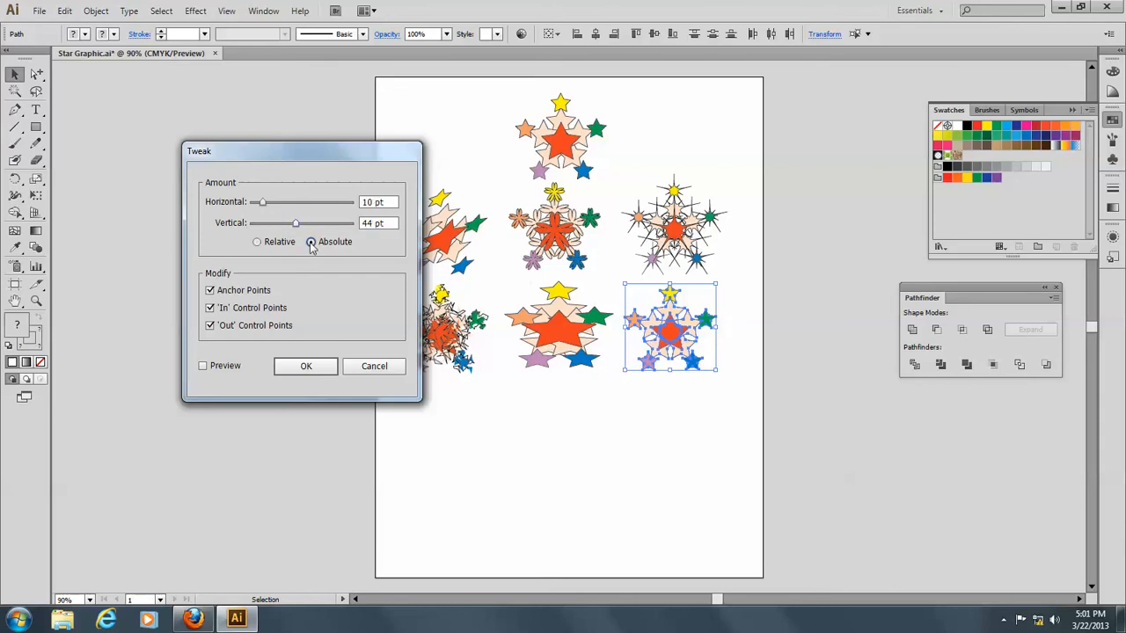
{"action": "left_click", "coordinate": [257, 243]}
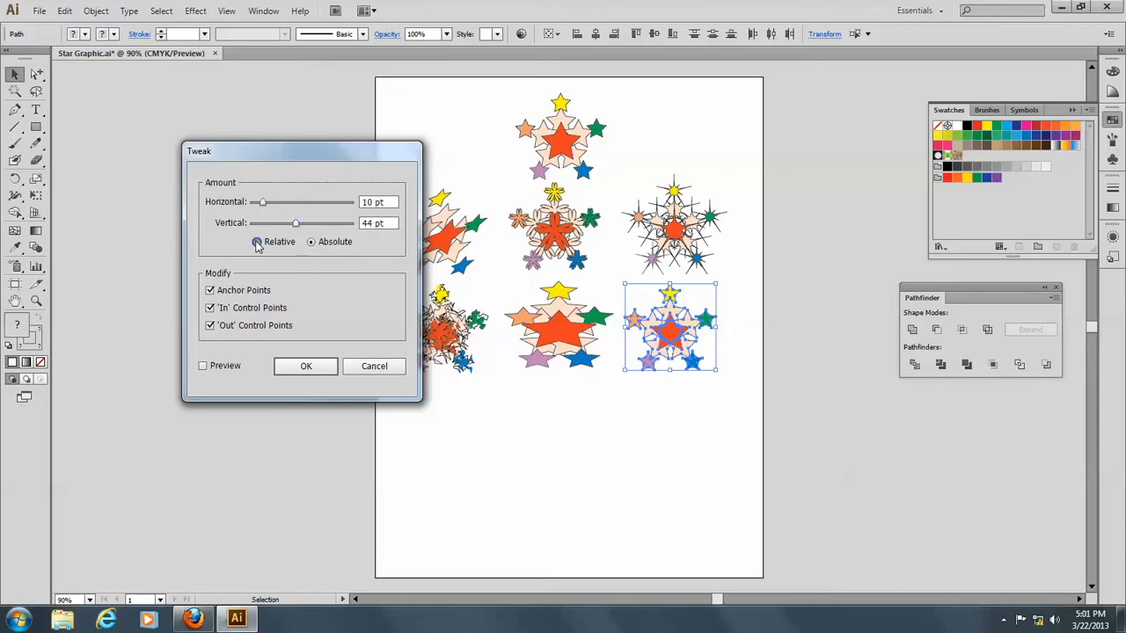
{"action": "left_click", "coordinate": [257, 243]}
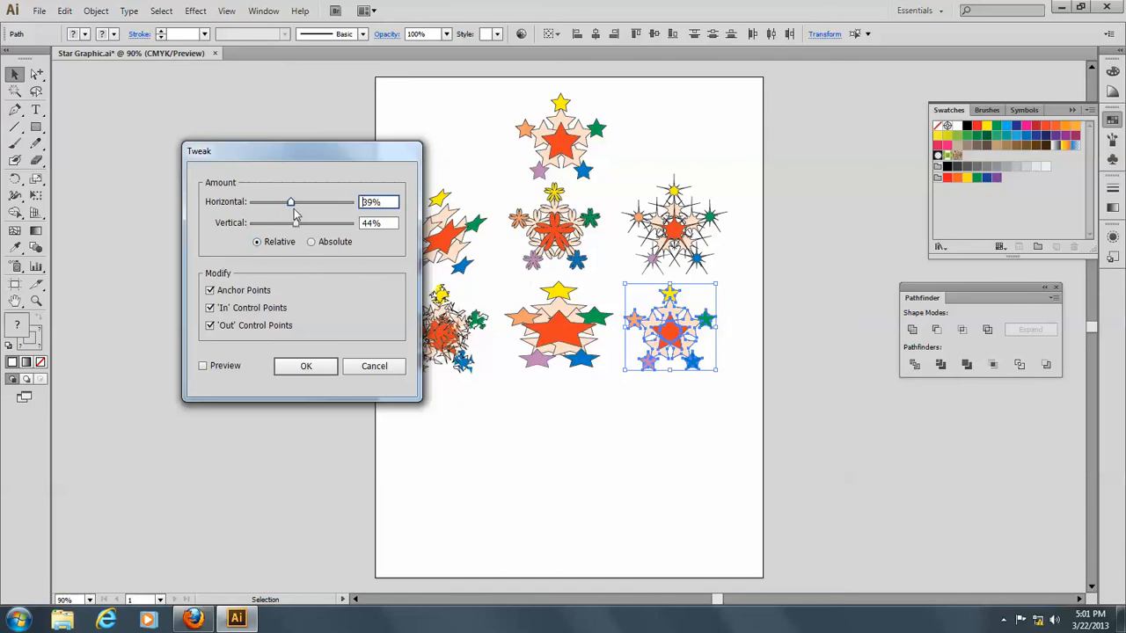
{"action": "left_click_drag", "start_coordinate": [290, 201], "coordinate": [327, 201]}
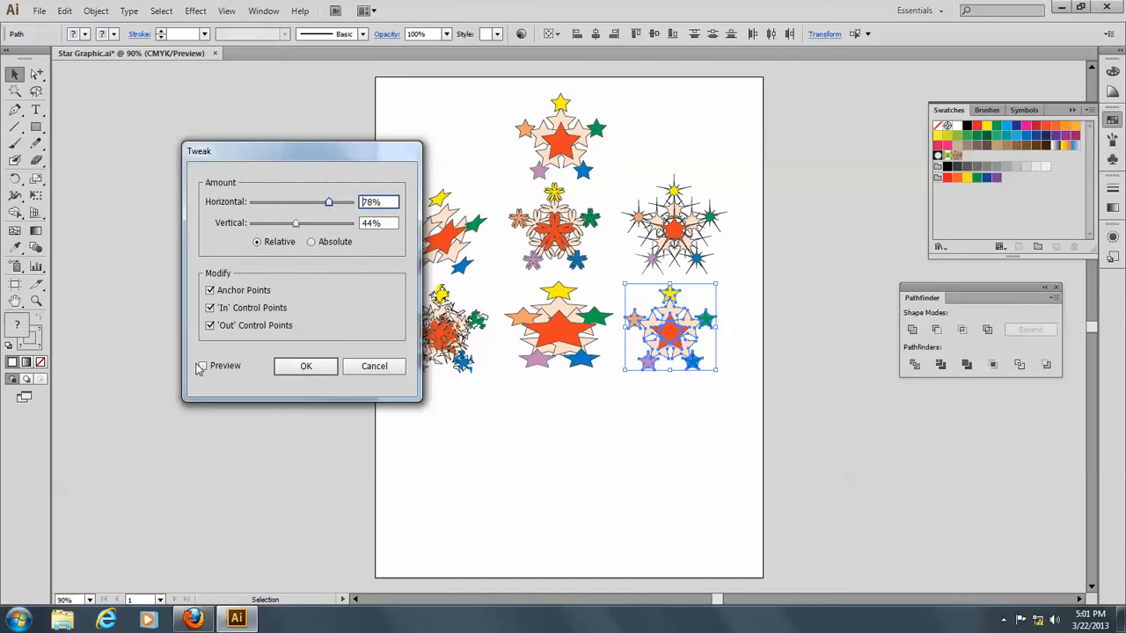
{"action": "left_click", "coordinate": [202, 364]}
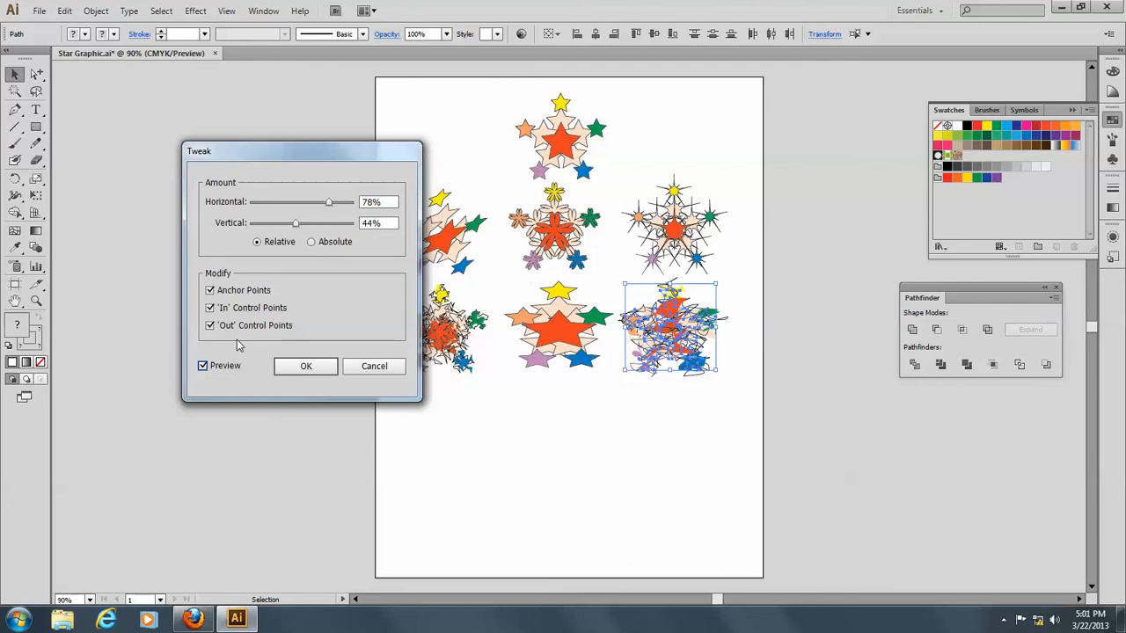
{"action": "mouse_move", "coordinate": [260, 376]}
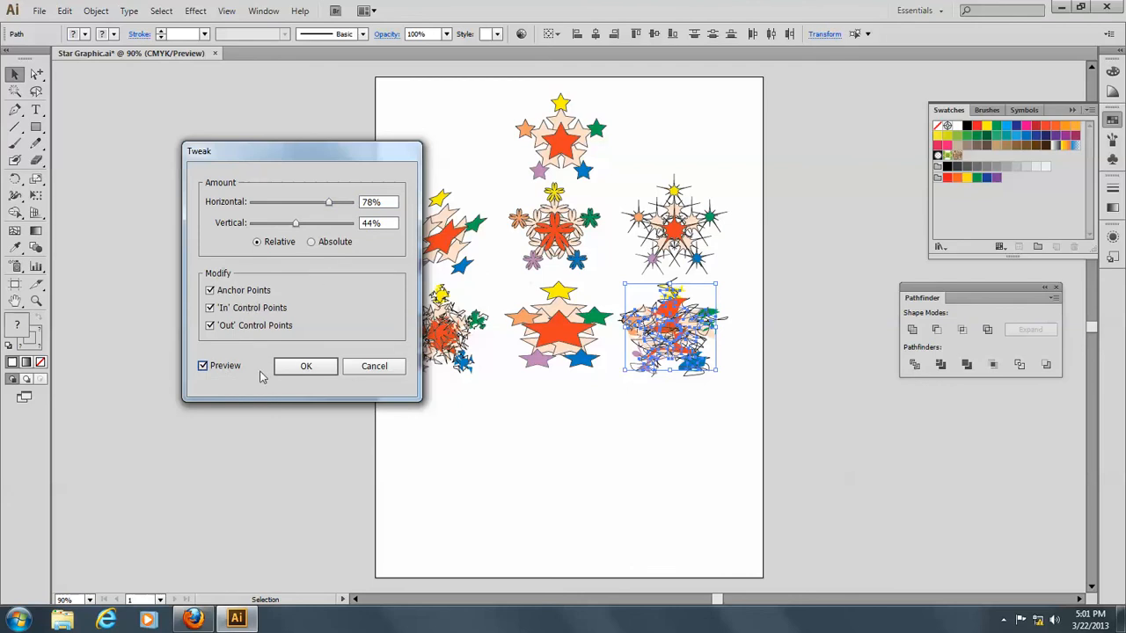
{"action": "left_click", "coordinate": [307, 366]}
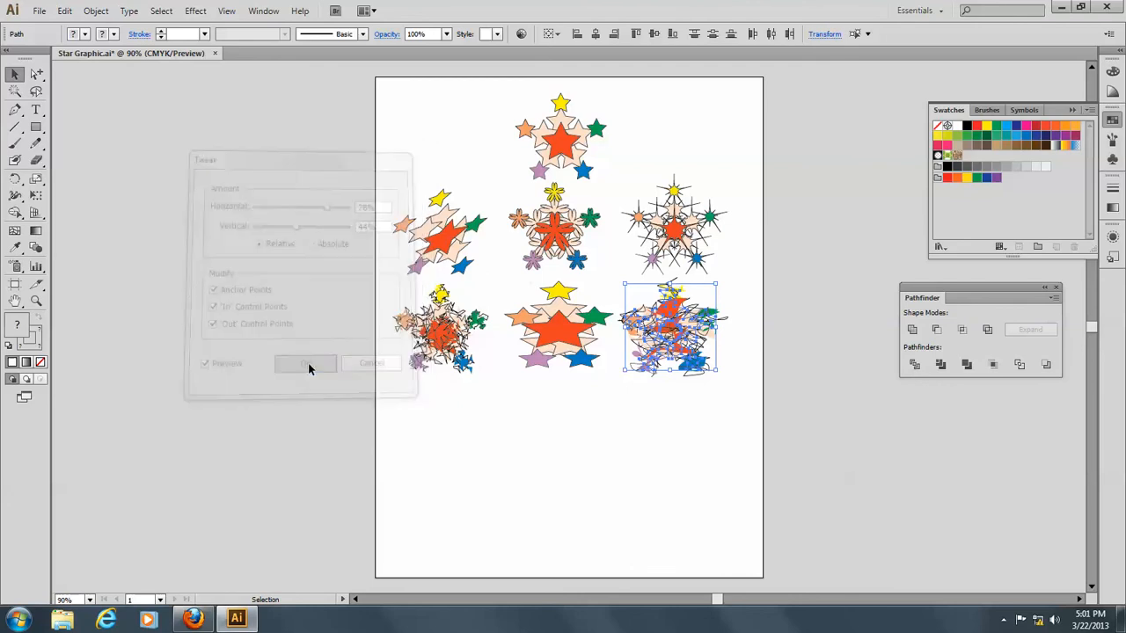
Deselect, select the original cluster and choose the Twist effect for a new copy.
{"action": "left_click", "coordinate": [306, 363]}
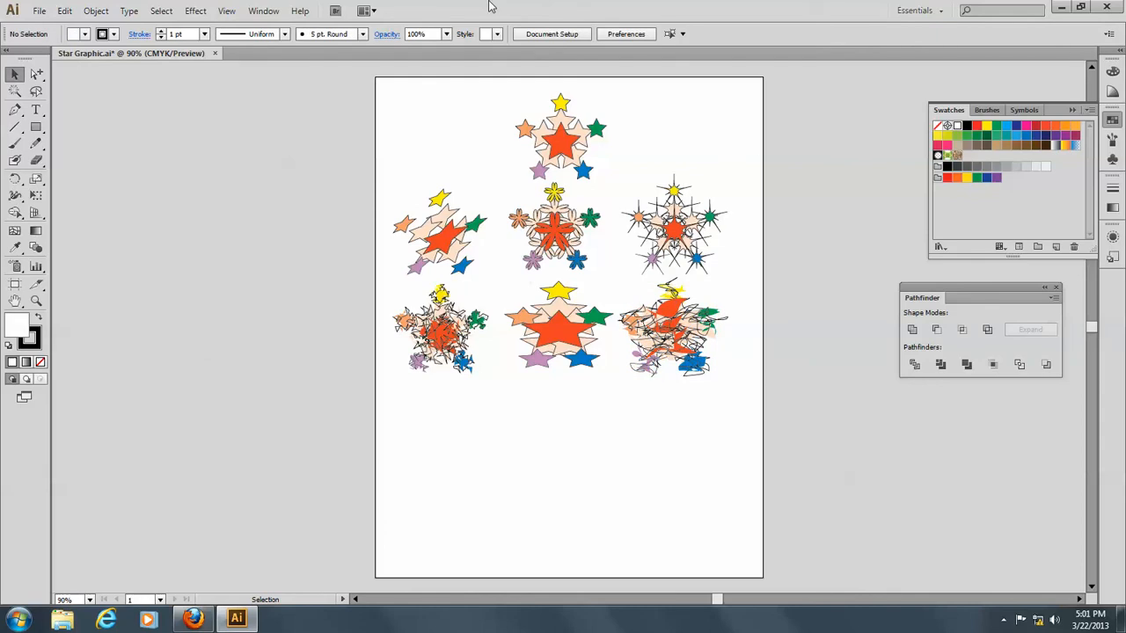
{"action": "mouse_move", "coordinate": [519, 98]}
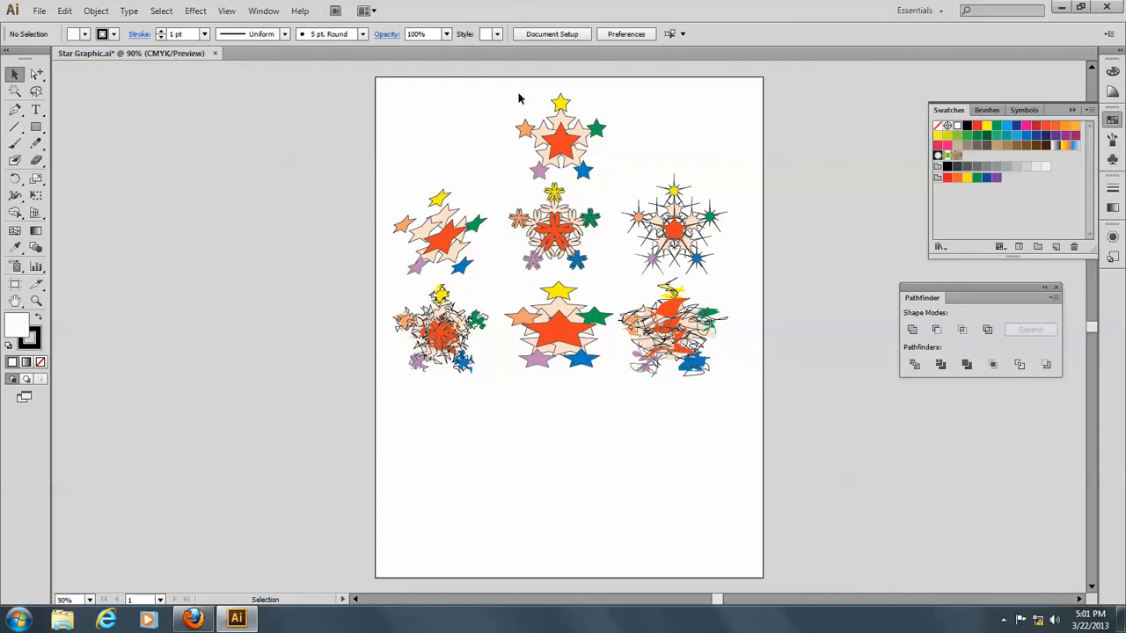
{"action": "left_click", "coordinate": [560, 137]}
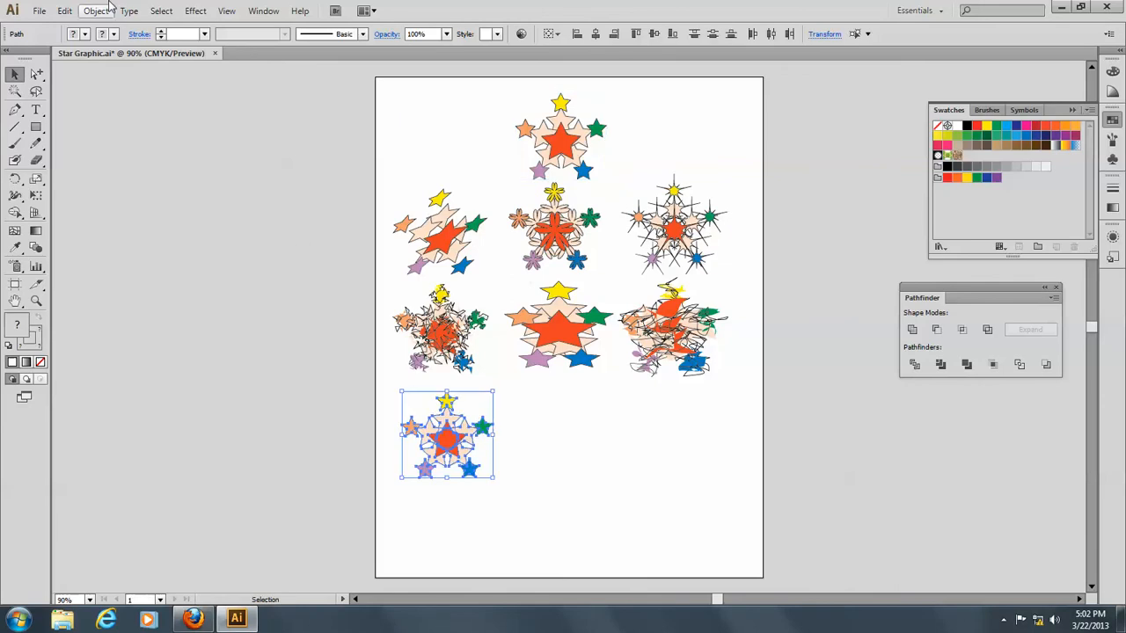
{"action": "left_click", "coordinate": [195, 11]}
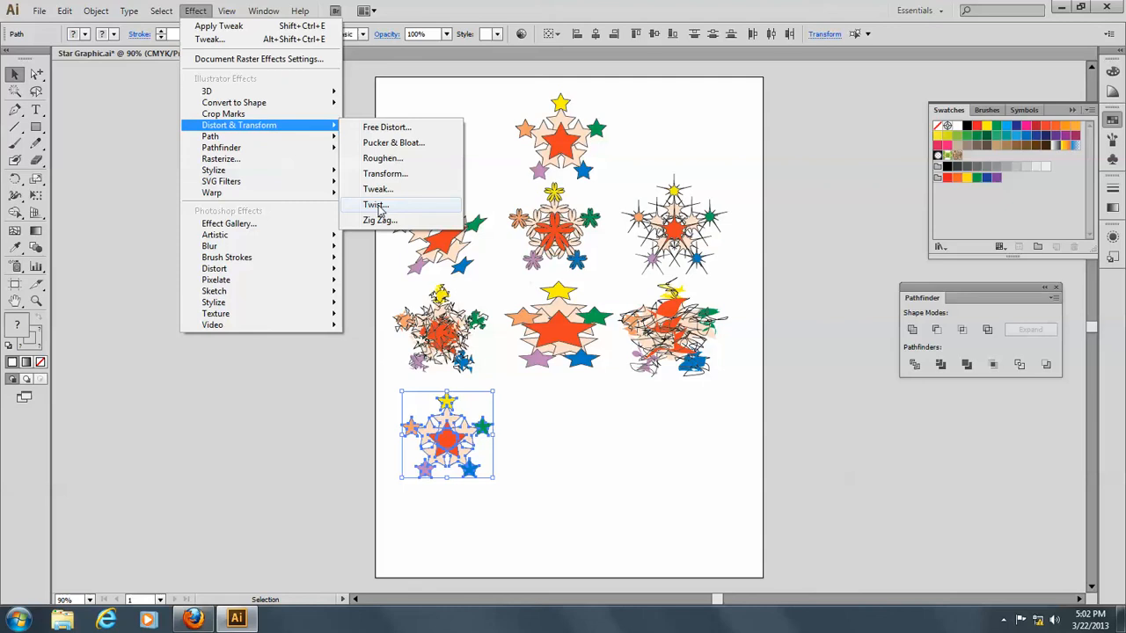
{"action": "left_click", "coordinate": [373, 204]}
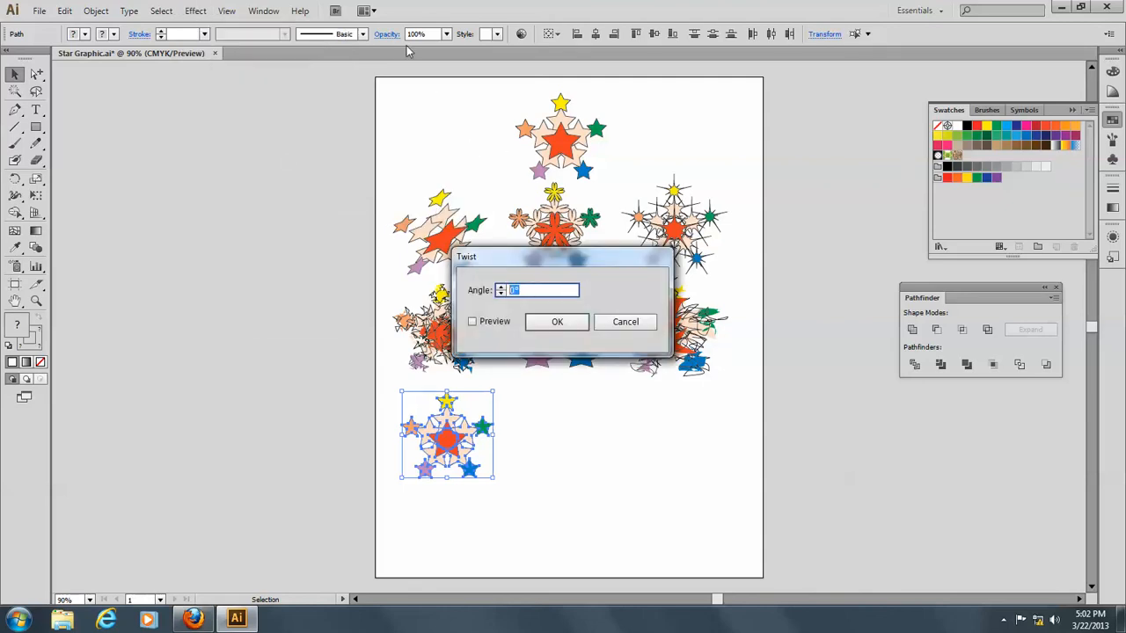
Apply a 45° twist with preview to the lower-left copy.
{"action": "type", "text": "4"}
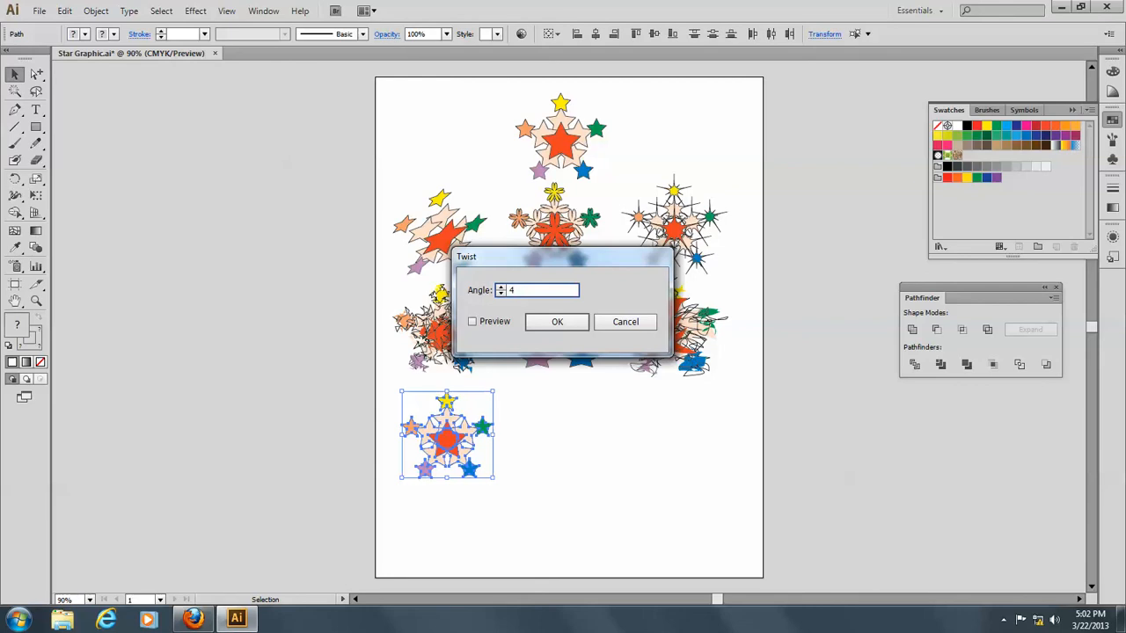
{"action": "left_click", "coordinate": [471, 320]}
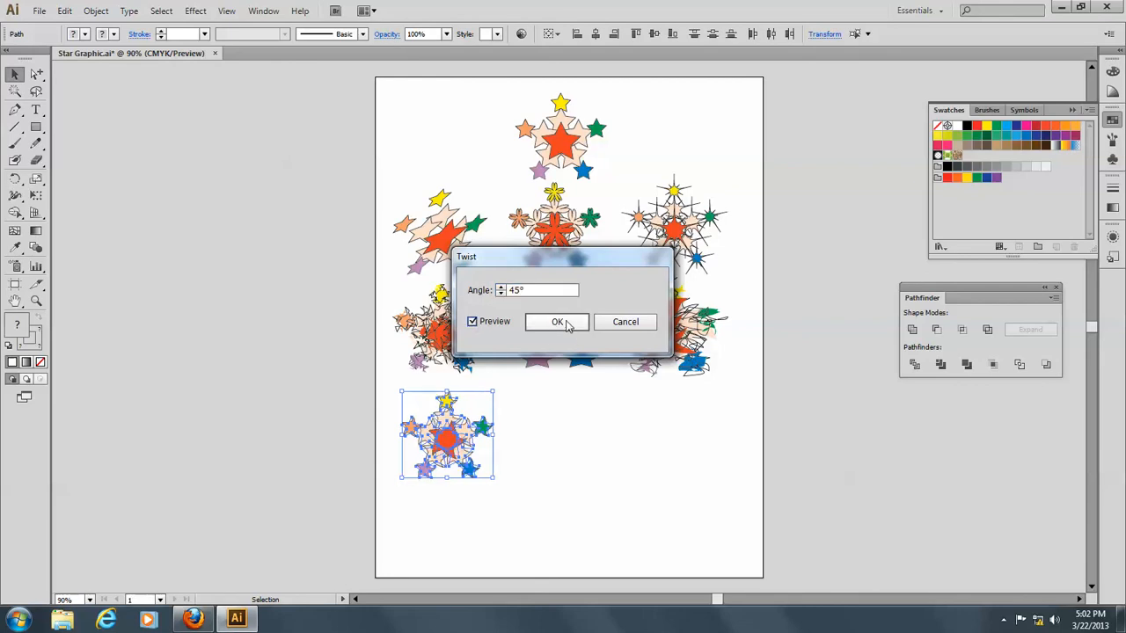
{"action": "left_click", "coordinate": [558, 320]}
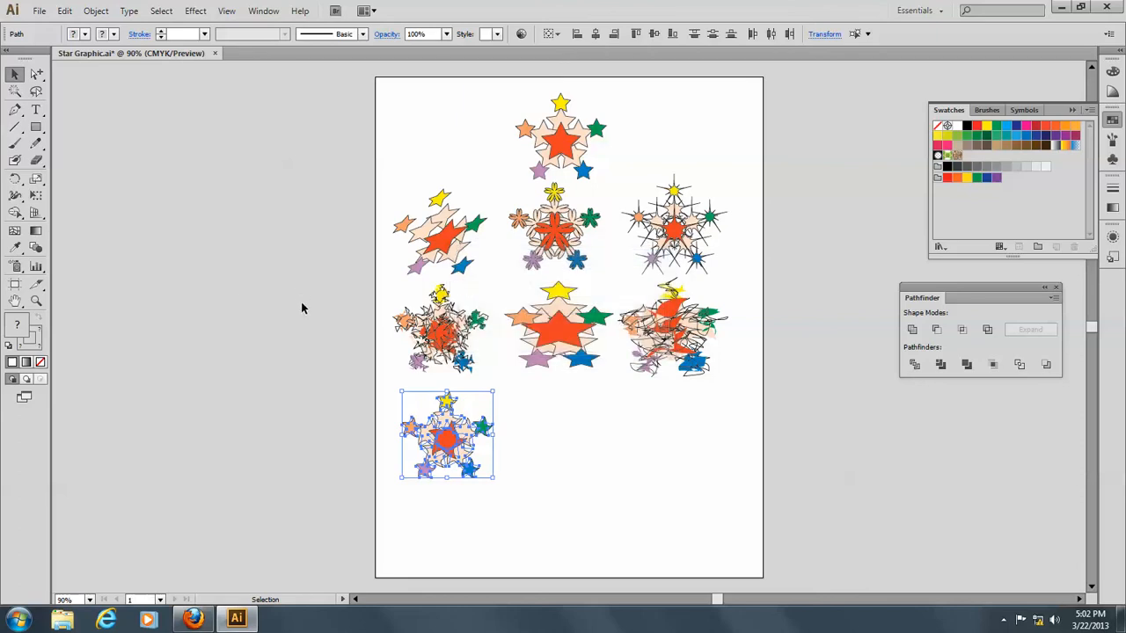
Deselect and place a copy of the top cluster in the bottom row.
{"action": "left_click", "coordinate": [302, 308]}
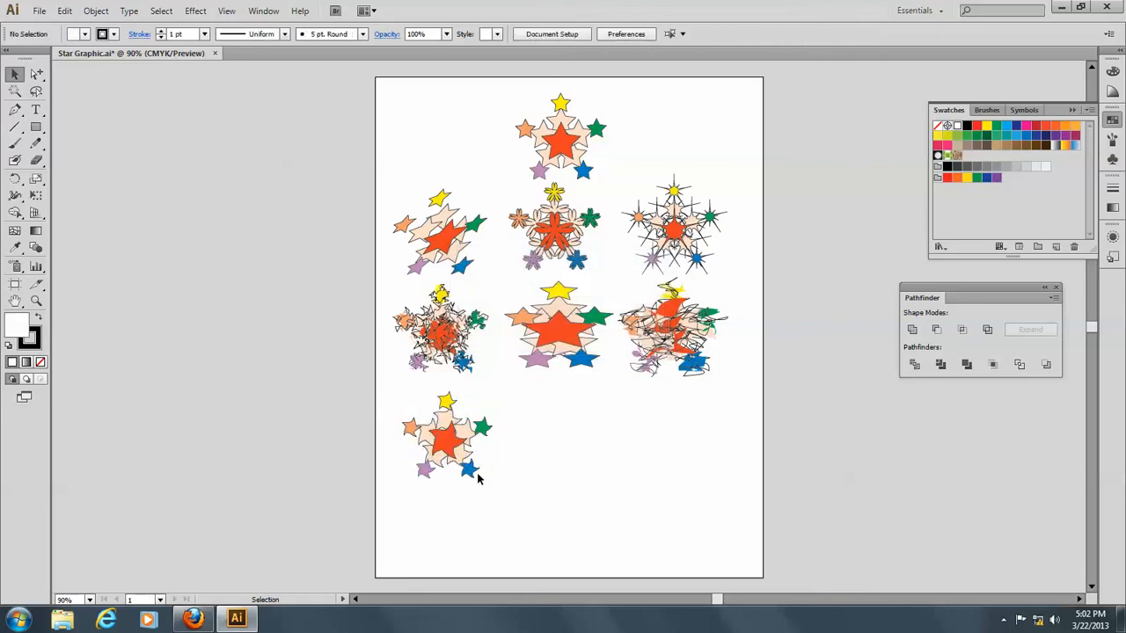
{"action": "mouse_move", "coordinate": [490, 266]}
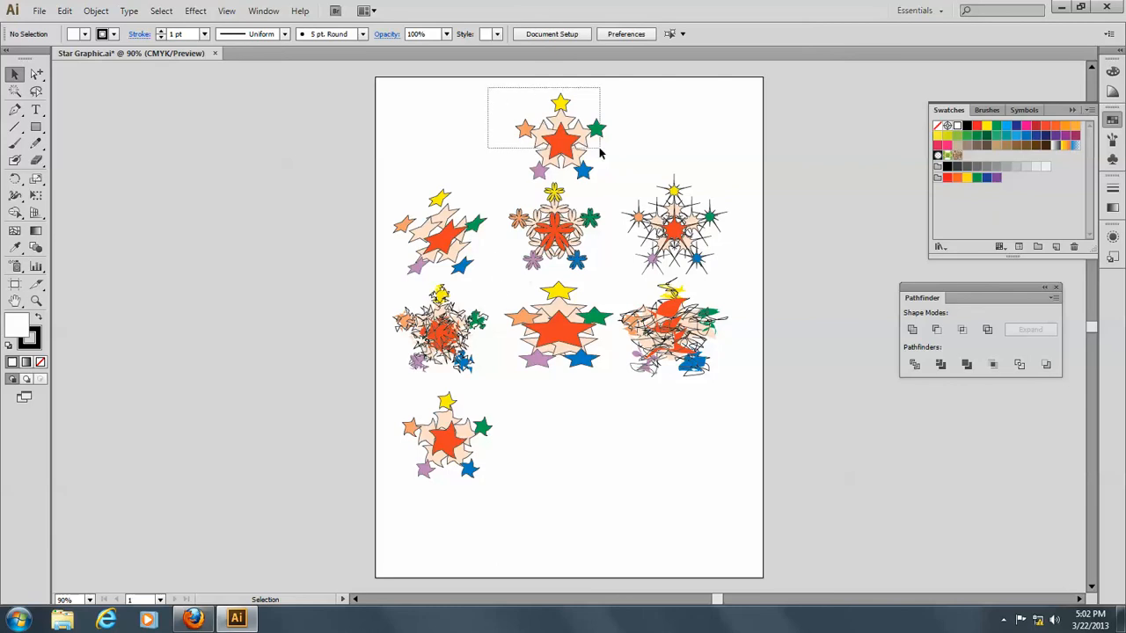
{"action": "left_click", "coordinate": [559, 137]}
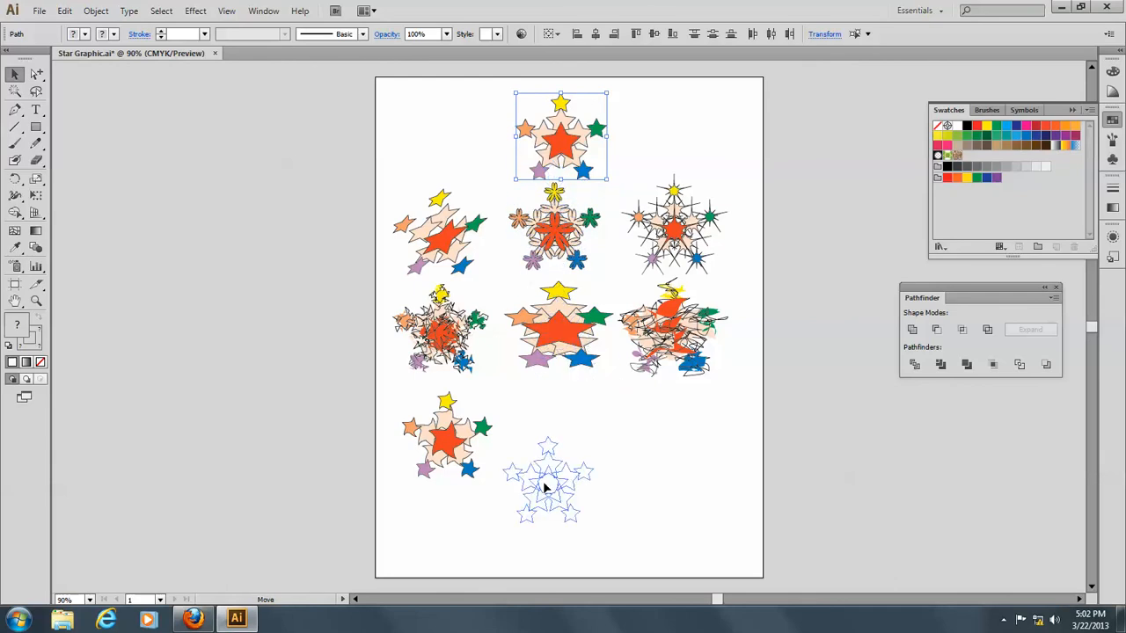
{"action": "left_click_drag", "start_coordinate": [547, 482], "coordinate": [566, 438]}
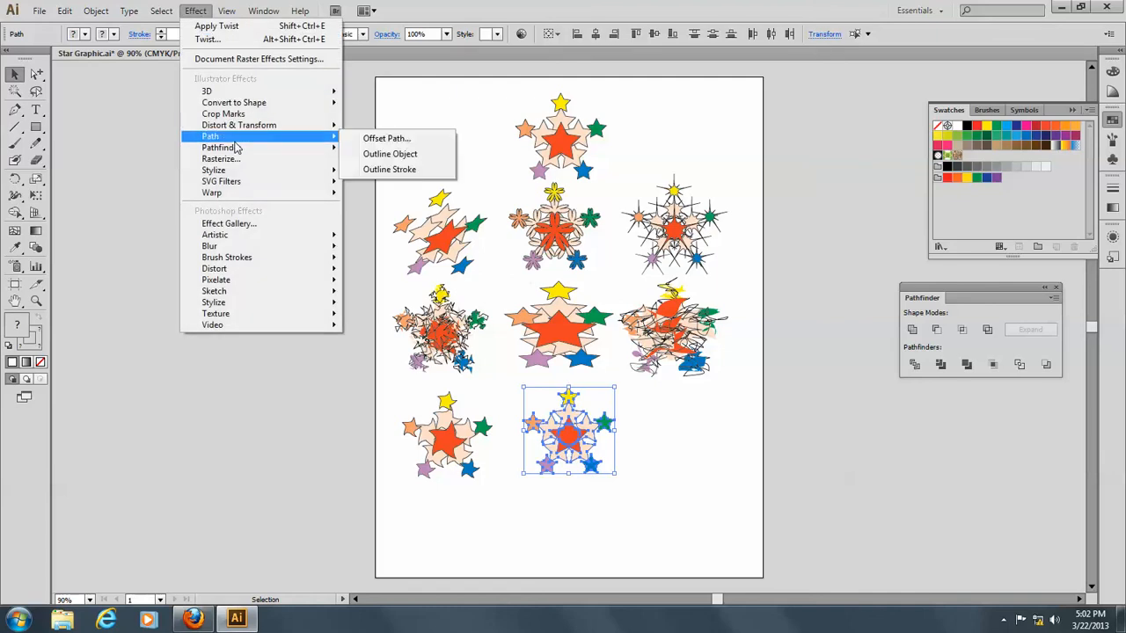
{"action": "mouse_move", "coordinate": [239, 125]}
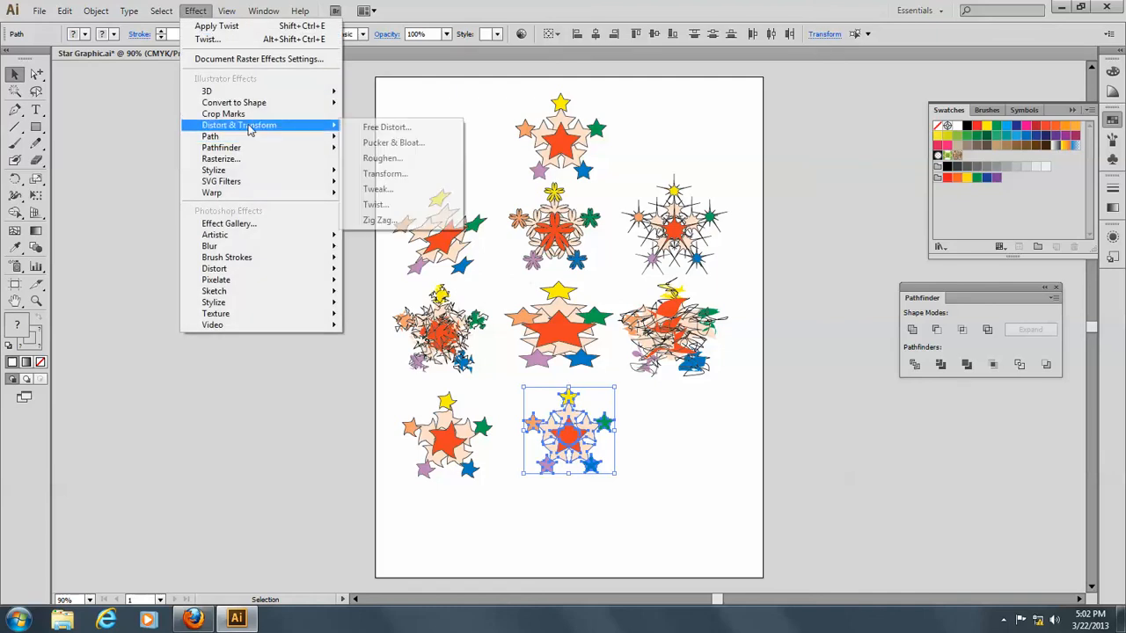
{"action": "mouse_move", "coordinate": [385, 236]}
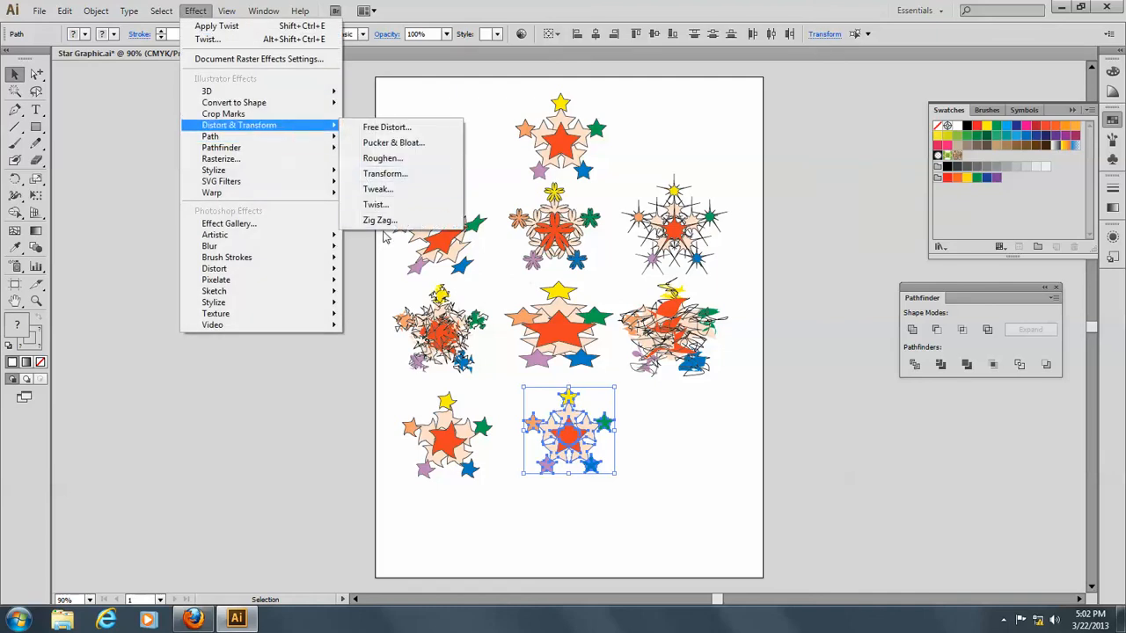
Apply a Zig Zag effect of 10 pt with 4 ridges, previewed, to the copy.
{"action": "left_click", "coordinate": [380, 220]}
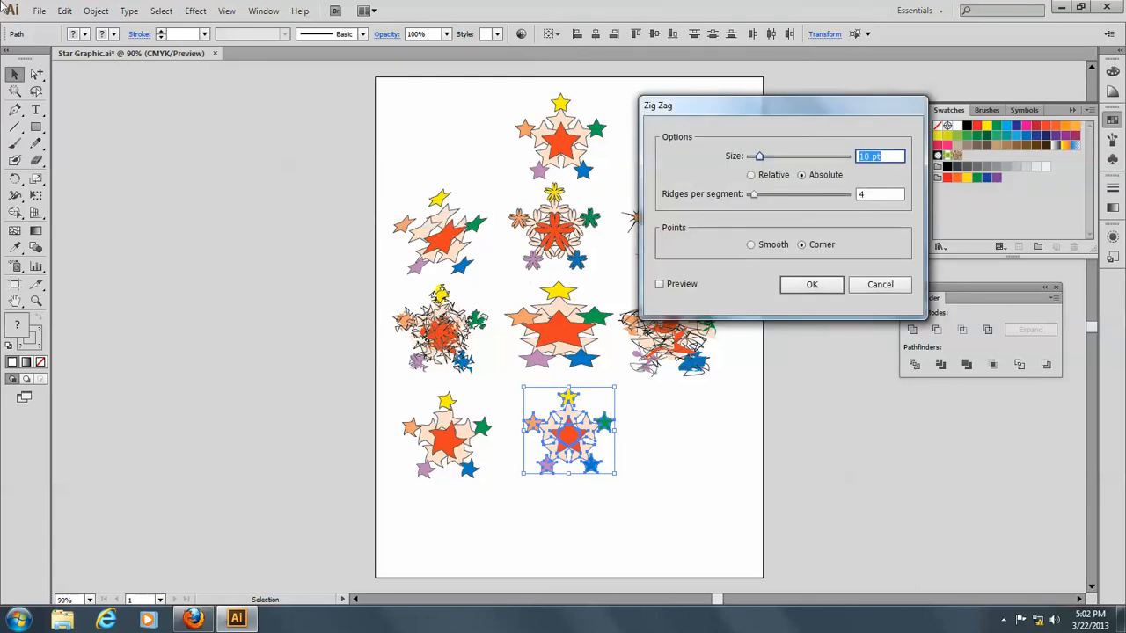
{"action": "mouse_move", "coordinate": [669, 285]}
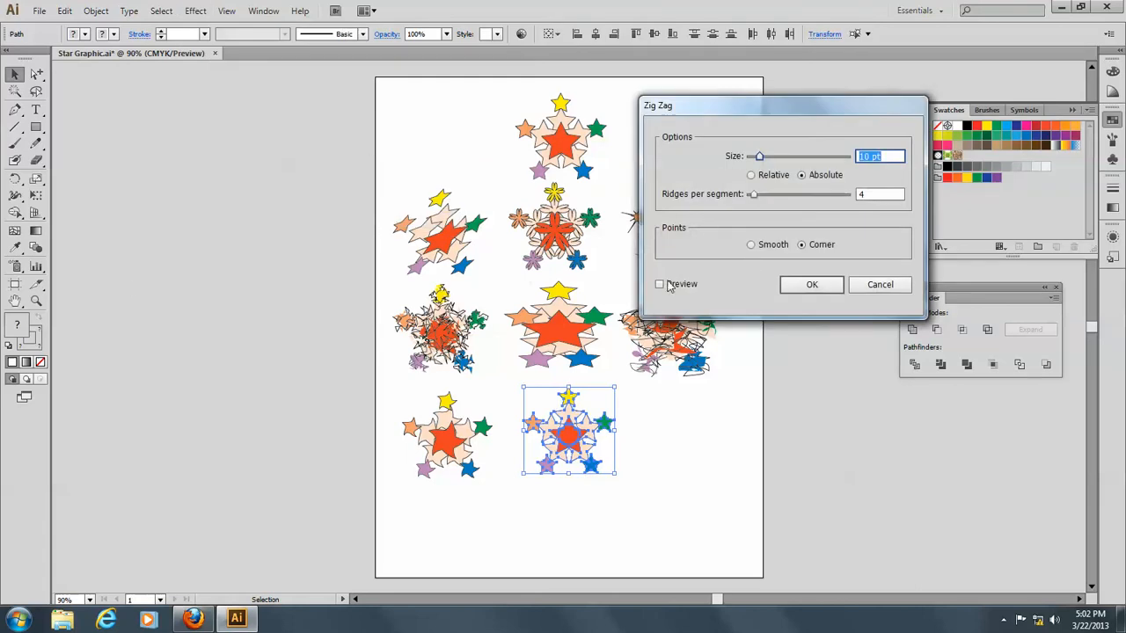
{"action": "left_click", "coordinate": [658, 283]}
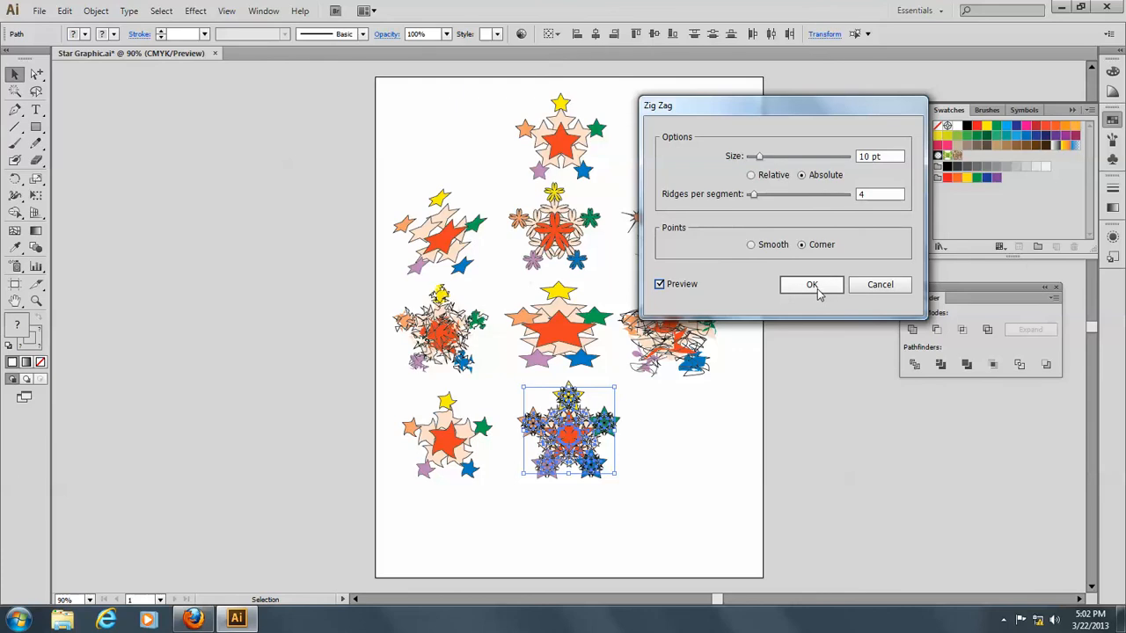
{"action": "left_click", "coordinate": [811, 285]}
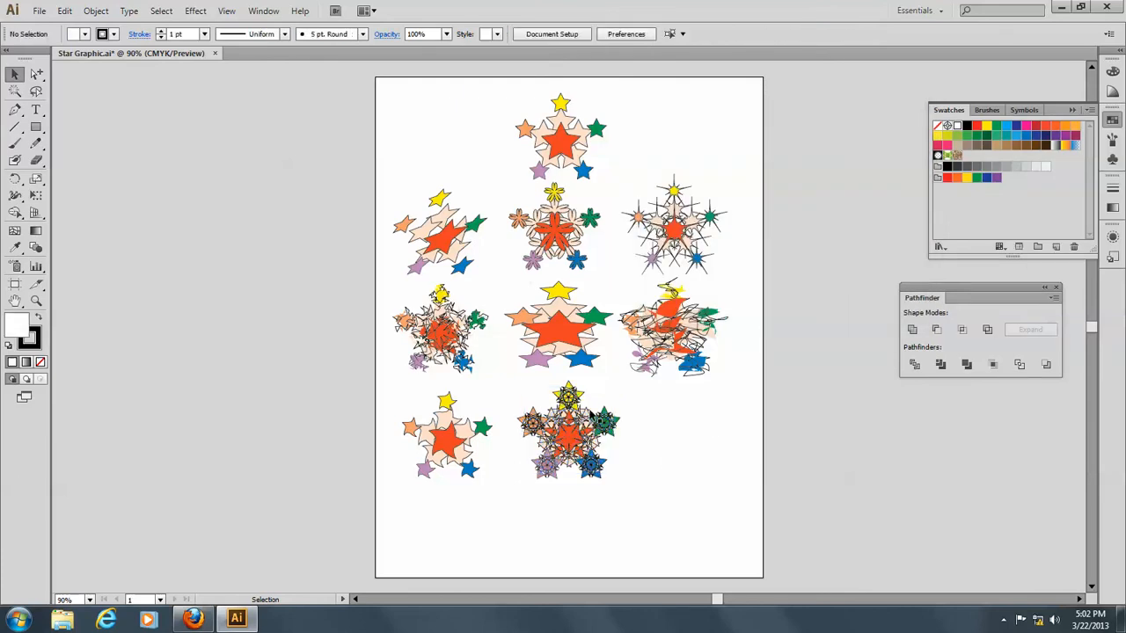
{"action": "mouse_move", "coordinate": [535, 403]}
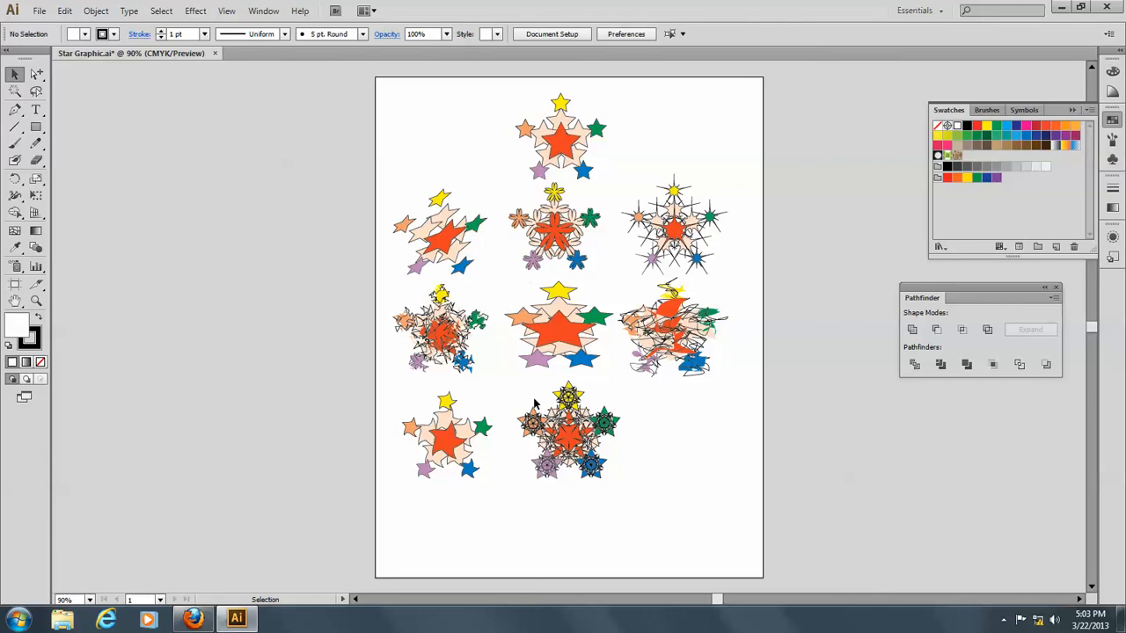
{"action": "mouse_move", "coordinate": [495, 315]}
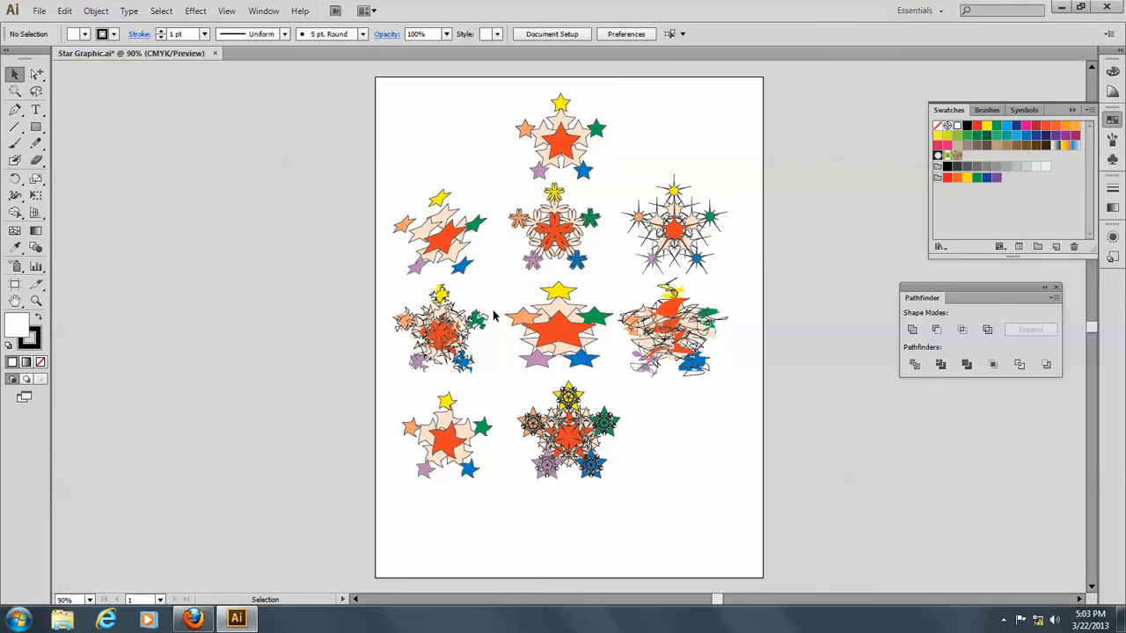
{"action": "left_click", "coordinate": [195, 11]}
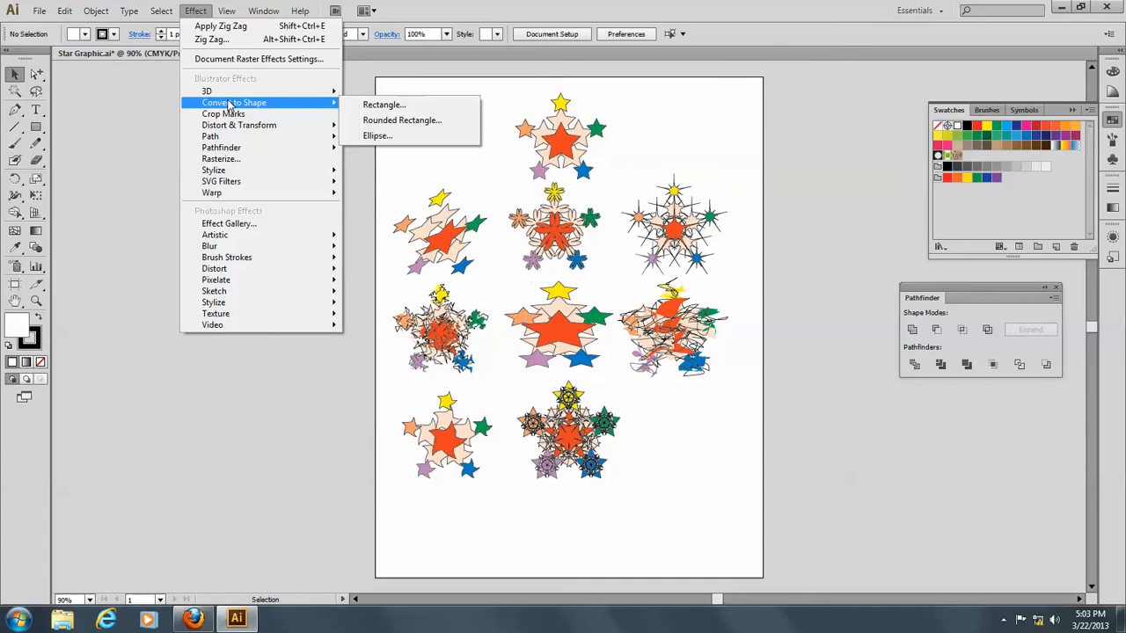
{"action": "mouse_move", "coordinate": [211, 191]}
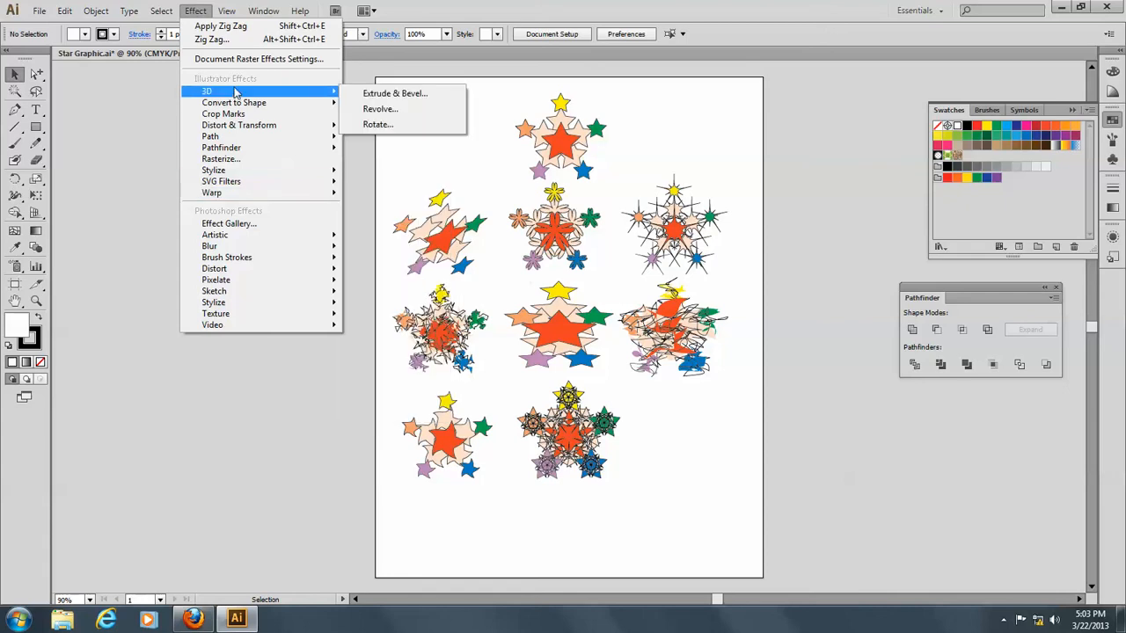
{"action": "mouse_move", "coordinate": [239, 125]}
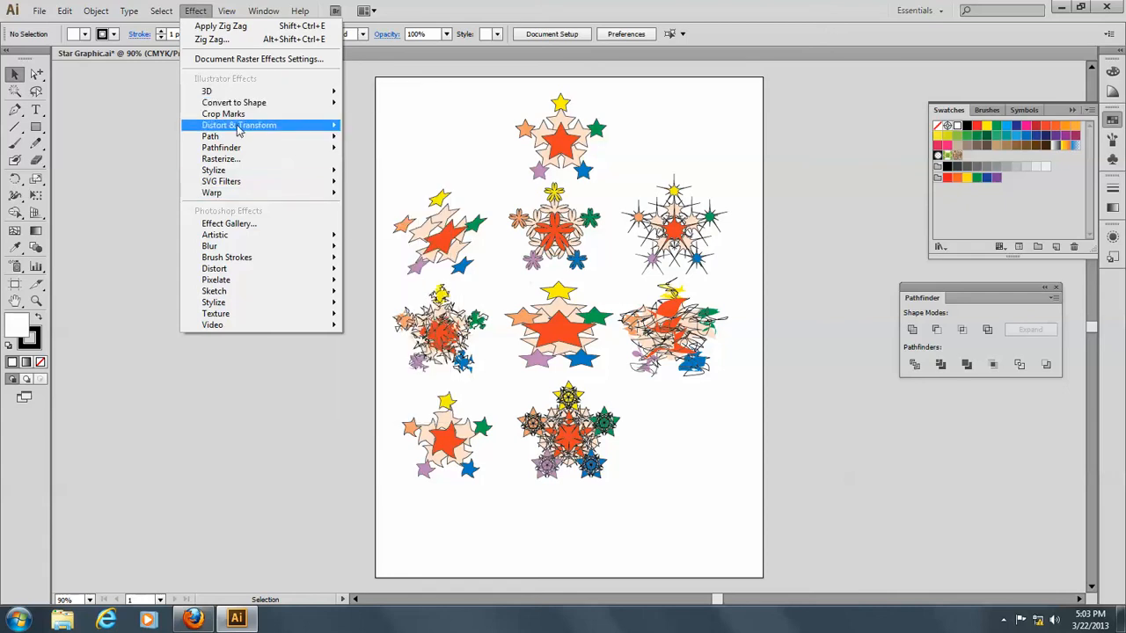
{"action": "mouse_move", "coordinate": [239, 124]}
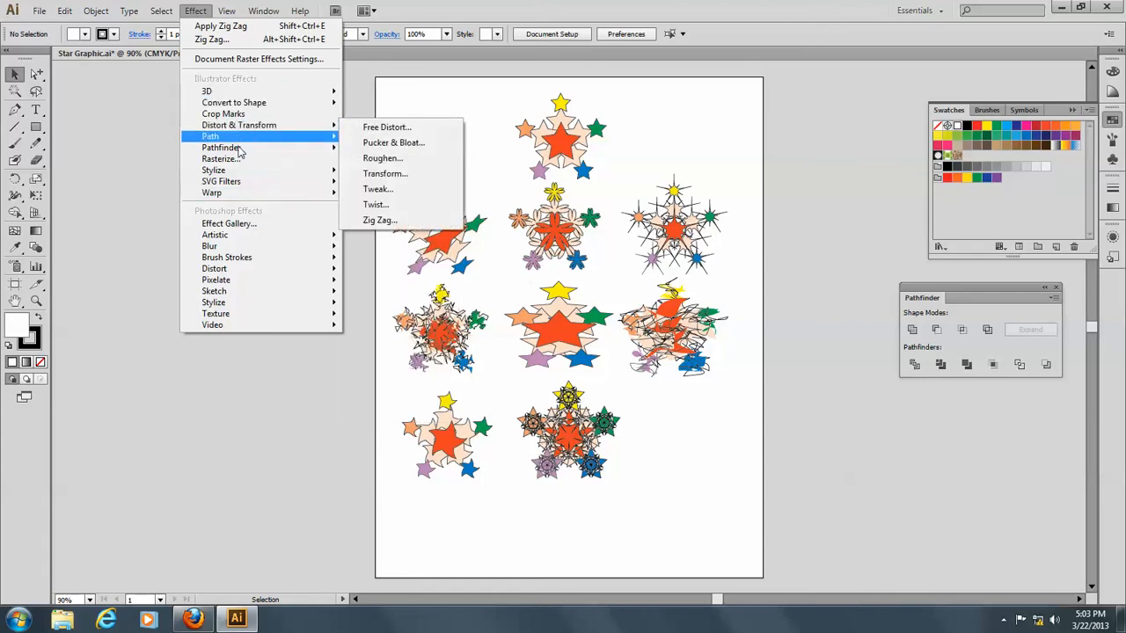
{"action": "mouse_move", "coordinate": [218, 158]}
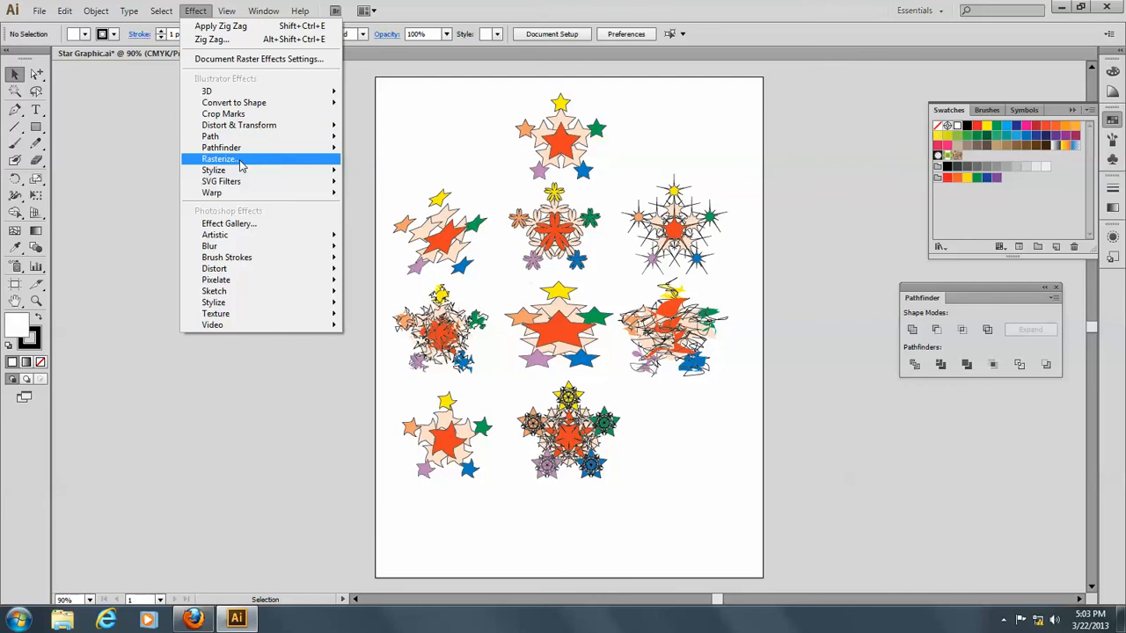
{"action": "mouse_move", "coordinate": [221, 147]}
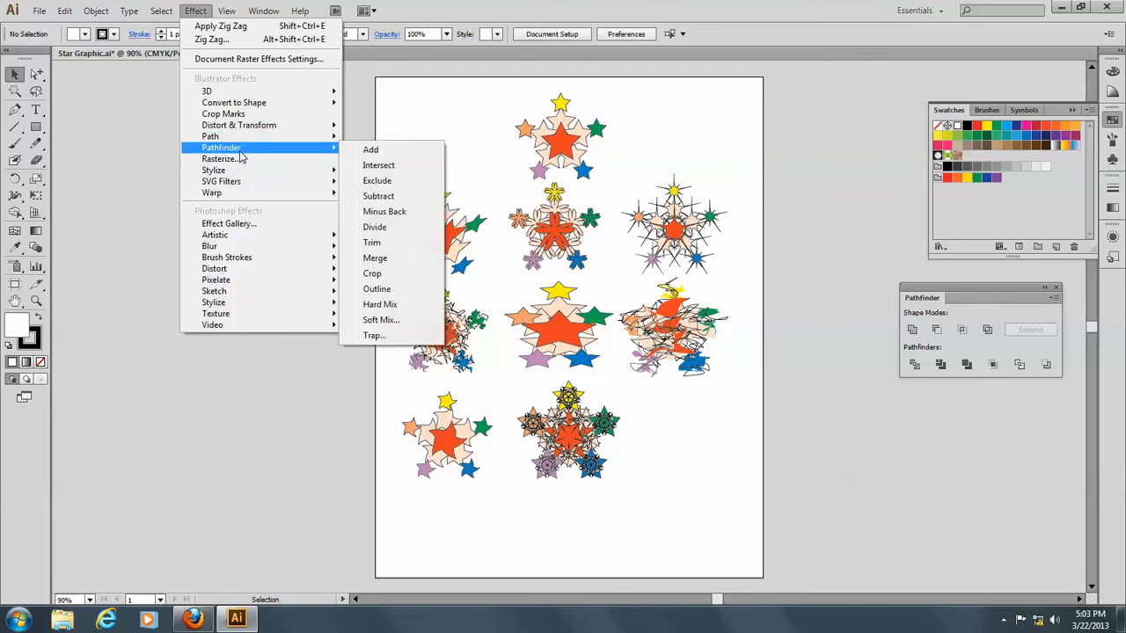
{"action": "mouse_move", "coordinate": [214, 169]}
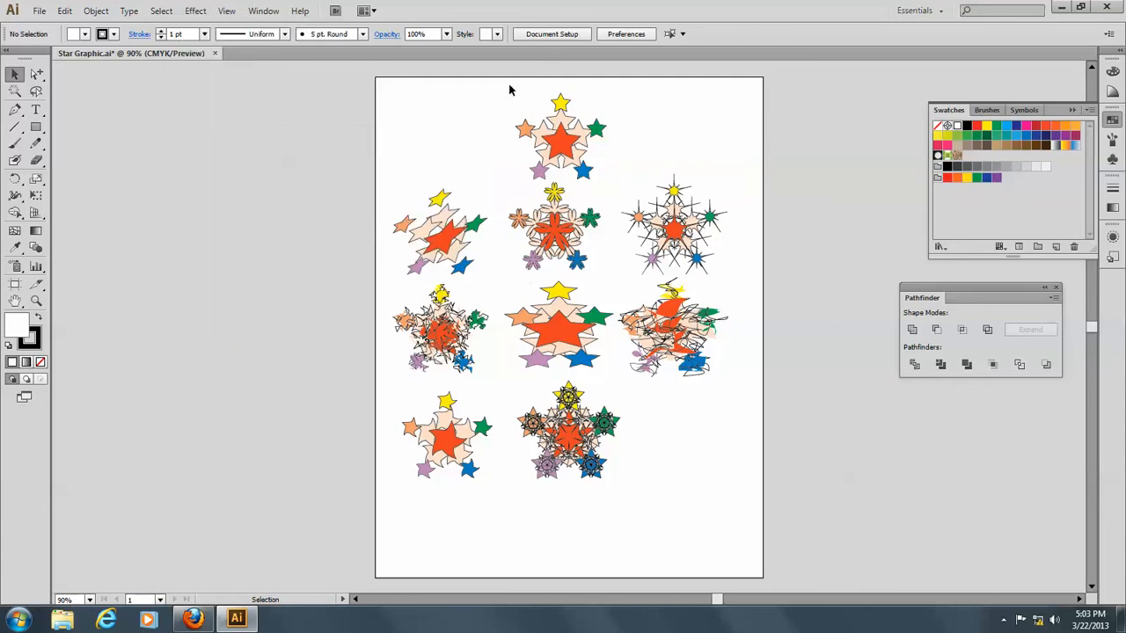
Duplicate the original top star cluster into the empty bottom-right spot of the page.
{"action": "left_click", "coordinate": [560, 144]}
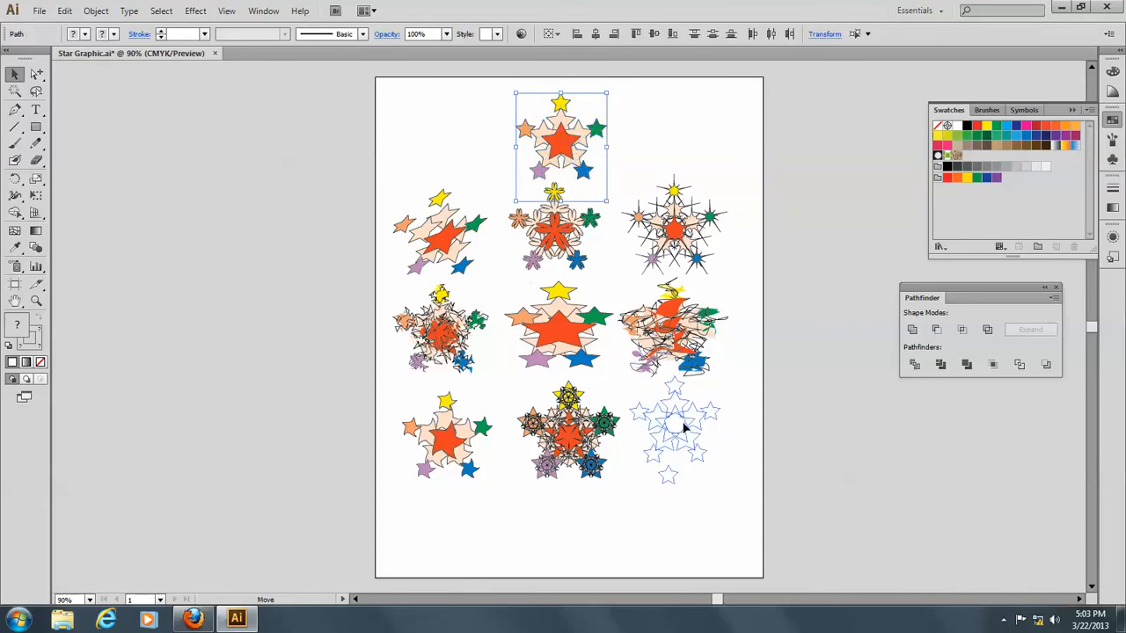
{"action": "left_click", "coordinate": [676, 436]}
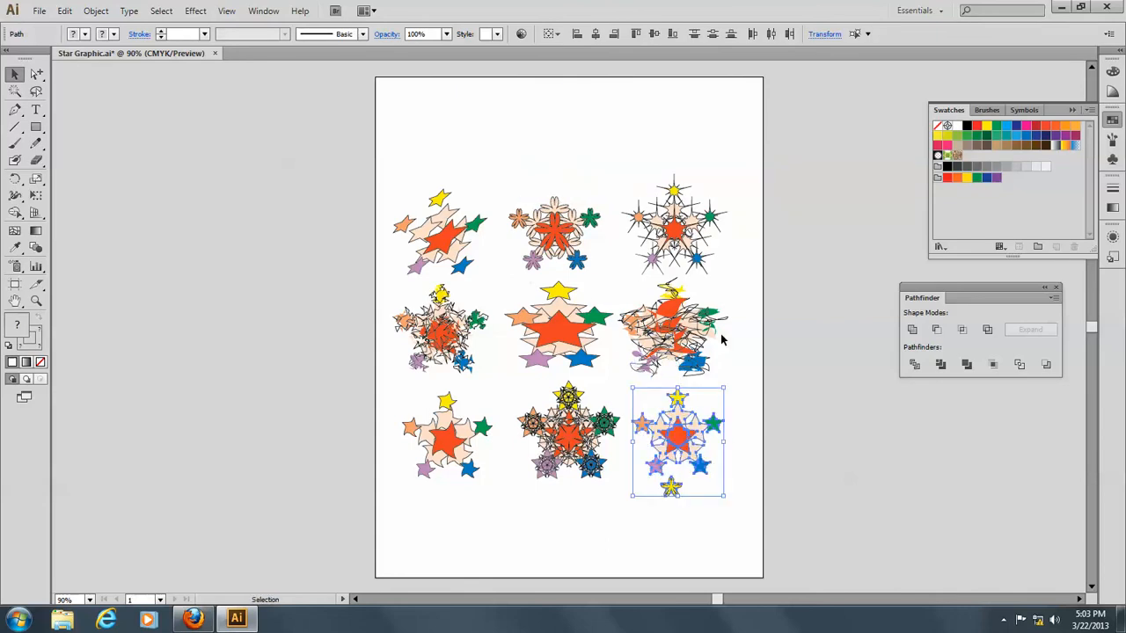
{"action": "left_click_drag", "start_coordinate": [677, 440], "coordinate": [563, 144]}
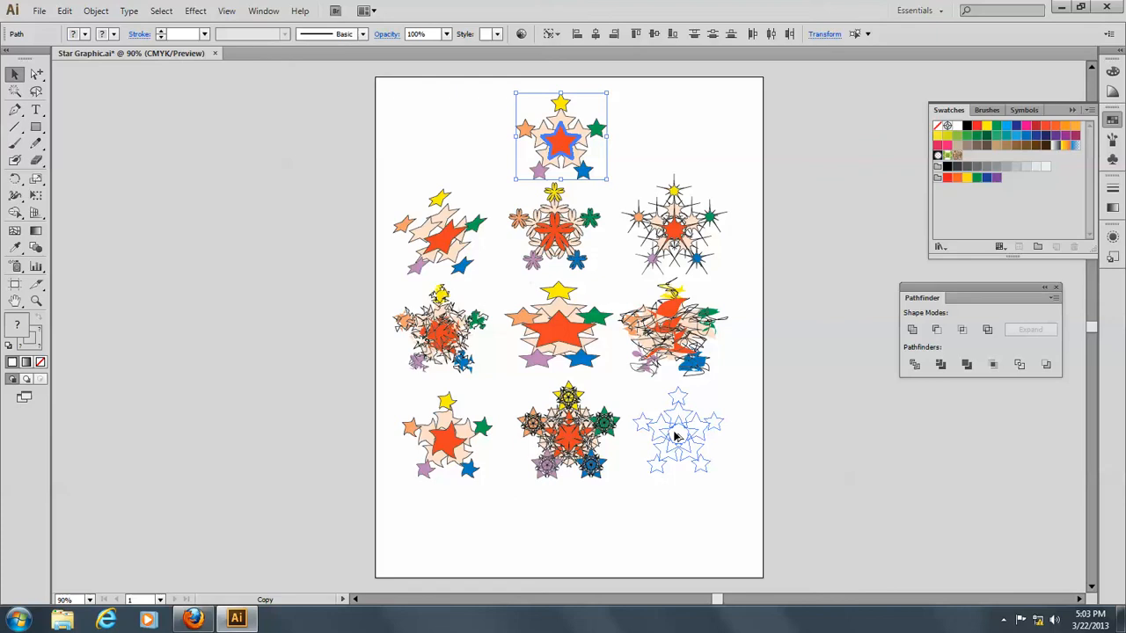
{"action": "left_click", "coordinate": [196, 10]}
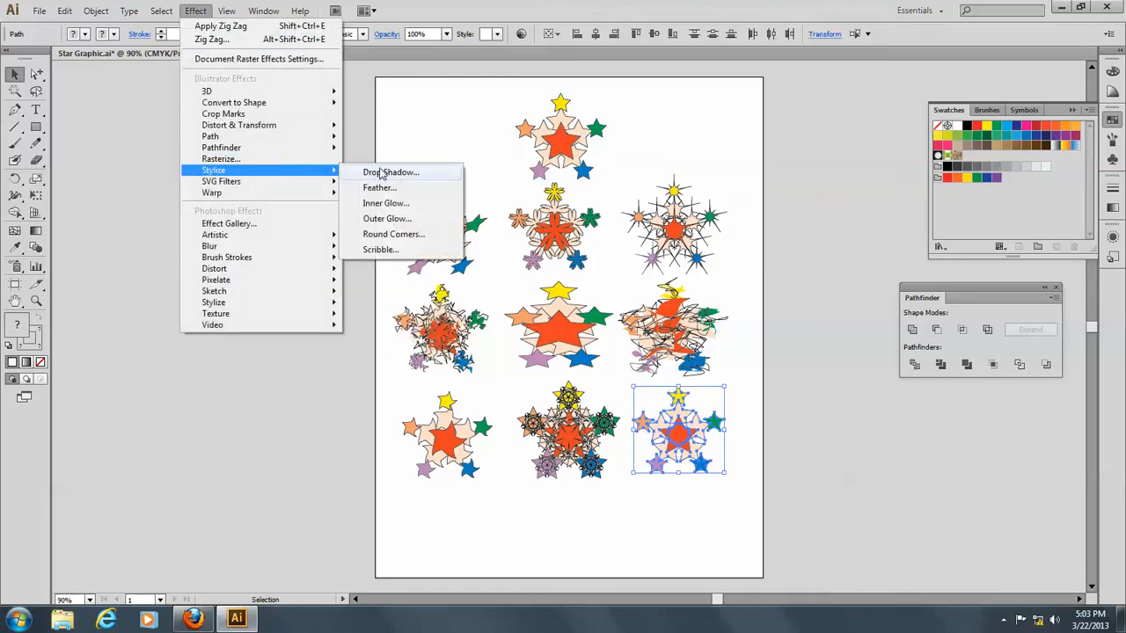
{"action": "left_click", "coordinate": [391, 172]}
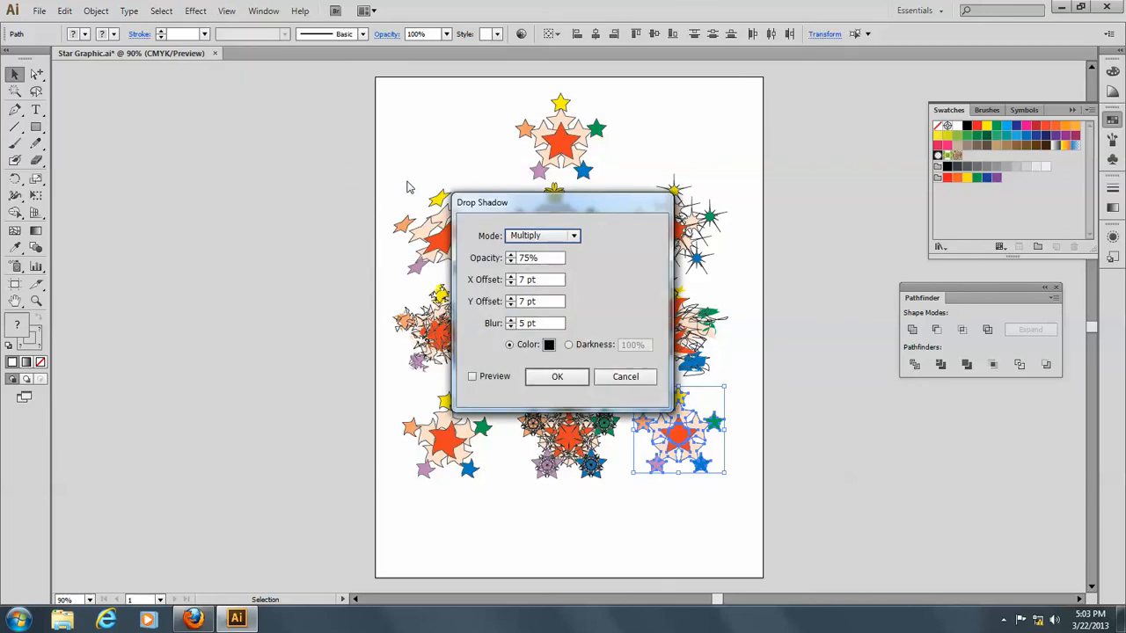
{"action": "left_click", "coordinate": [471, 376]}
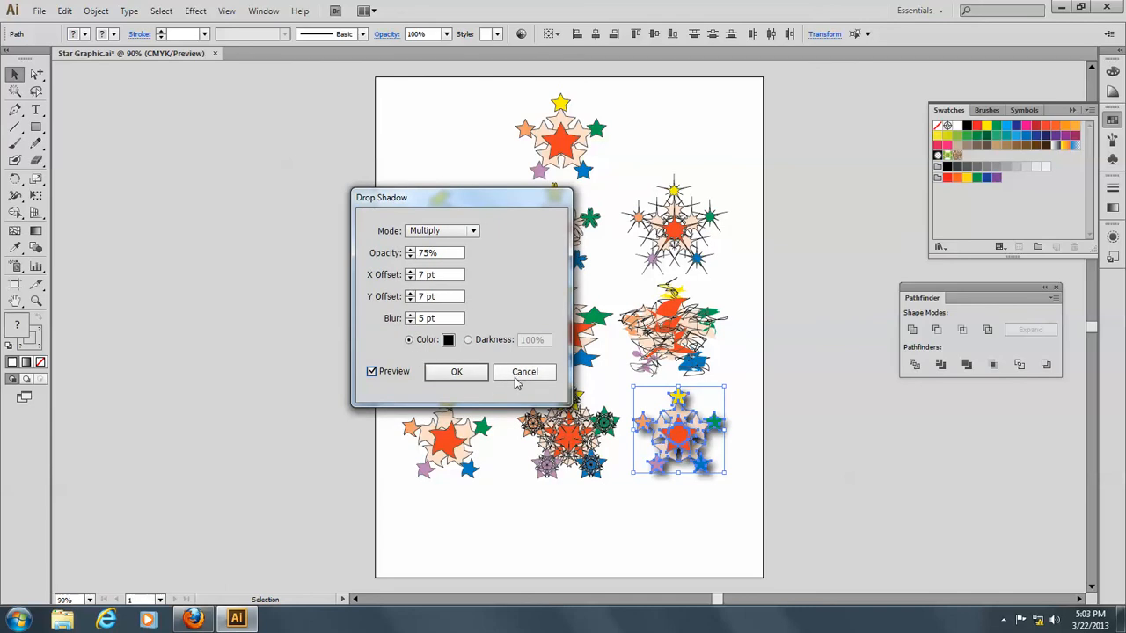
{"action": "left_click", "coordinate": [524, 371]}
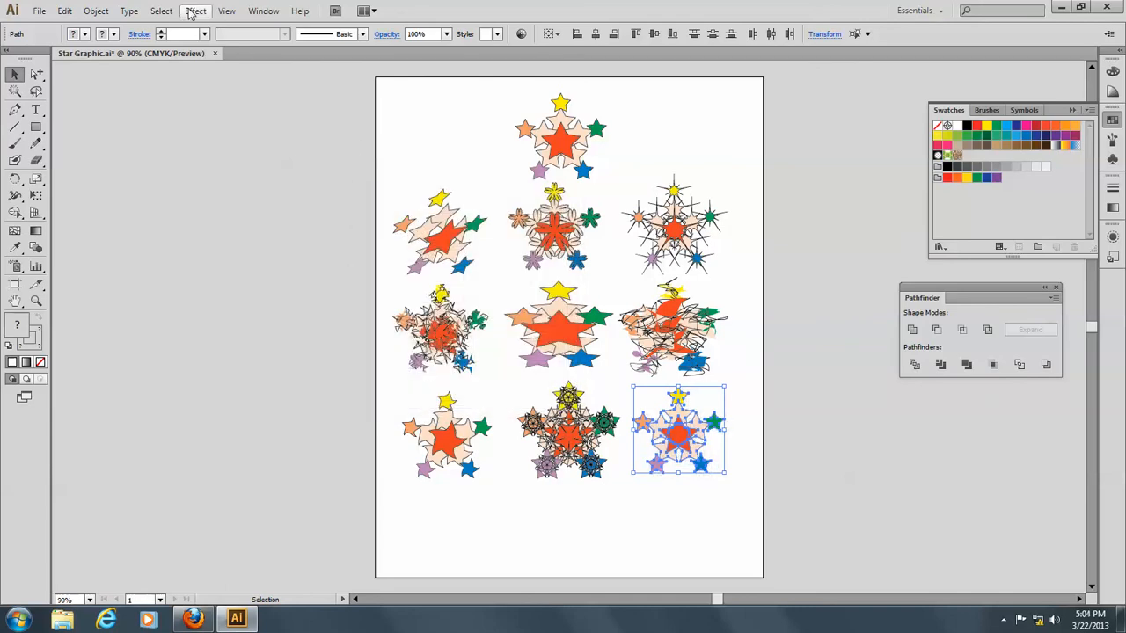
Apply a 5 pt Feather to the bottom-right cluster copy with Preview enabled.
{"action": "left_click", "coordinate": [195, 10]}
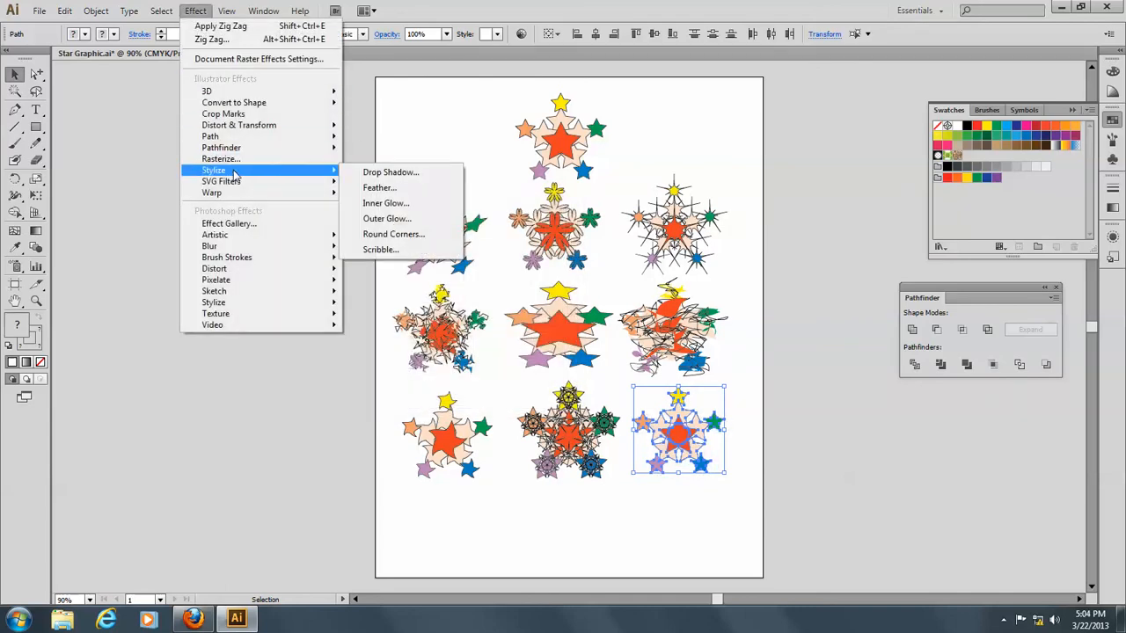
{"action": "mouse_move", "coordinate": [385, 204]}
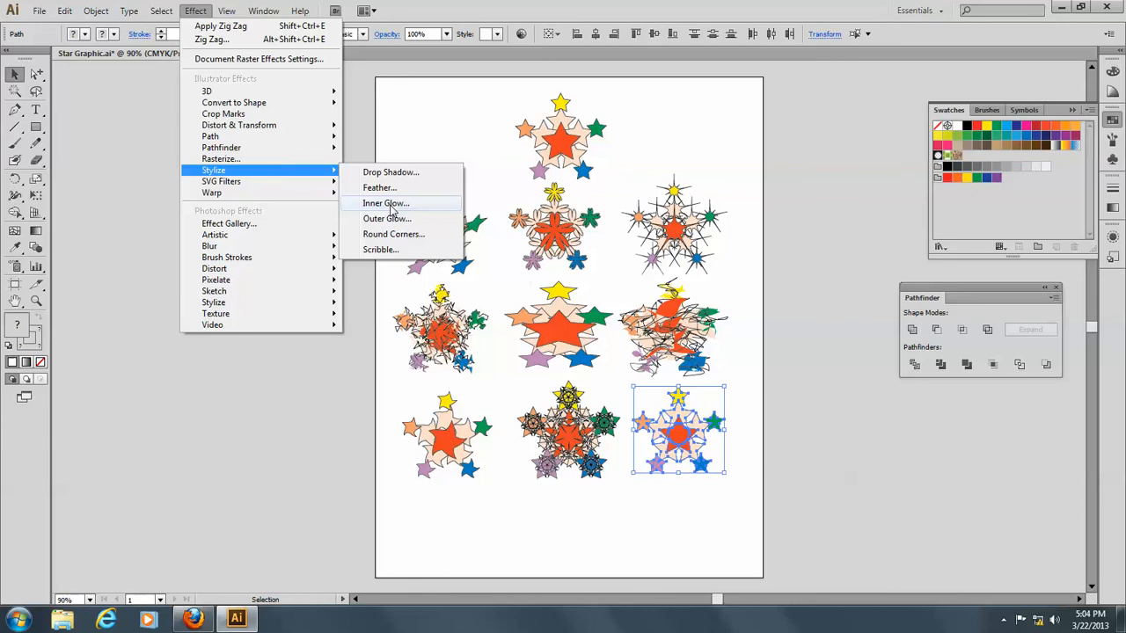
{"action": "left_click", "coordinate": [380, 187]}
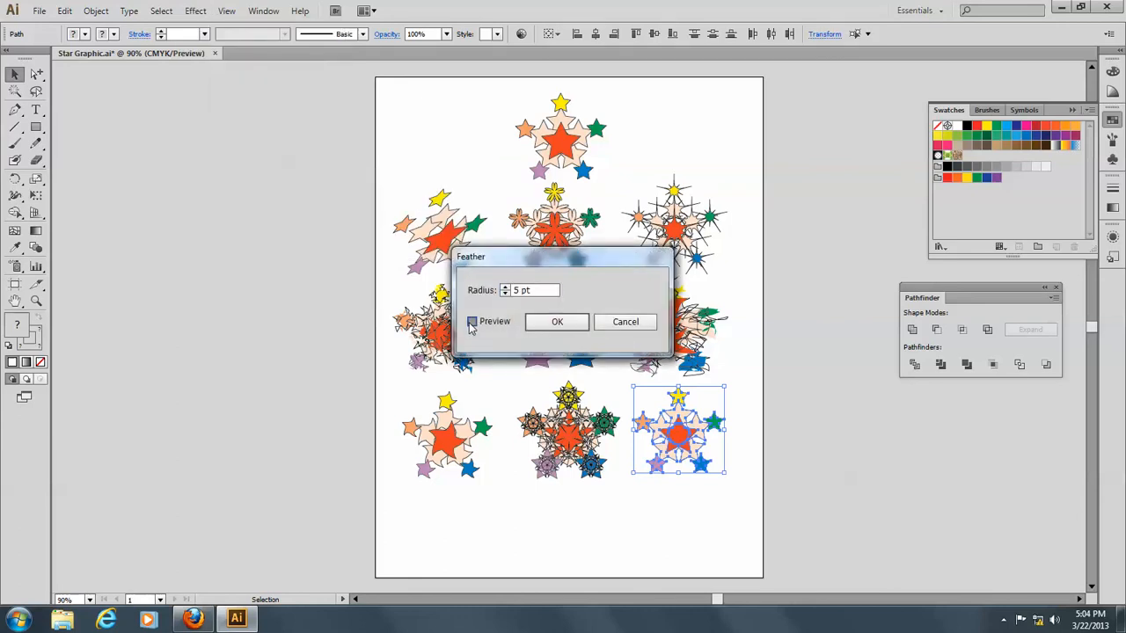
{"action": "left_click", "coordinate": [471, 320]}
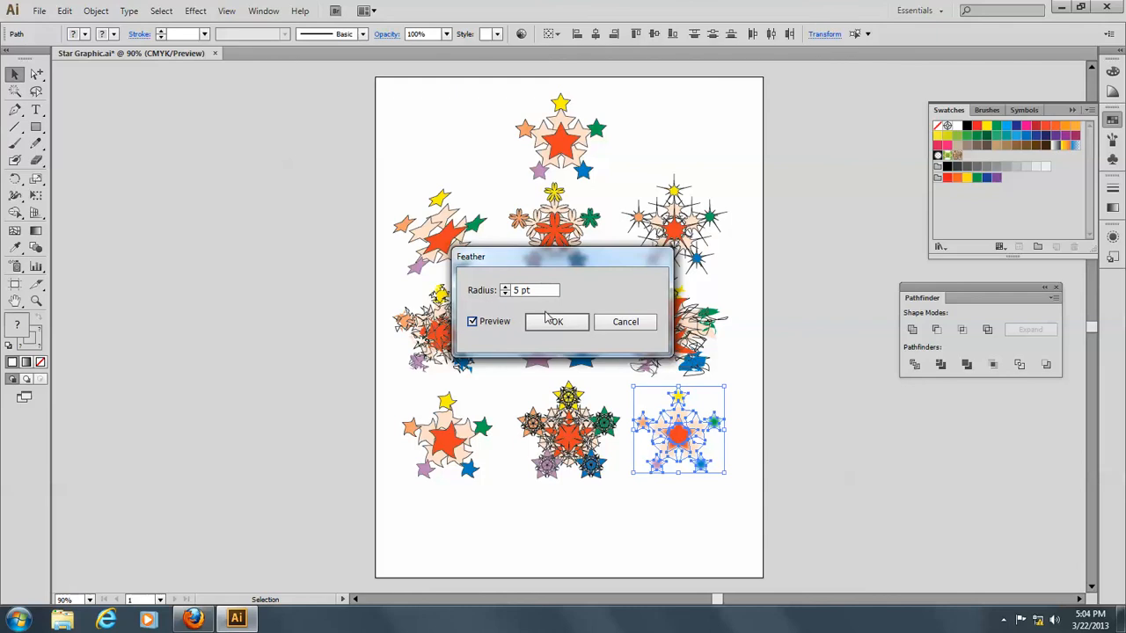
{"action": "left_click", "coordinate": [554, 320]}
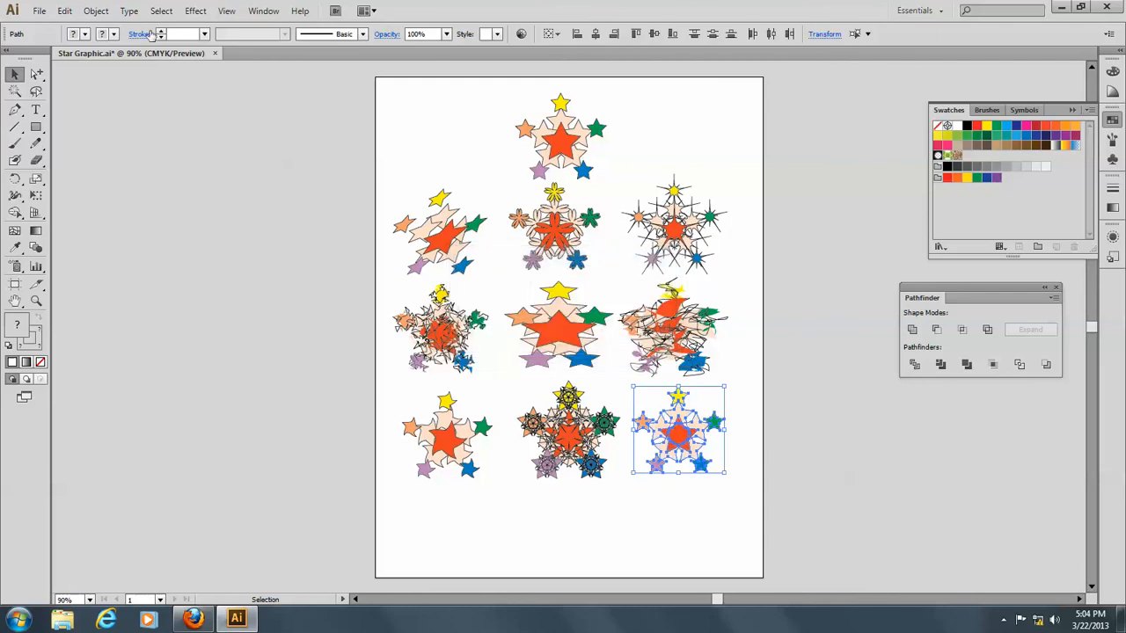
{"action": "left_click", "coordinate": [195, 10]}
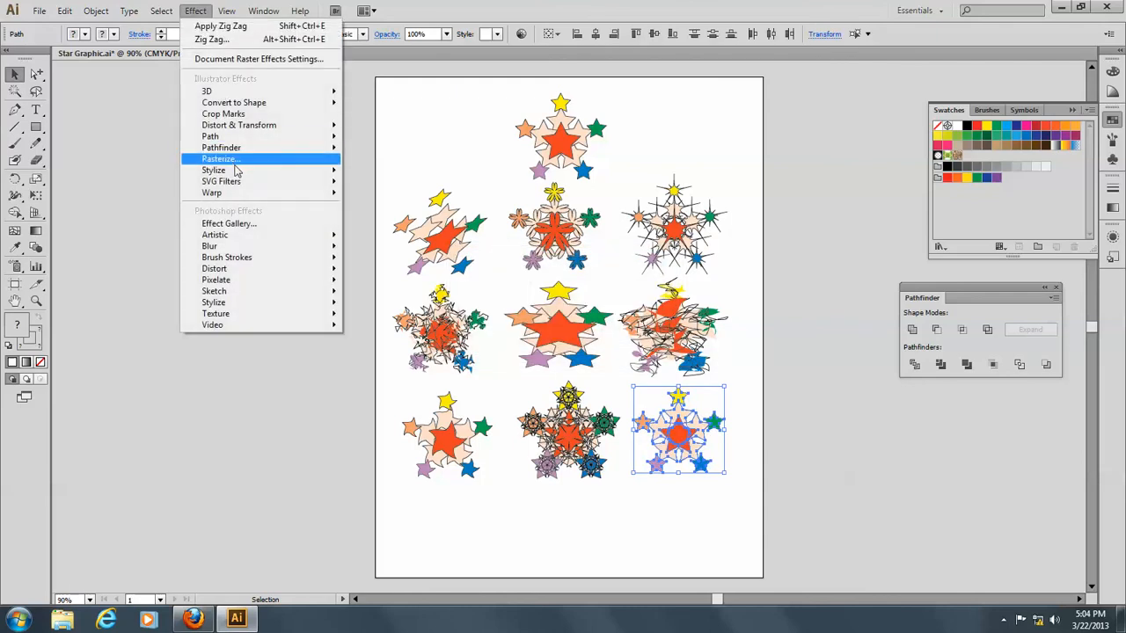
{"action": "mouse_move", "coordinate": [222, 182]}
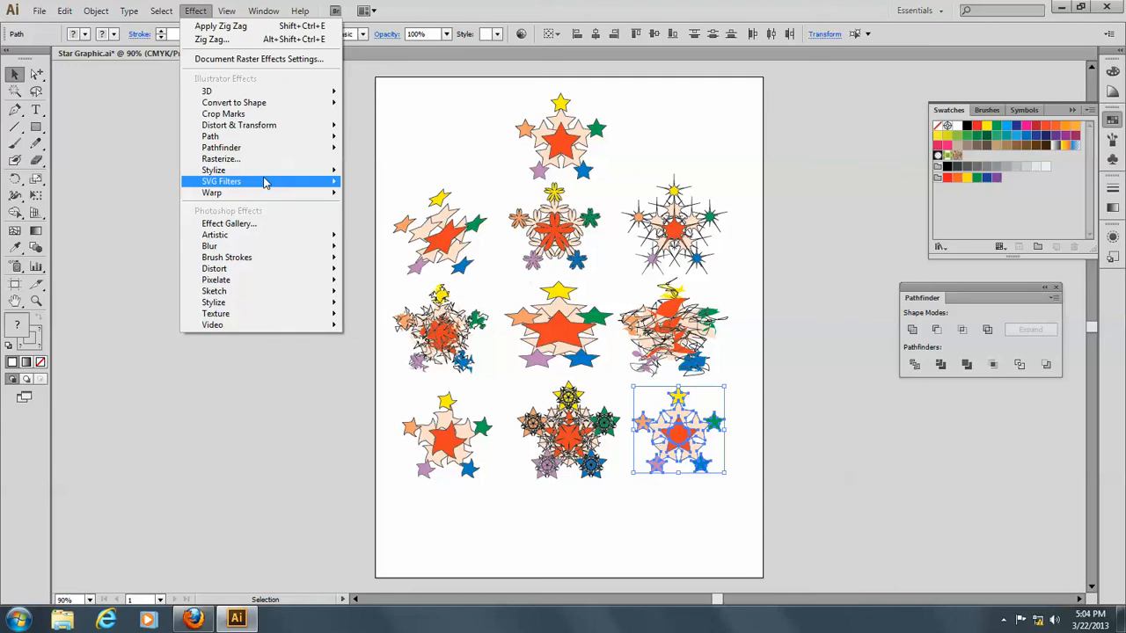
{"action": "mouse_move", "coordinate": [213, 169]}
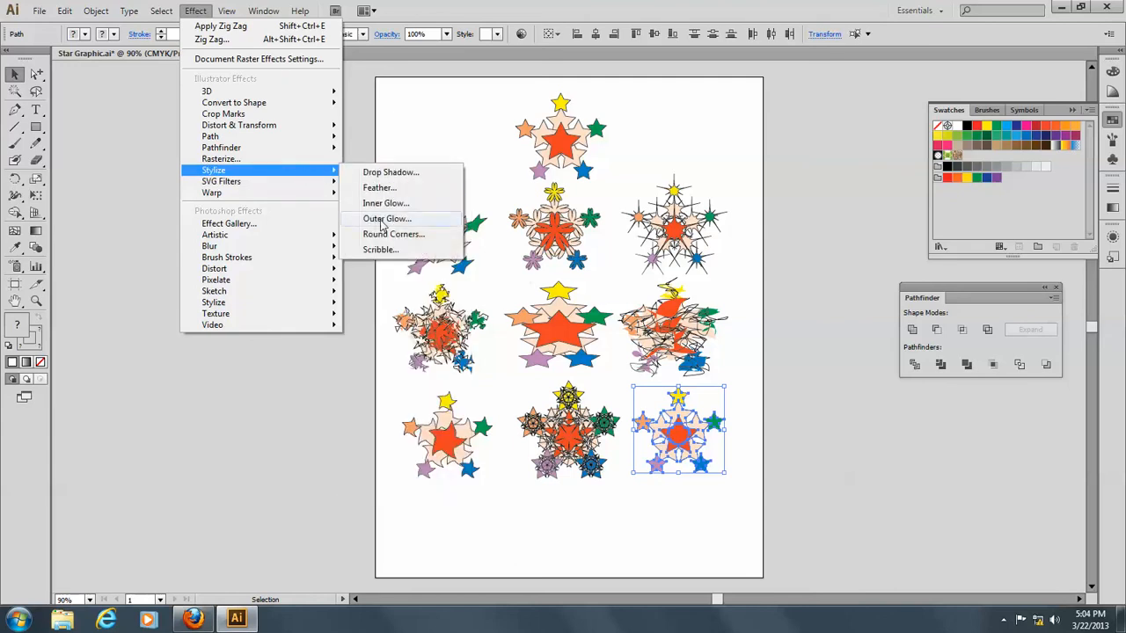
Apply an Outer Glow in Screen mode at 75% opacity and 5 pt blur to the copy.
{"action": "left_click", "coordinate": [387, 218]}
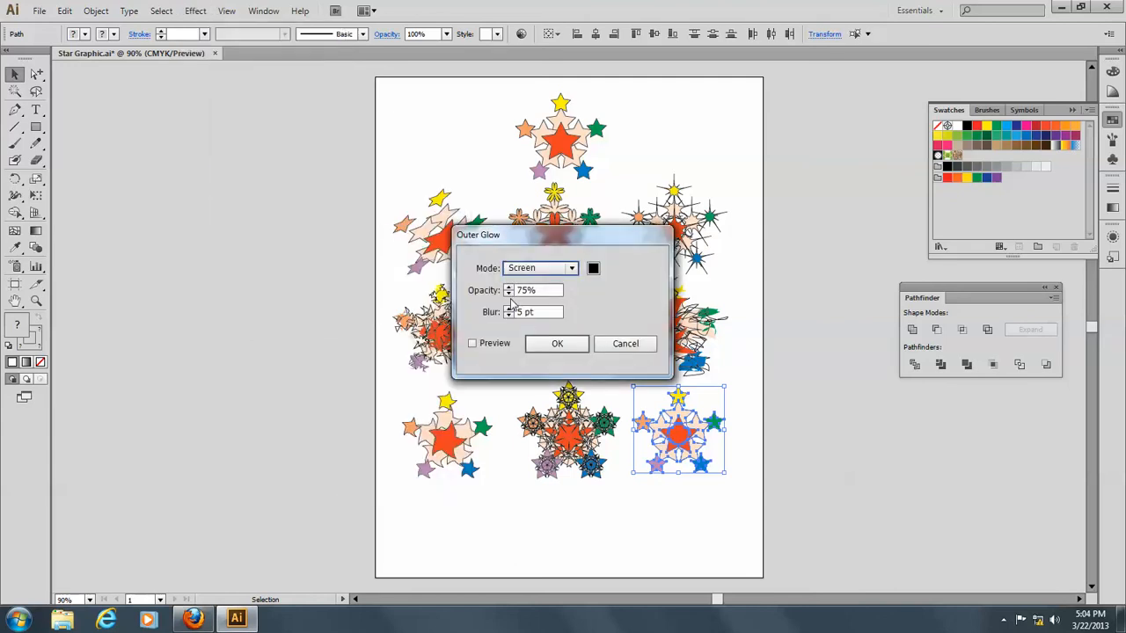
{"action": "mouse_move", "coordinate": [473, 347]}
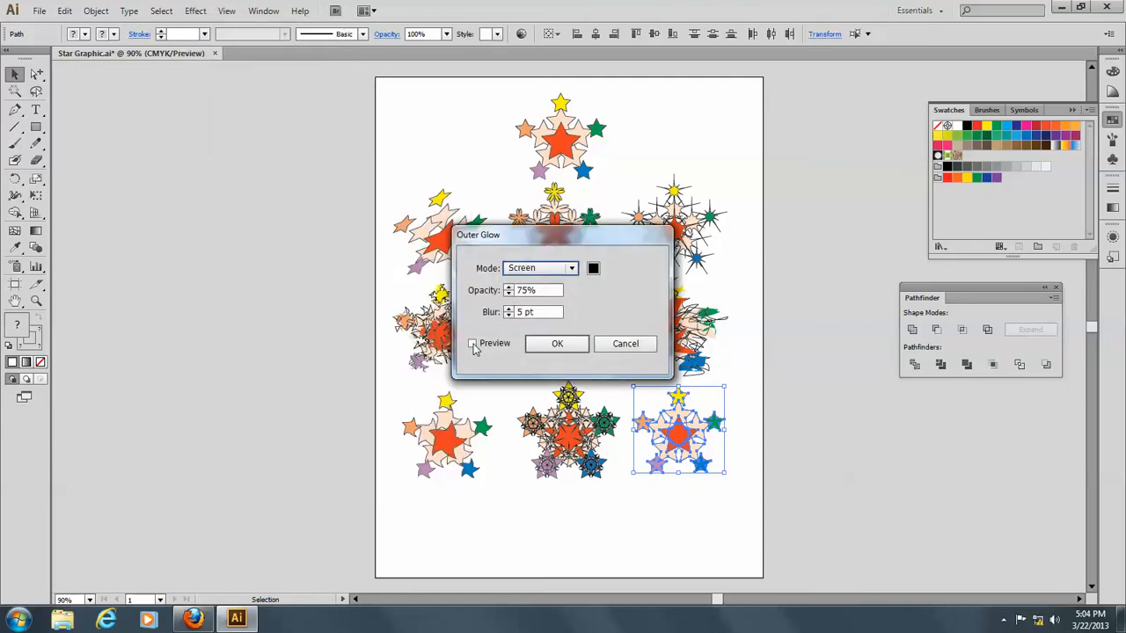
{"action": "left_click", "coordinate": [473, 343]}
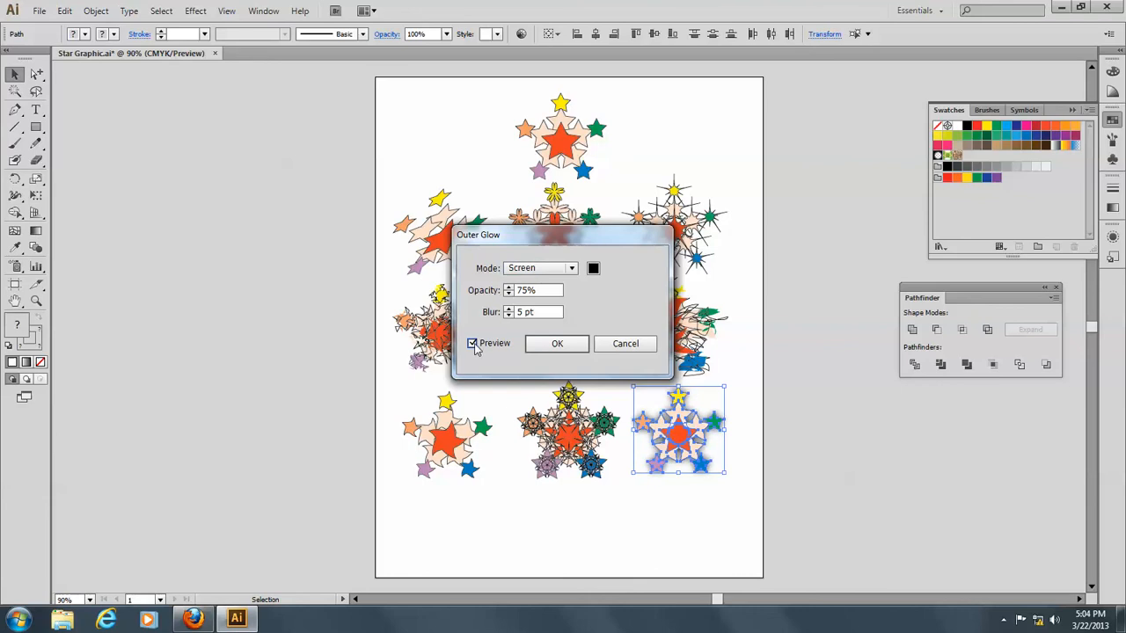
{"action": "left_click", "coordinate": [556, 343]}
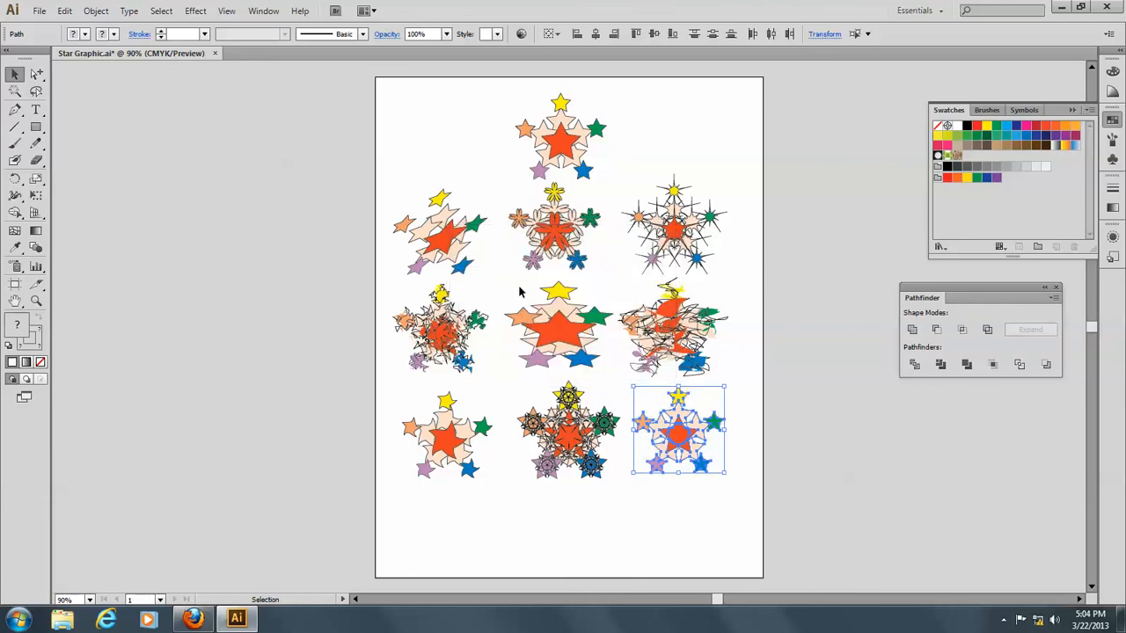
{"action": "left_click", "coordinate": [196, 11]}
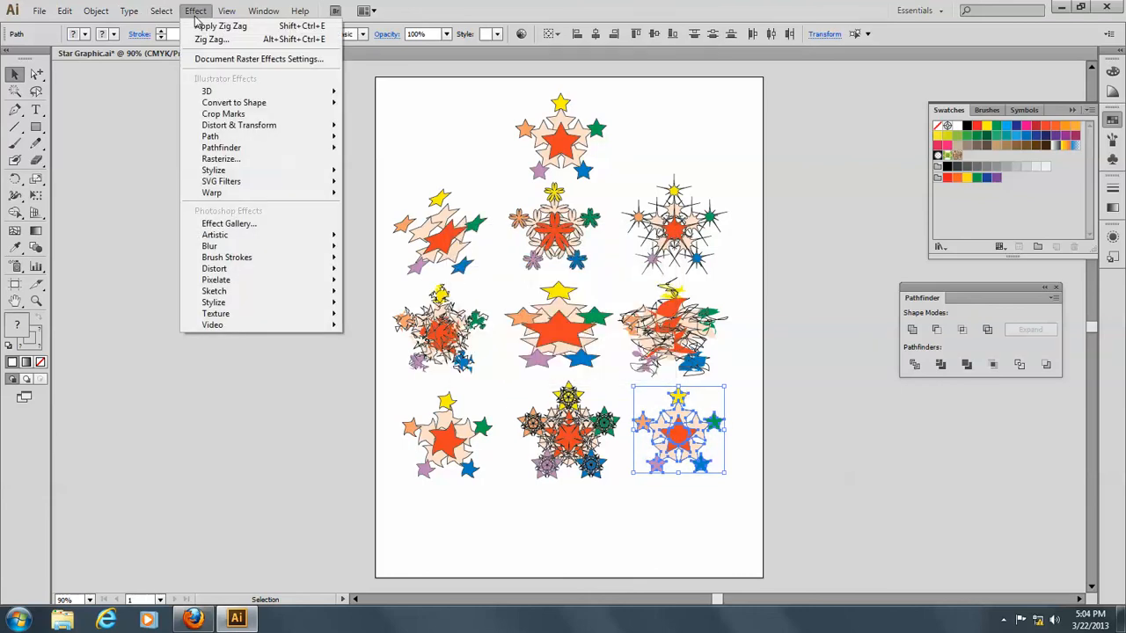
{"action": "mouse_move", "coordinate": [220, 159]}
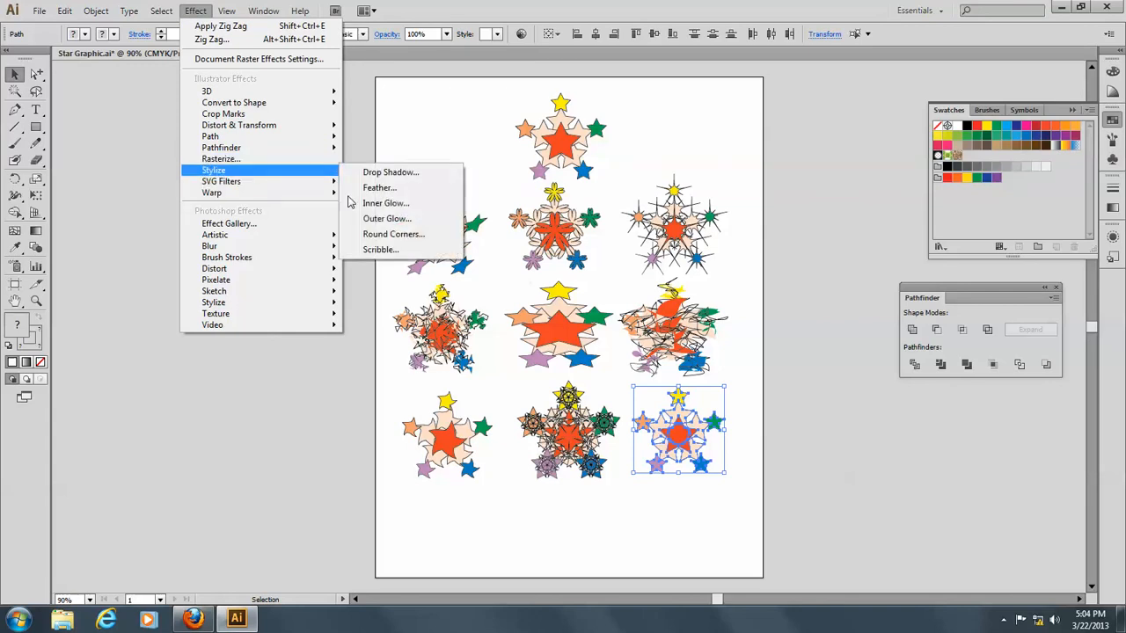
{"action": "mouse_move", "coordinate": [394, 234]}
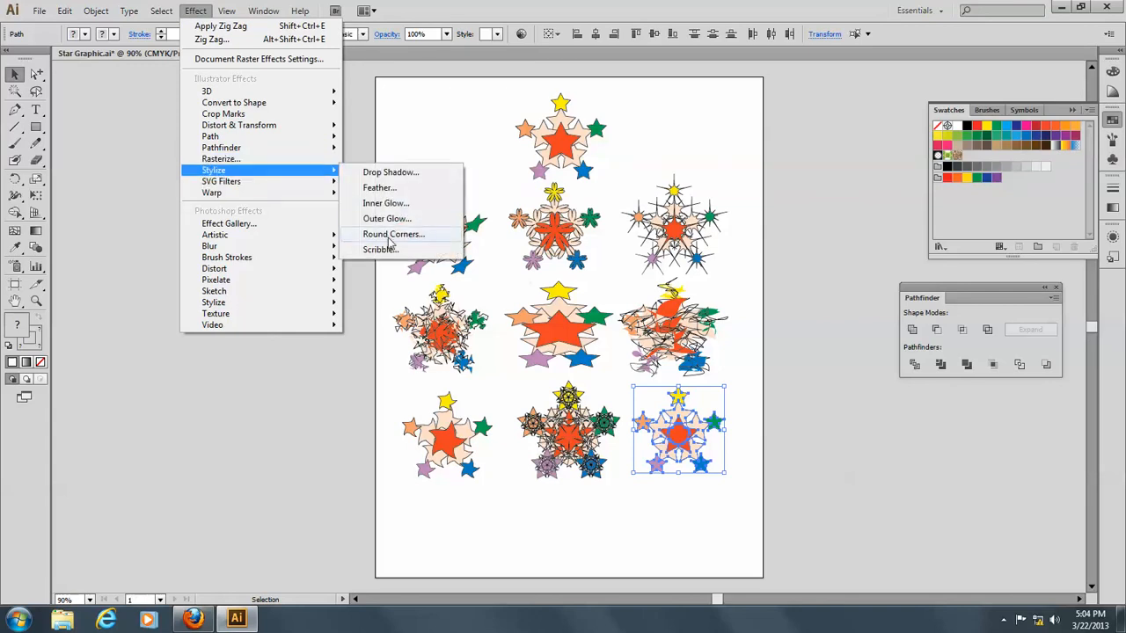
Apply Round Corners at a 10 pt radius to the copy, deselect, then select the top cluster.
{"action": "left_click", "coordinate": [394, 232]}
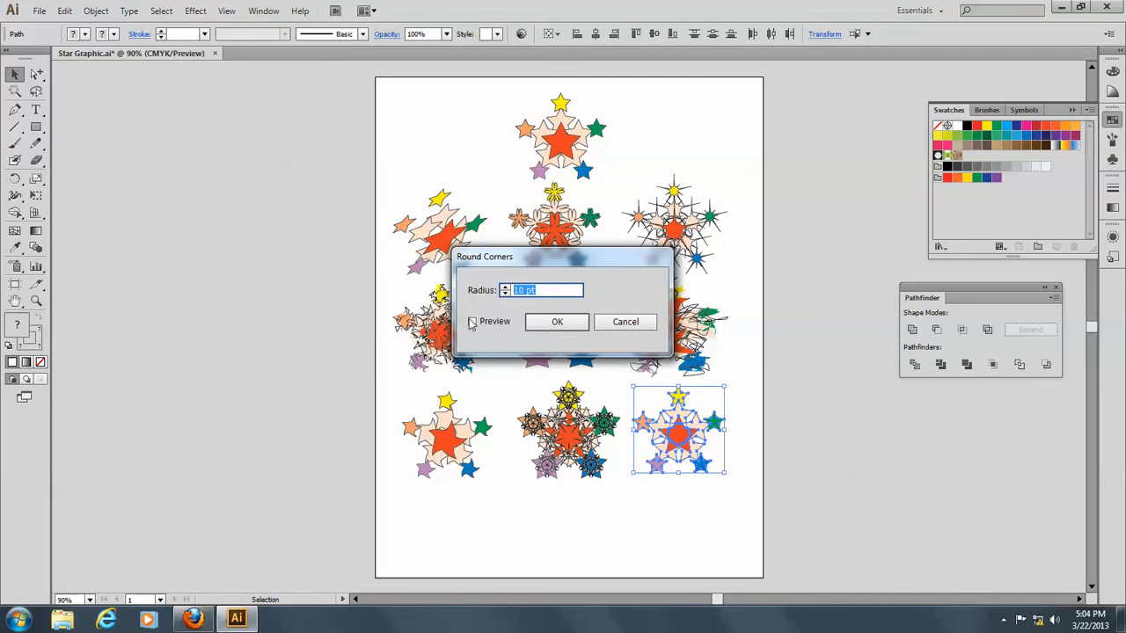
{"action": "left_click", "coordinate": [472, 320]}
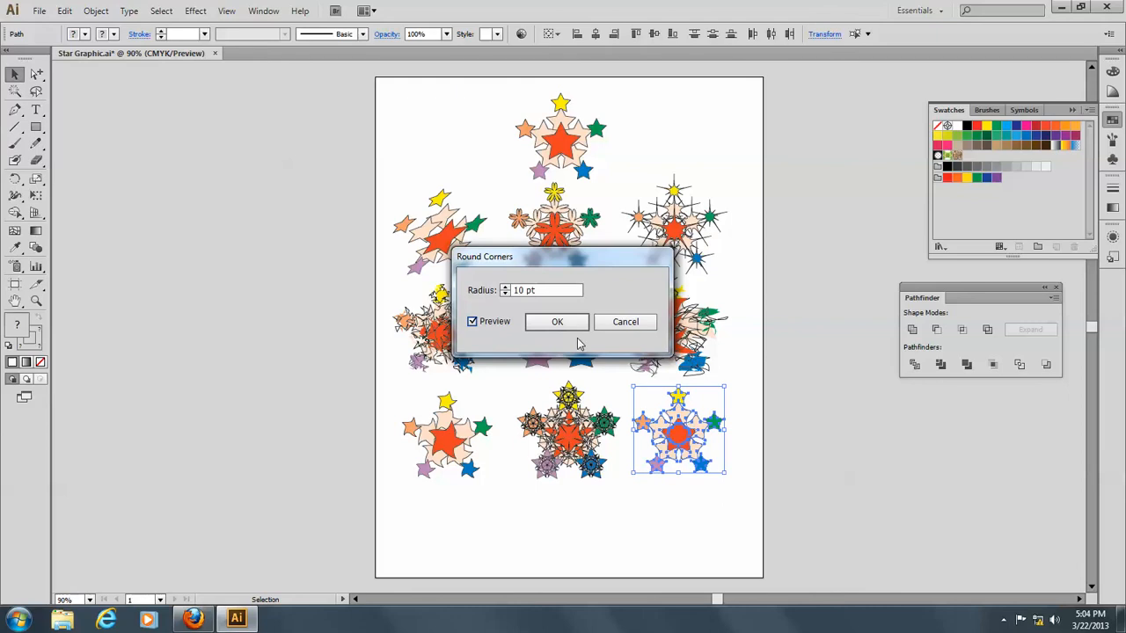
{"action": "left_click", "coordinate": [556, 320]}
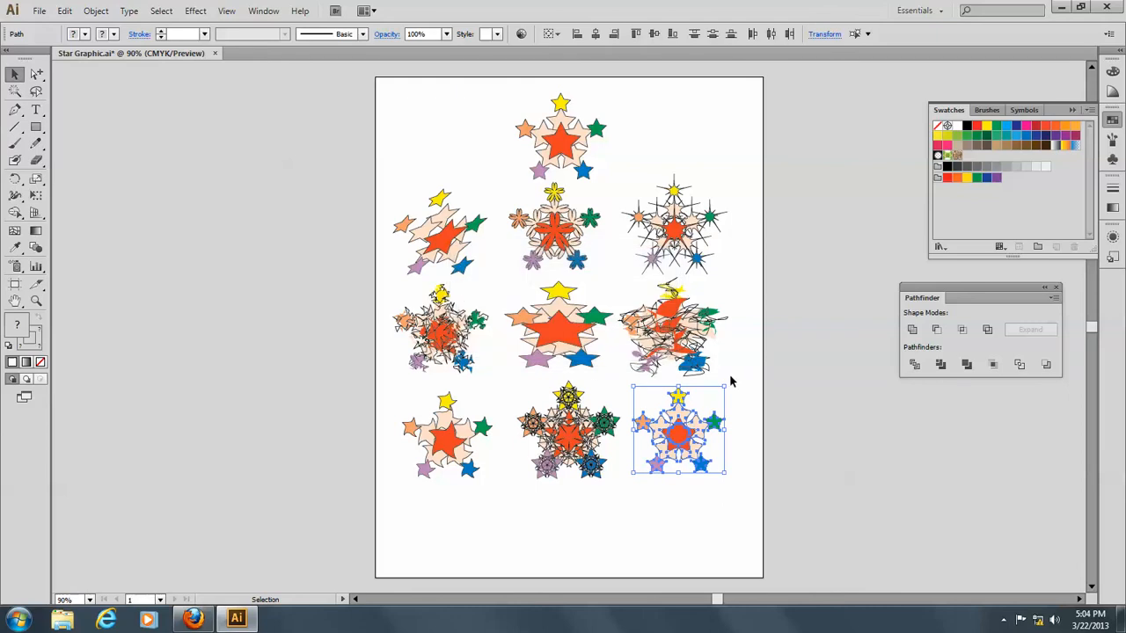
{"action": "left_click", "coordinate": [611, 369]}
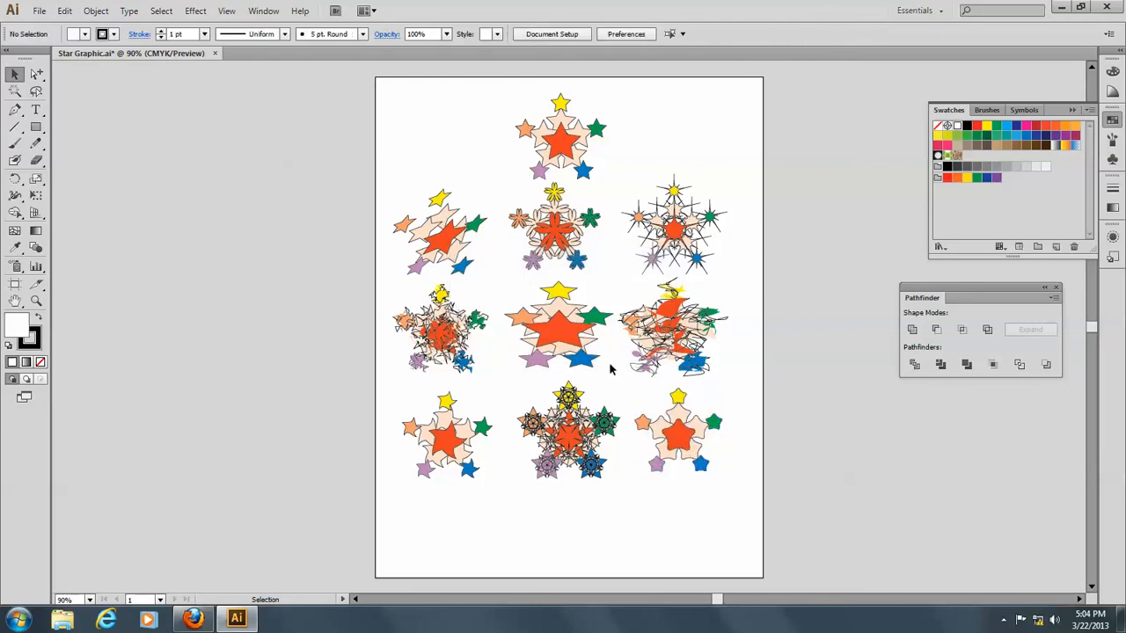
{"action": "left_click_drag", "start_coordinate": [496, 84], "coordinate": [613, 175]}
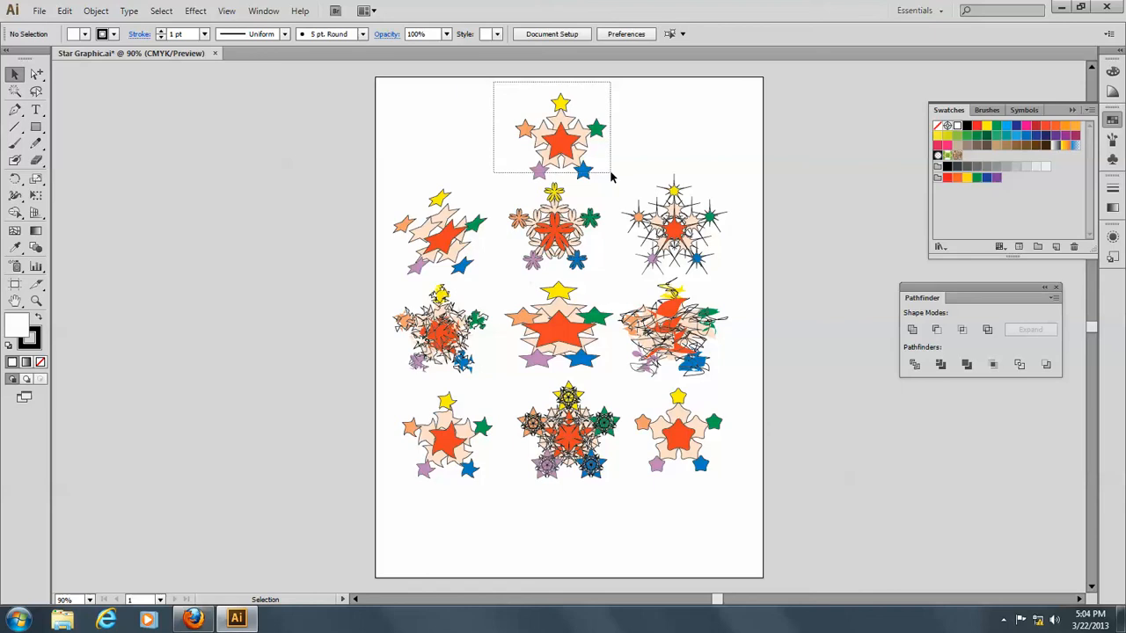
Copy the cluster into a new bottom row and apply the Scribble effect with Preview, then deselect.
{"action": "left_click", "coordinate": [559, 137]}
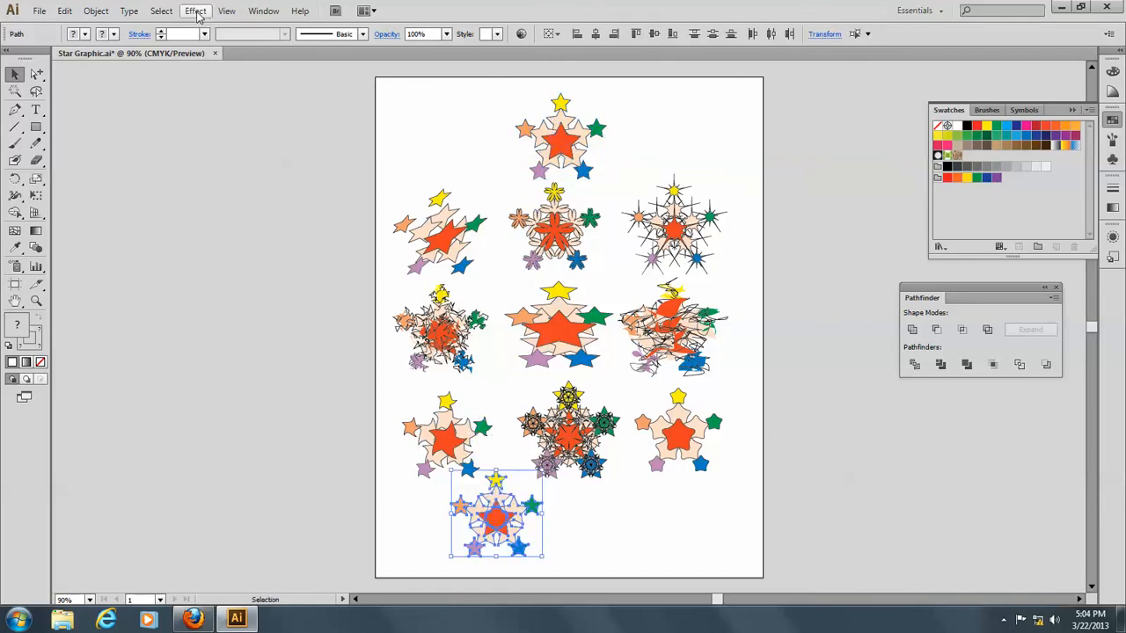
{"action": "left_click", "coordinate": [195, 11]}
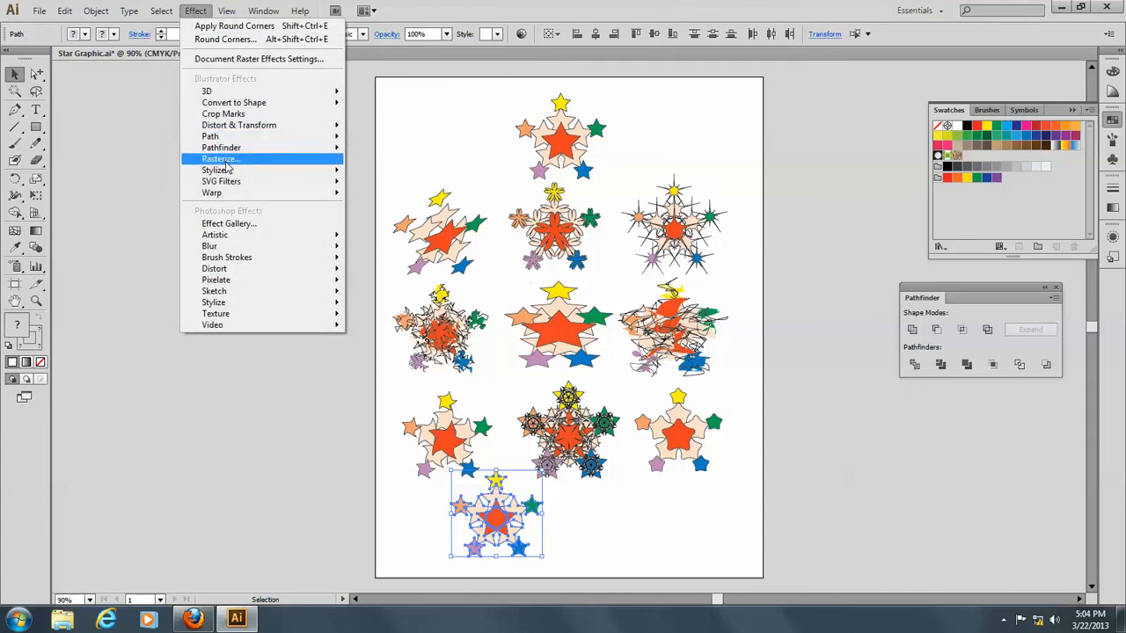
{"action": "mouse_move", "coordinate": [215, 169]}
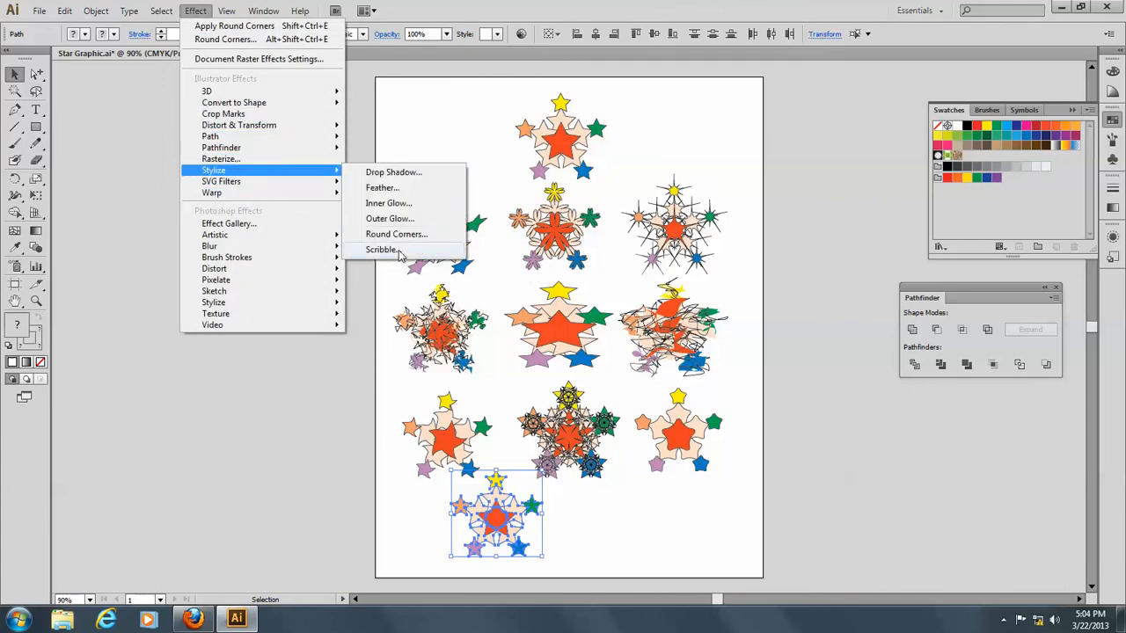
{"action": "left_click", "coordinate": [382, 250]}
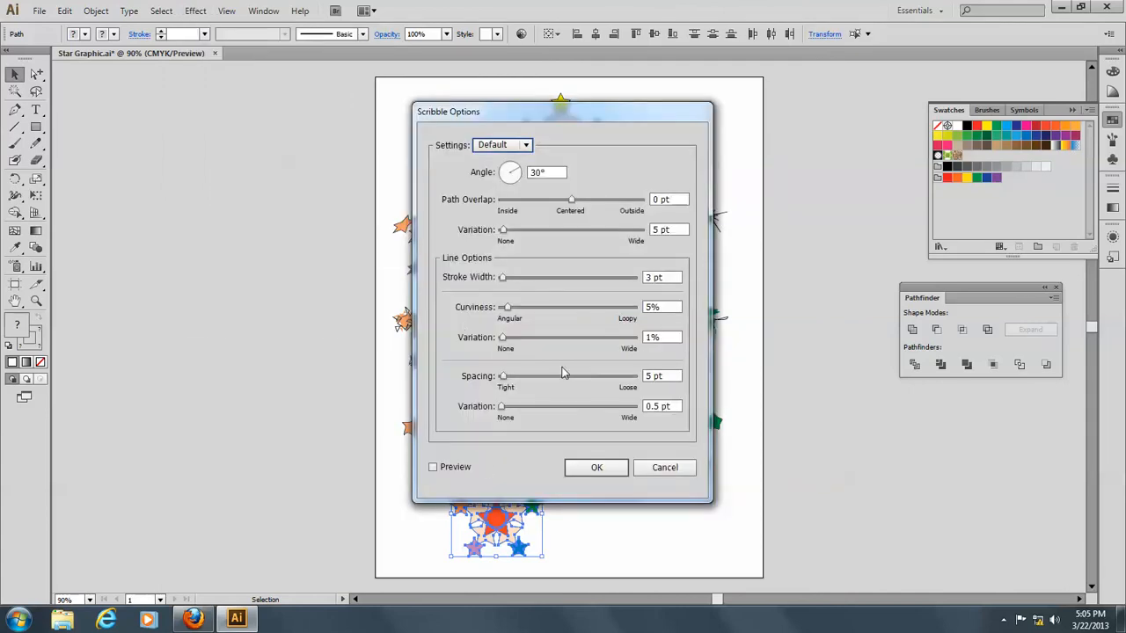
{"action": "left_click", "coordinate": [432, 468]}
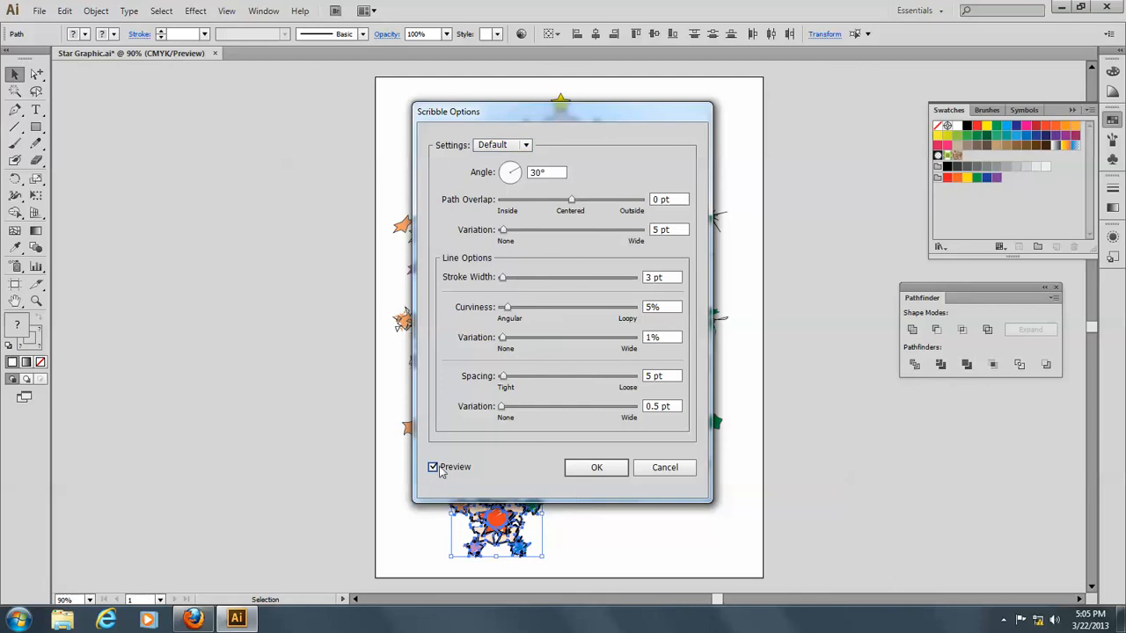
{"action": "mouse_move", "coordinate": [596, 468]}
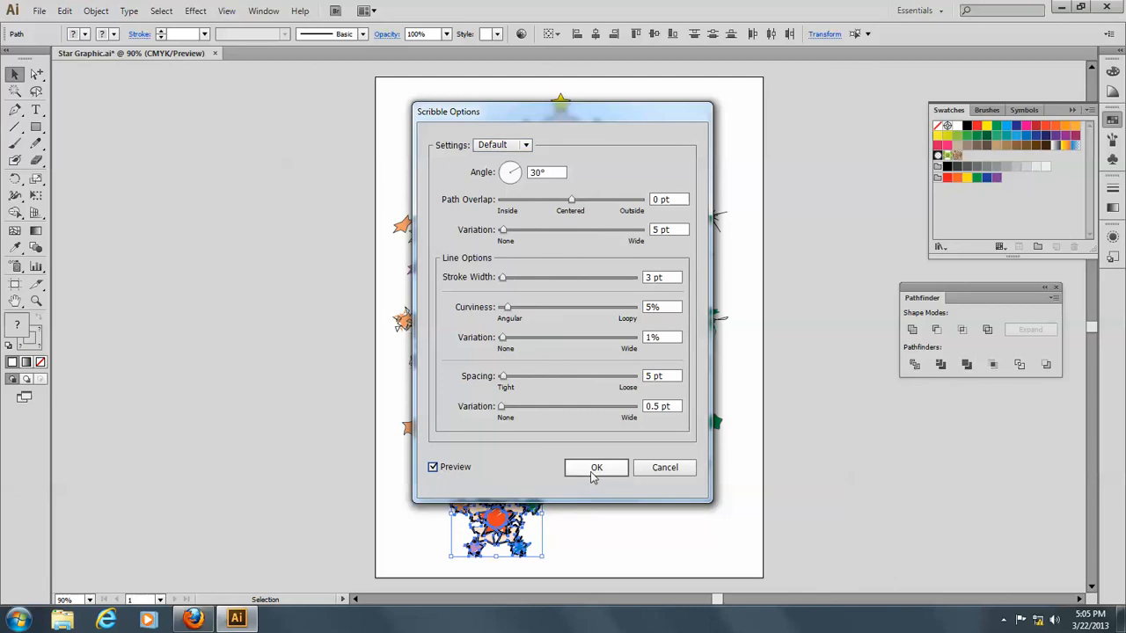
{"action": "left_click", "coordinate": [597, 468]}
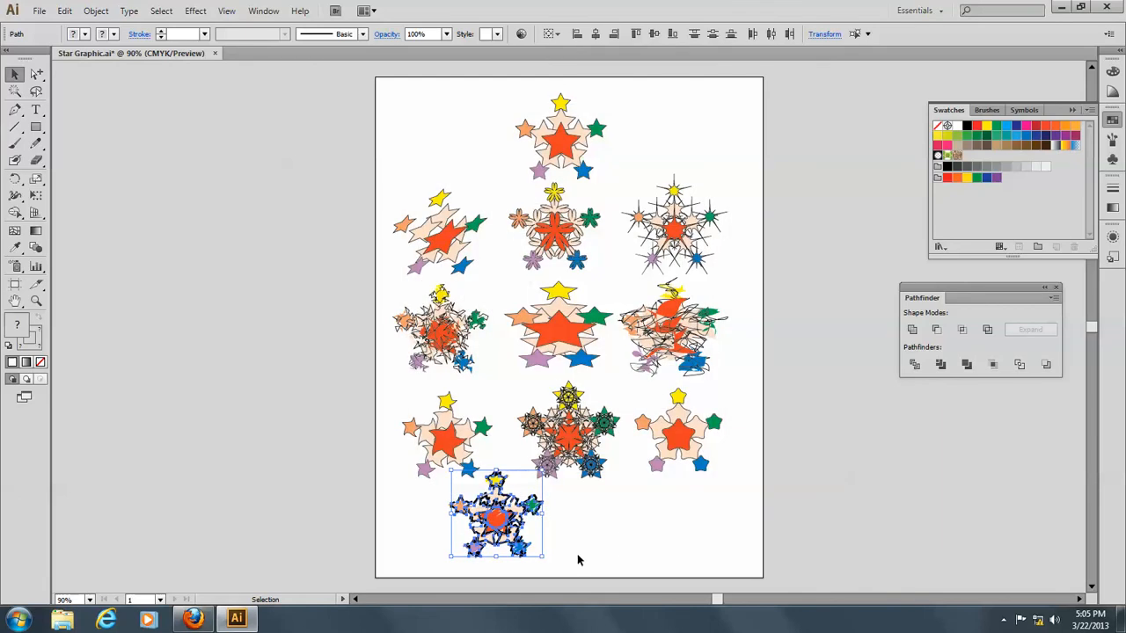
{"action": "left_click", "coordinate": [579, 560]}
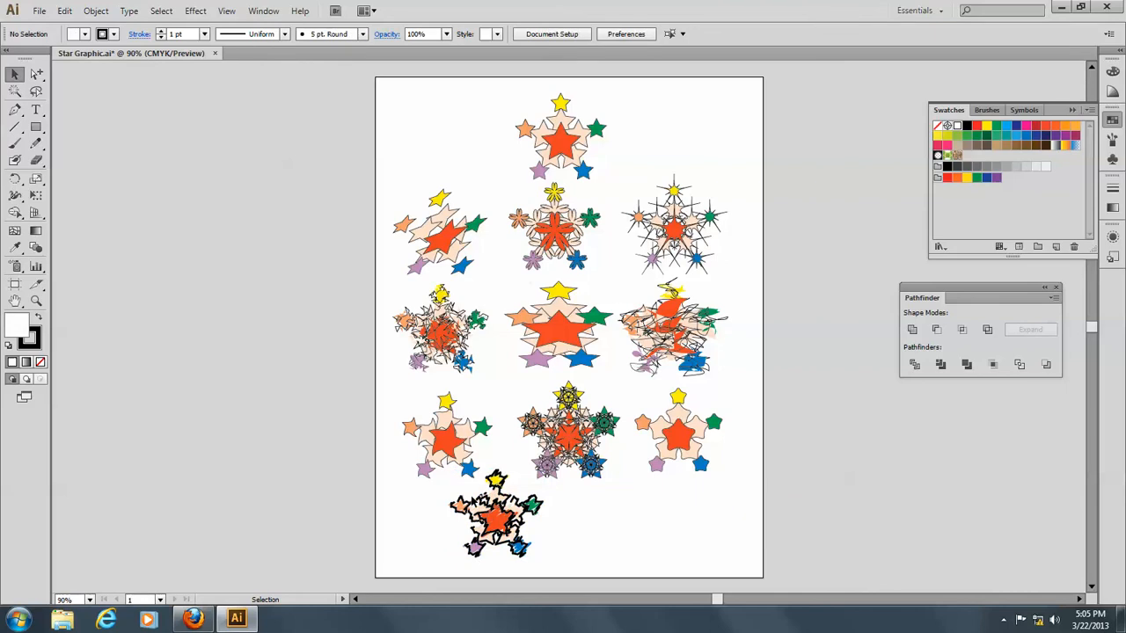
{"action": "mouse_move", "coordinate": [419, 489]}
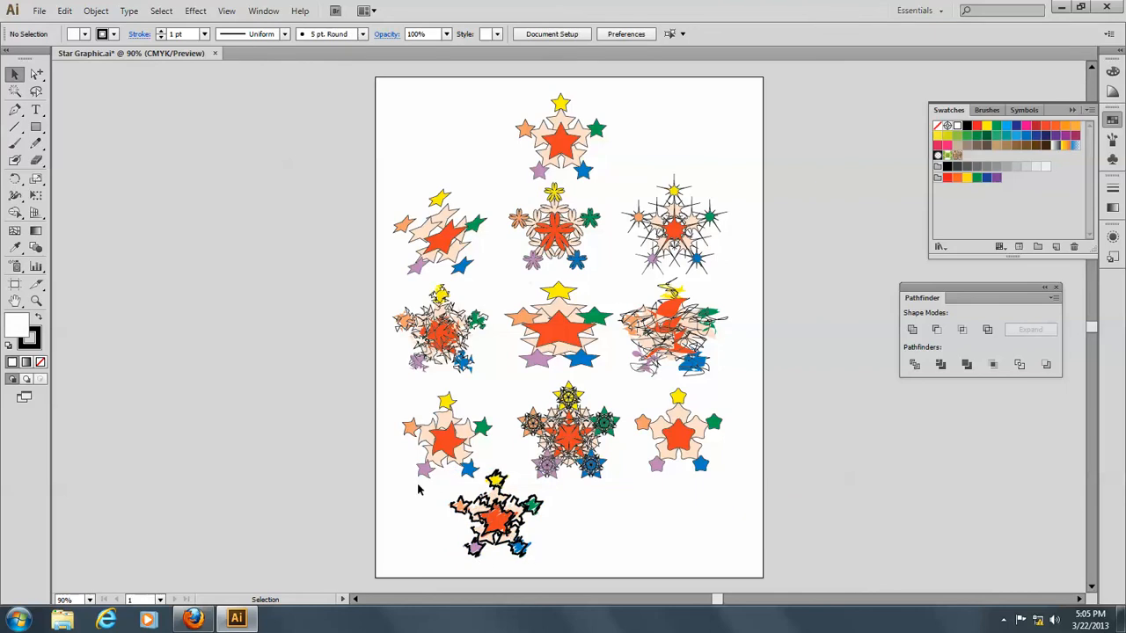
{"action": "mouse_move", "coordinate": [365, 192]}
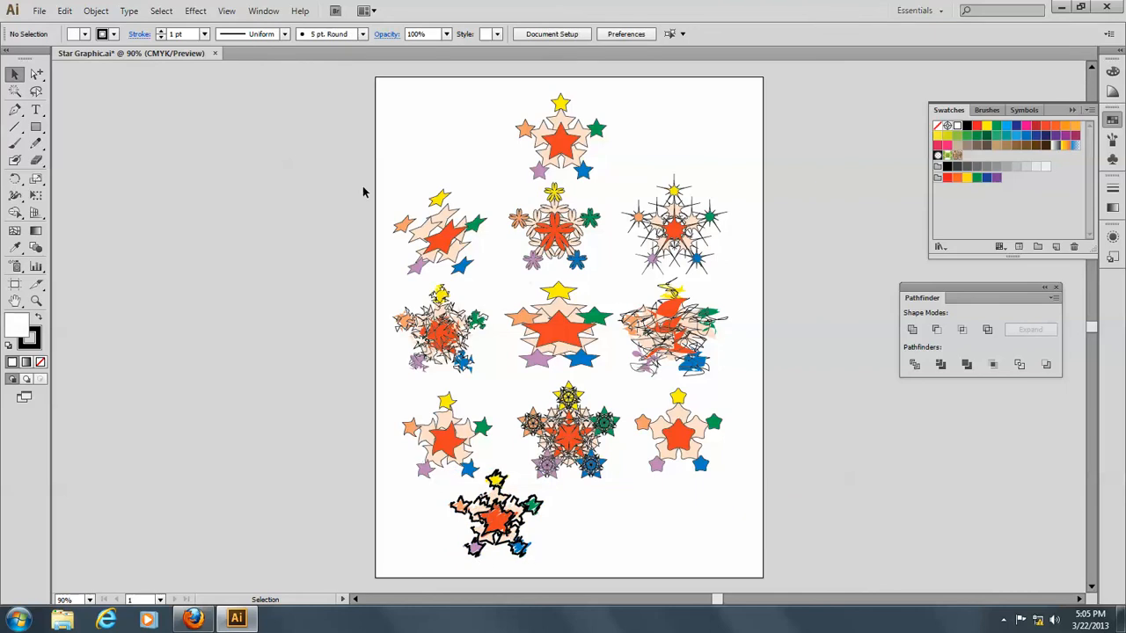
{"action": "mouse_move", "coordinate": [507, 109]}
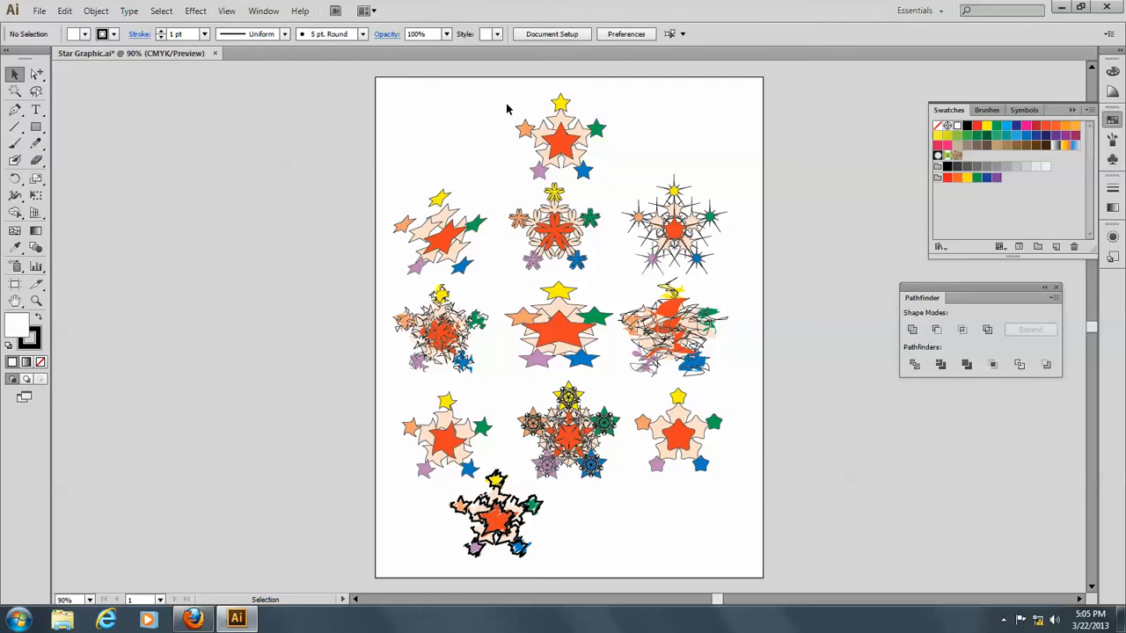
Place another cluster copy beside the scribbled one and start a Bulge warp with Preview.
{"action": "left_click", "coordinate": [561, 137]}
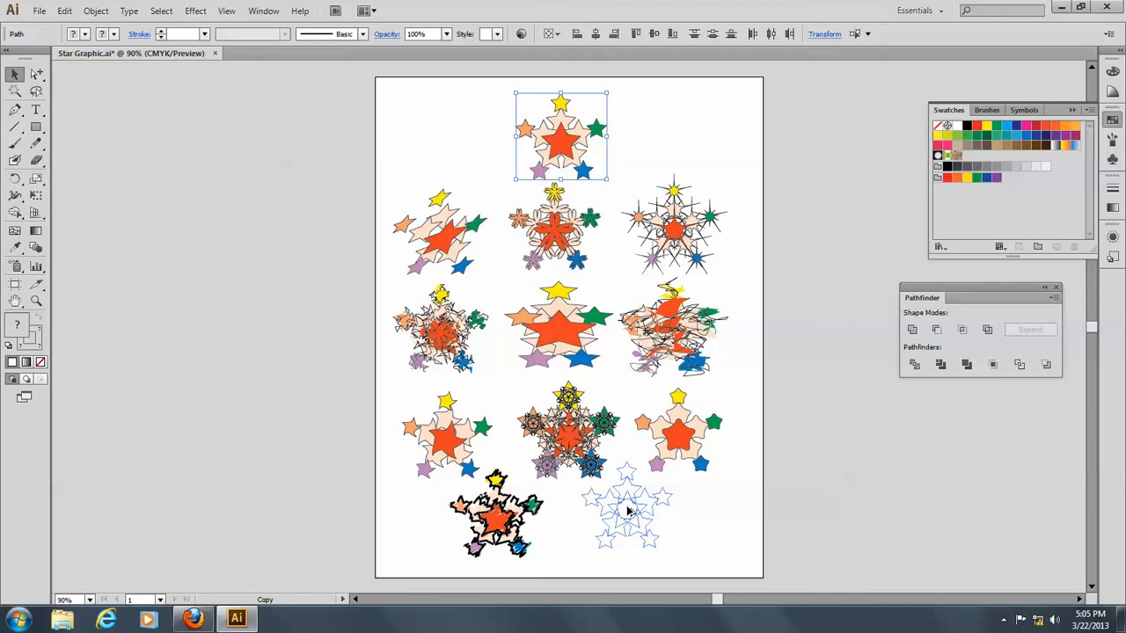
{"action": "left_click", "coordinate": [195, 11]}
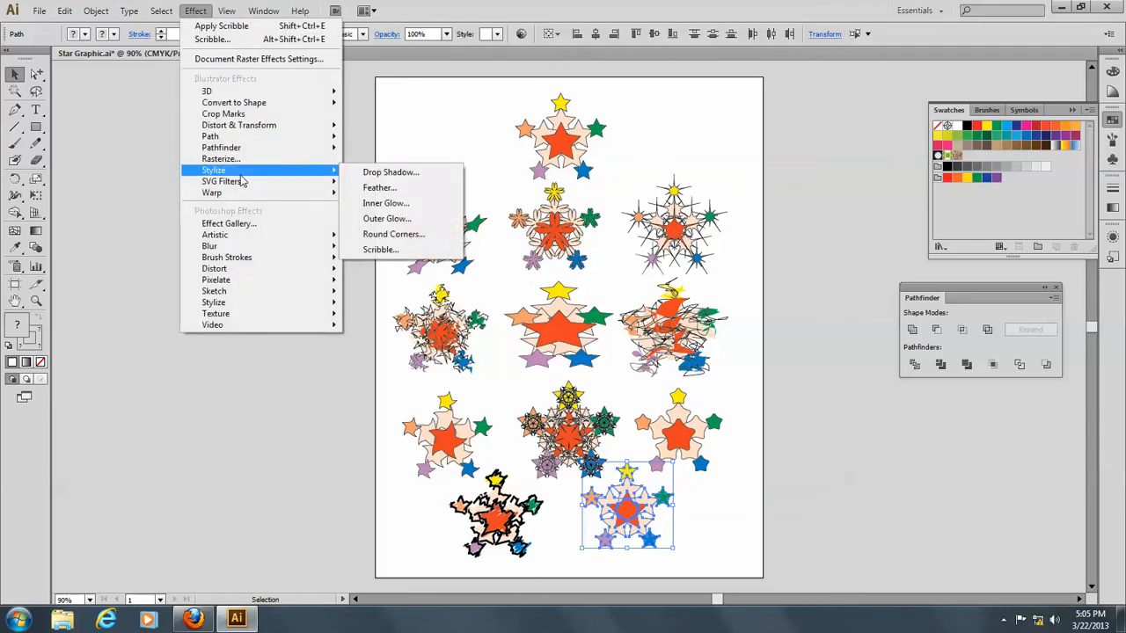
{"action": "mouse_move", "coordinate": [222, 181]}
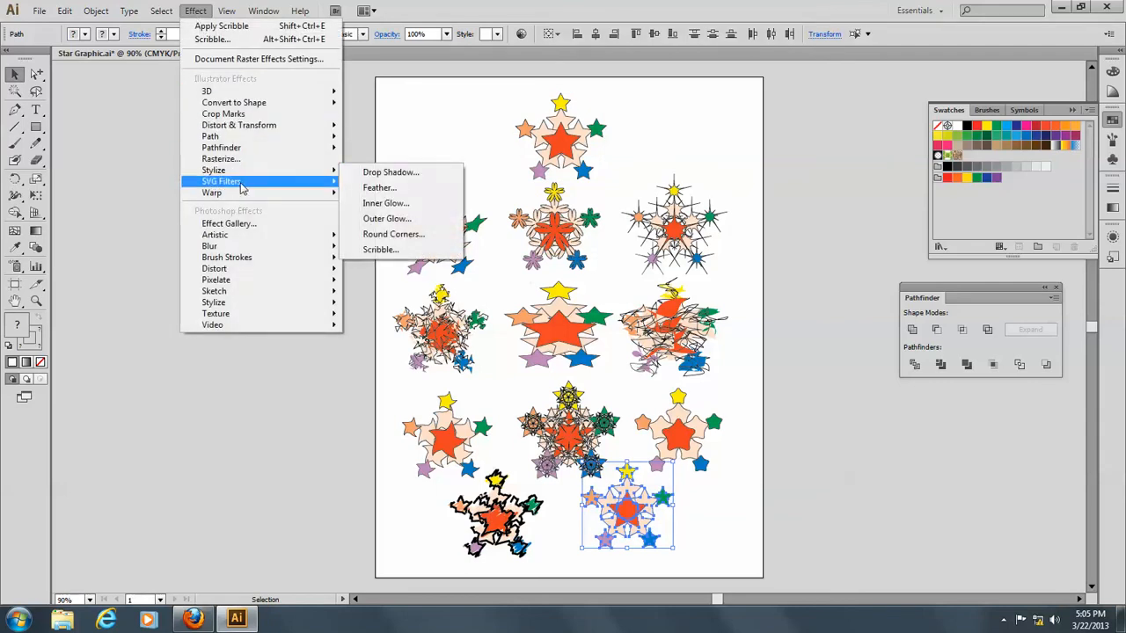
{"action": "mouse_move", "coordinate": [211, 192]}
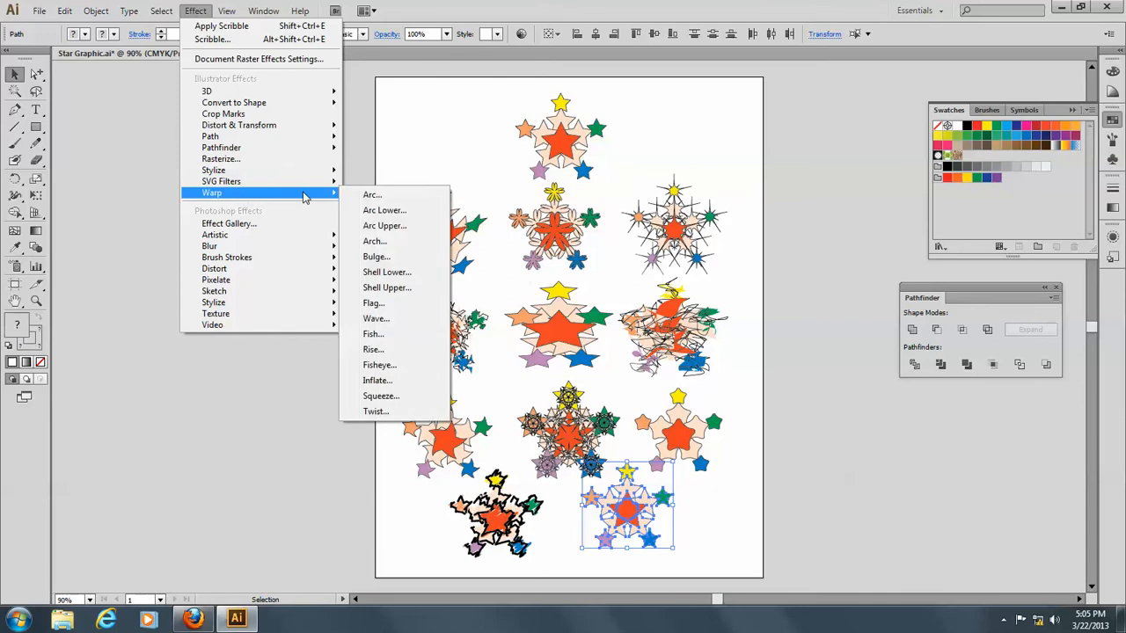
{"action": "mouse_move", "coordinate": [377, 257]}
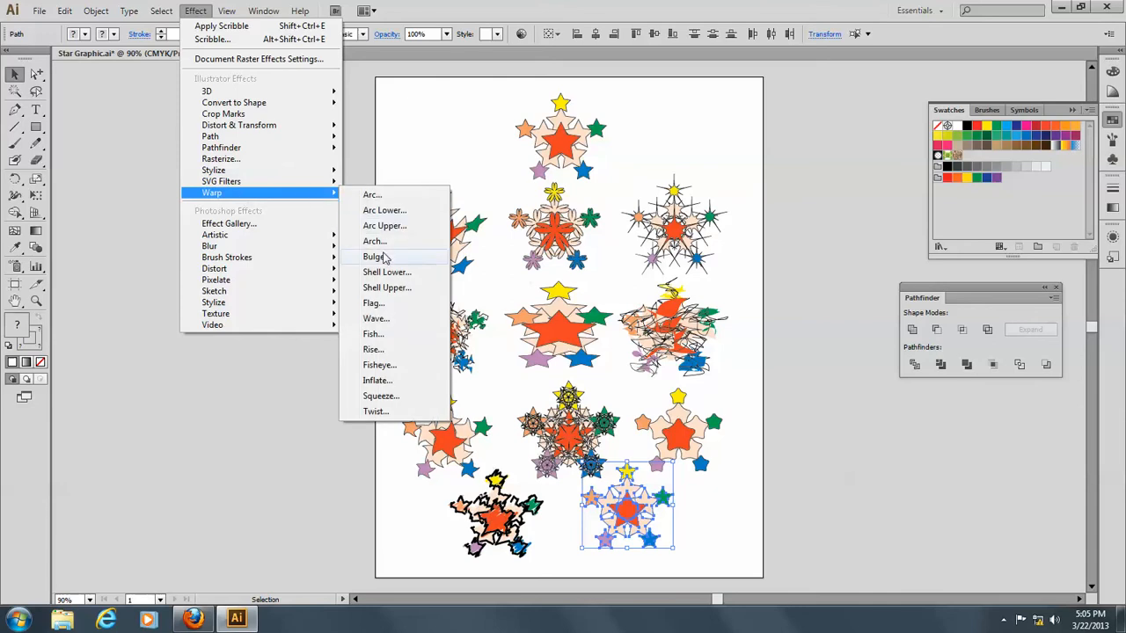
{"action": "left_click", "coordinate": [374, 257]}
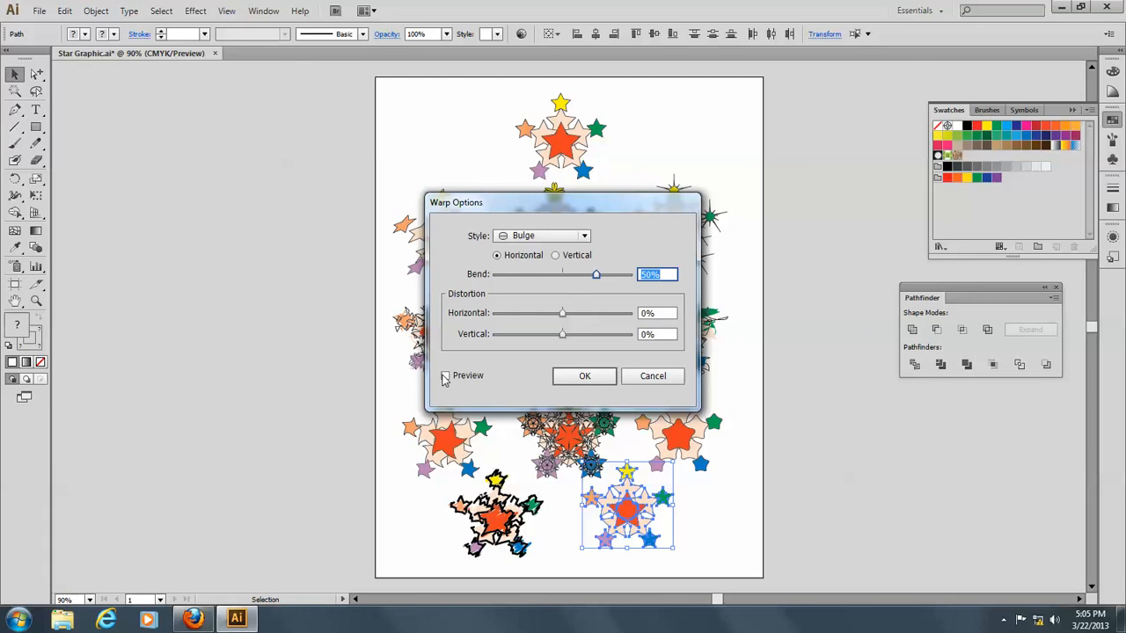
{"action": "left_click", "coordinate": [445, 376]}
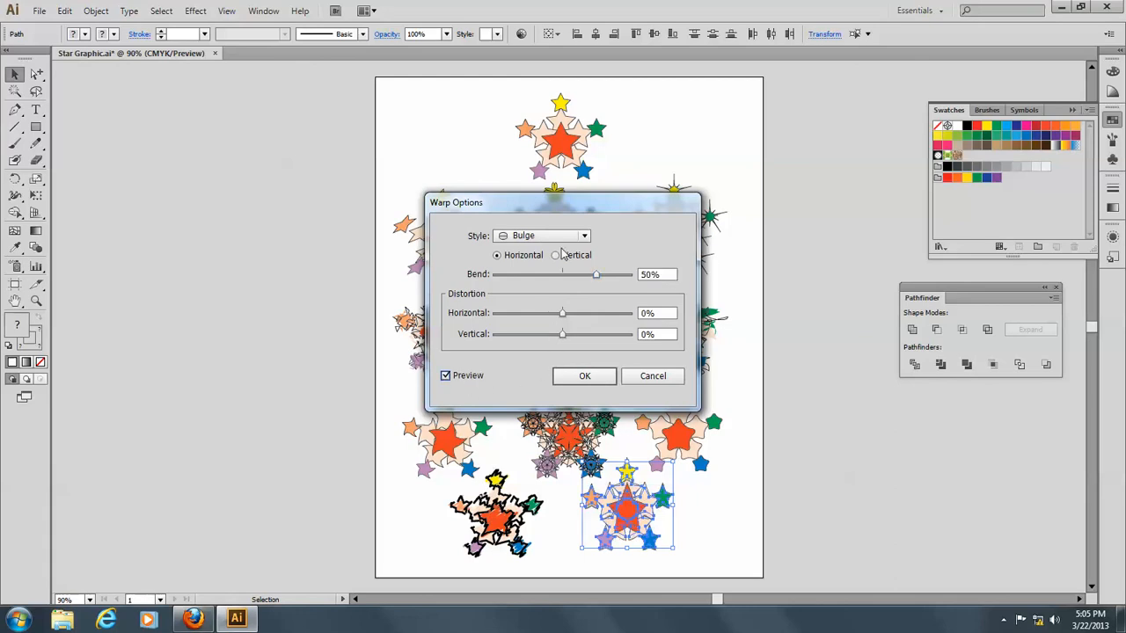
Switch the warp style to Fish with a 54% bend and confirm it.
{"action": "left_click", "coordinate": [584, 236]}
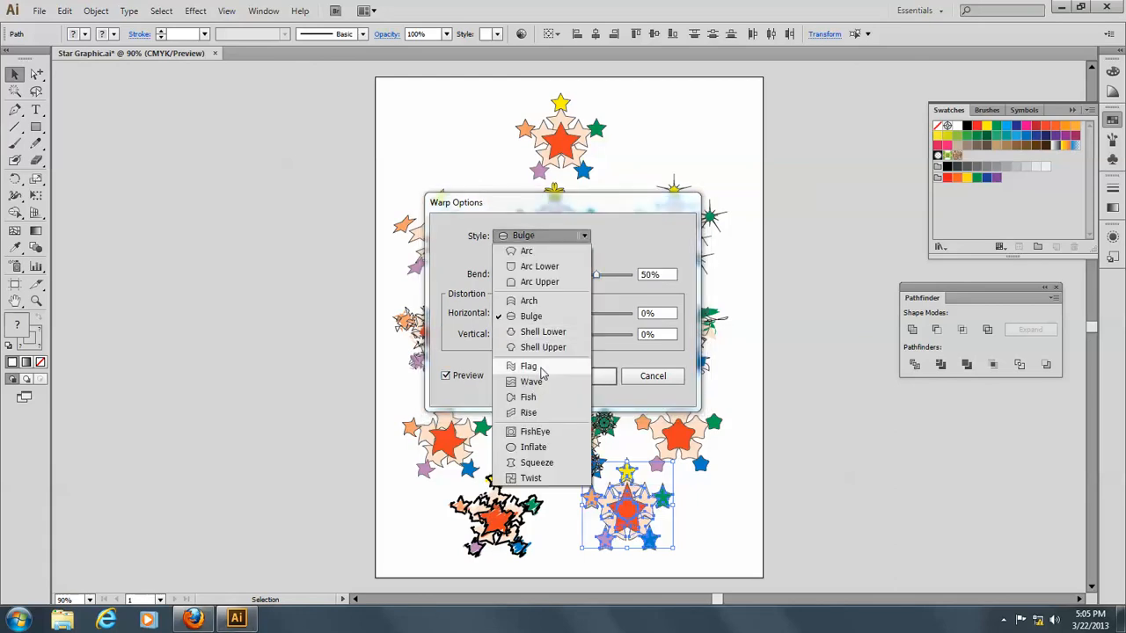
{"action": "left_click", "coordinate": [528, 397]}
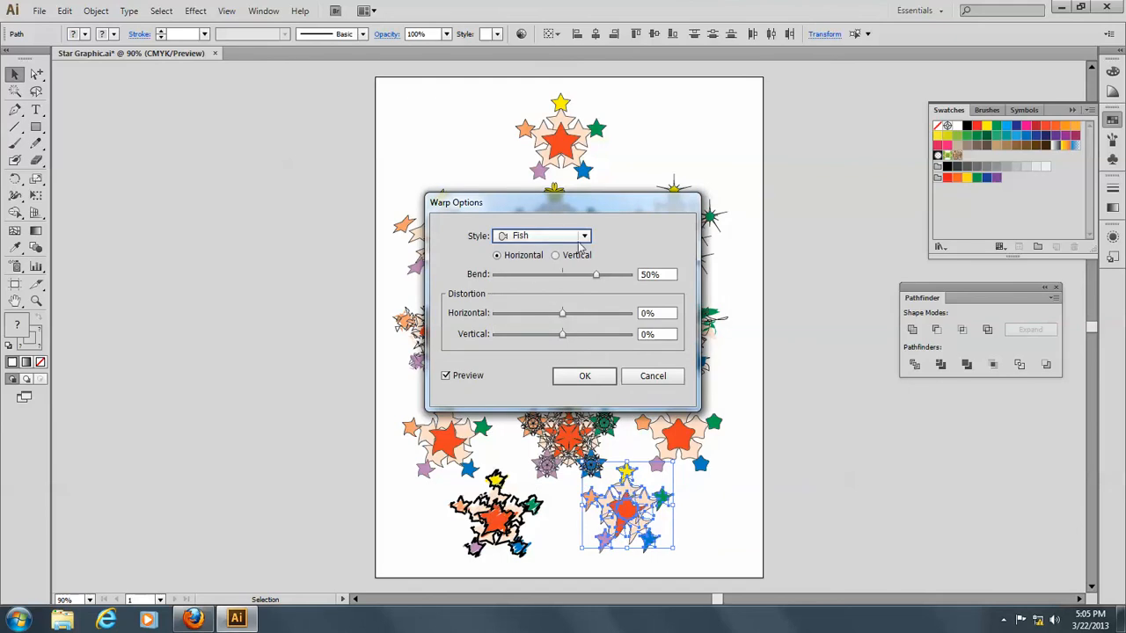
{"action": "left_click_drag", "start_coordinate": [595, 275], "coordinate": [599, 274]}
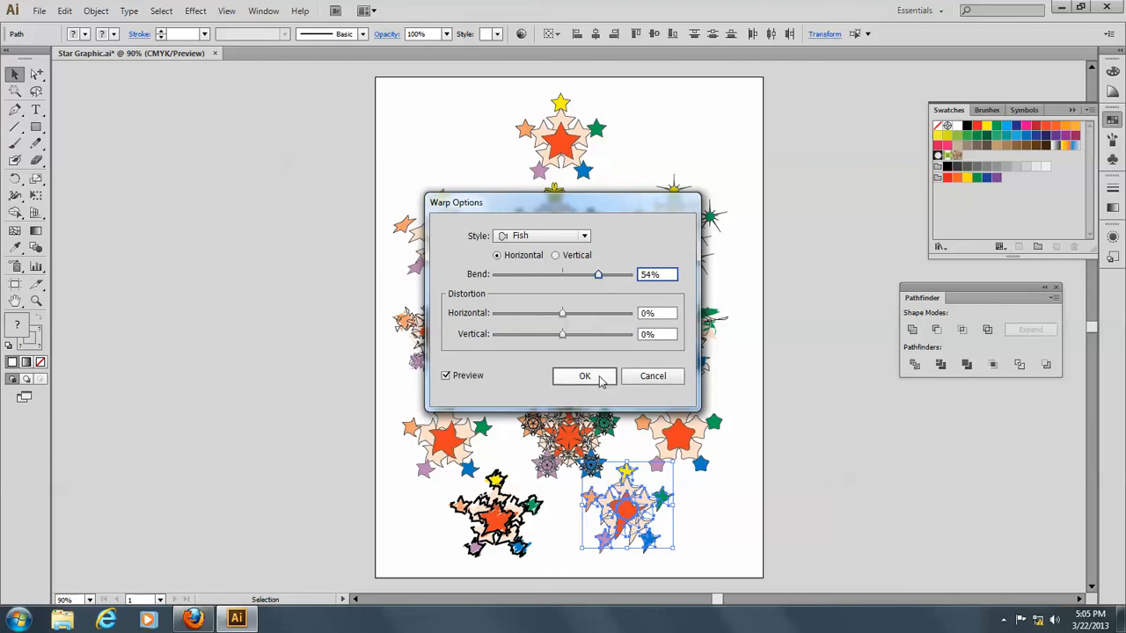
{"action": "left_click", "coordinate": [584, 376]}
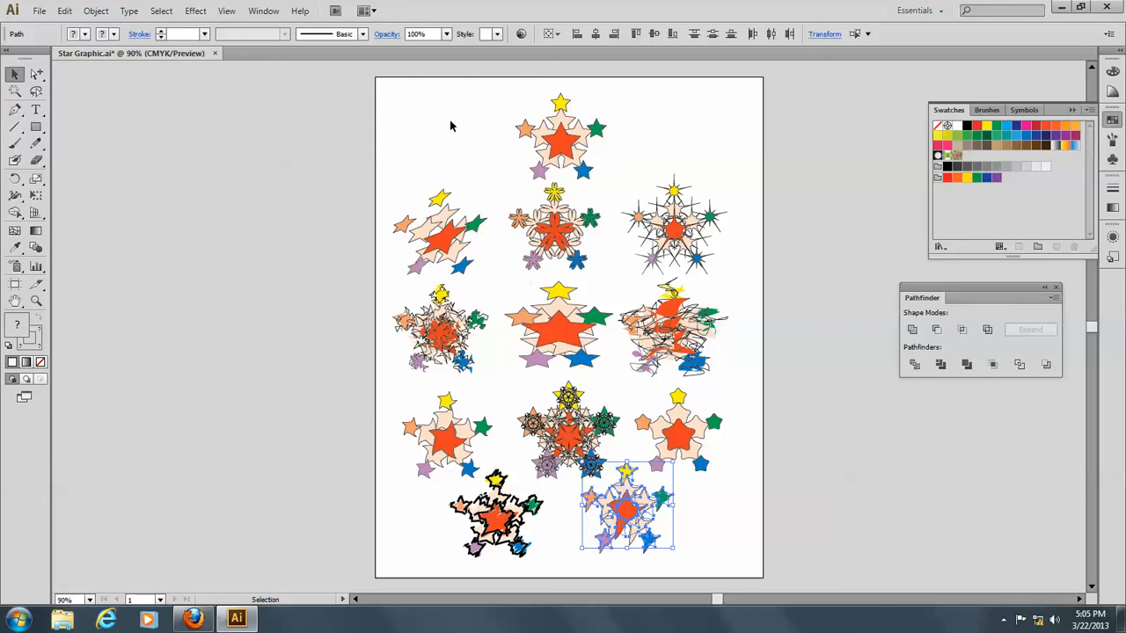
{"action": "mouse_move", "coordinate": [454, 160]}
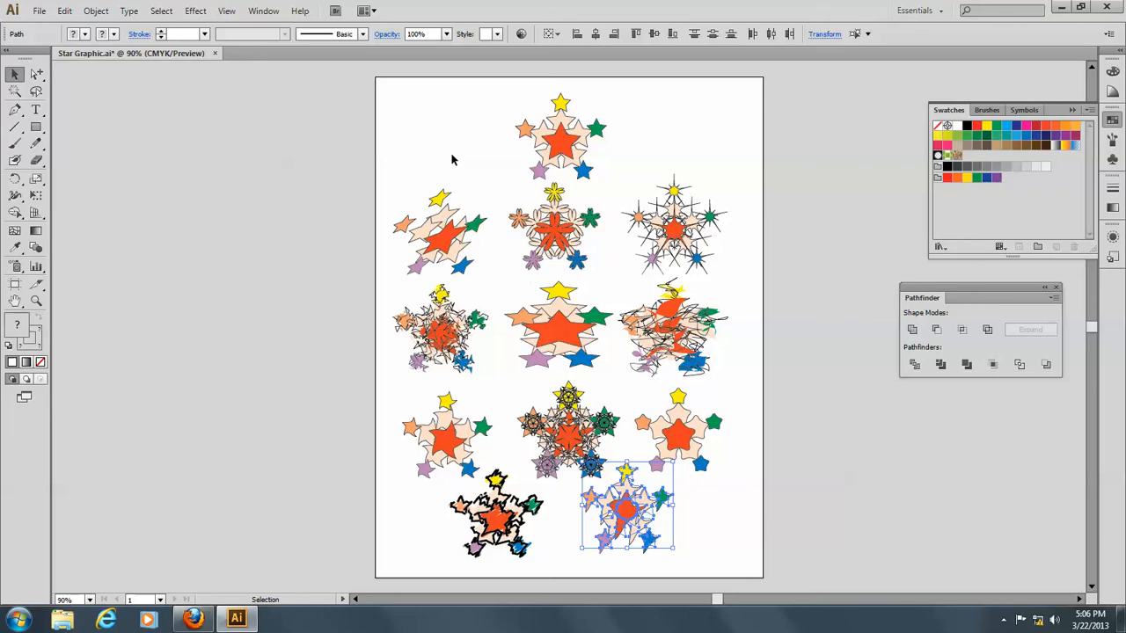
{"action": "mouse_move", "coordinate": [456, 162]}
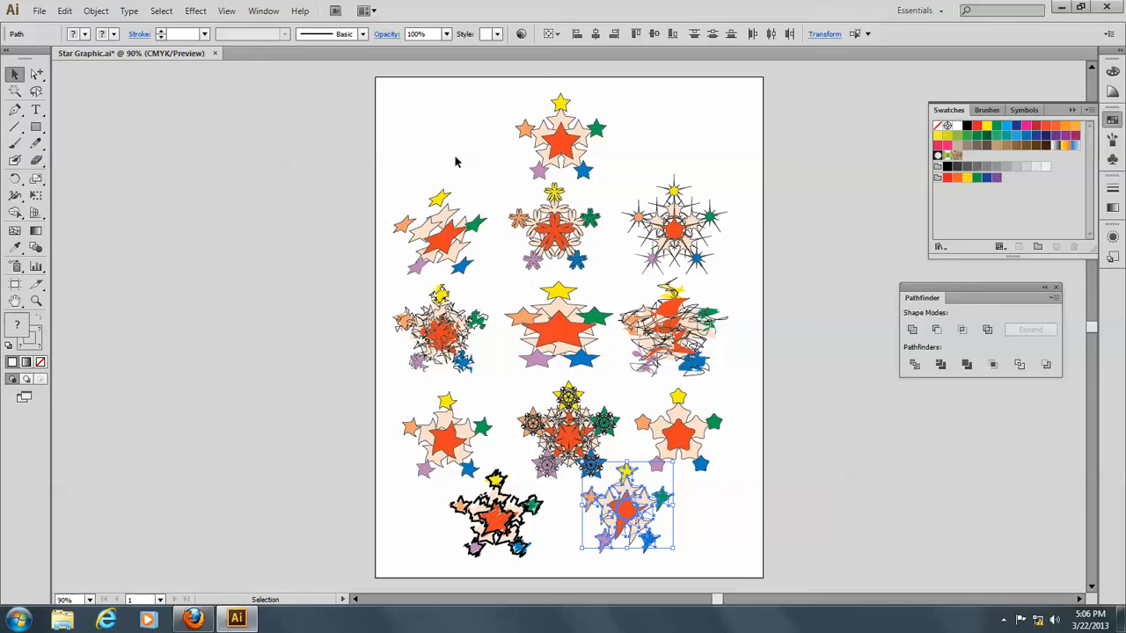